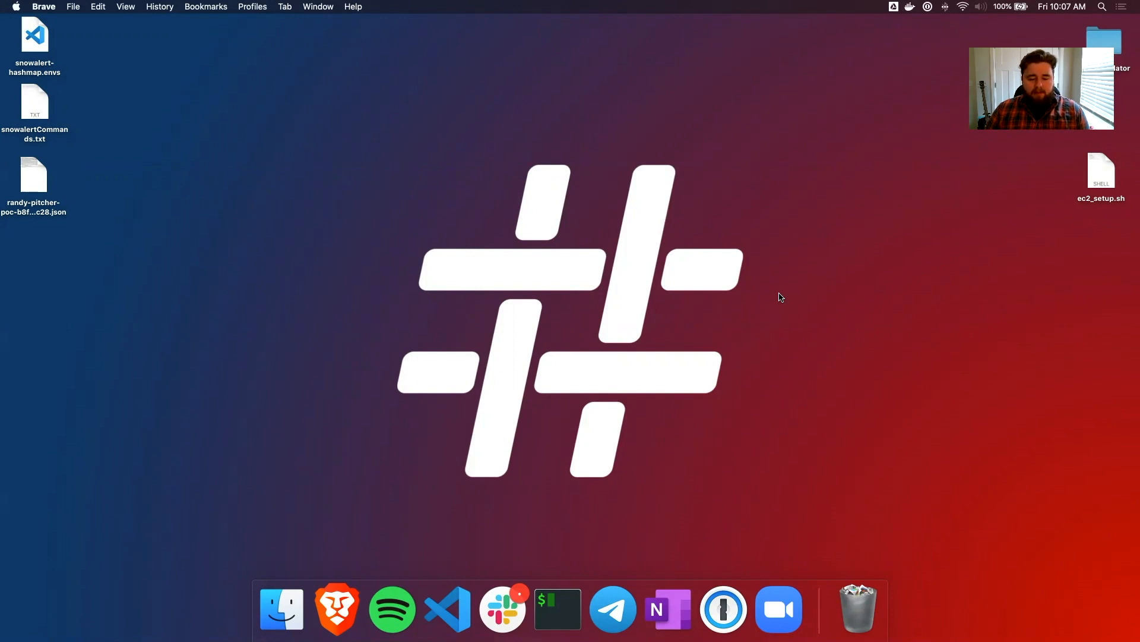
mouse_move(336, 608)
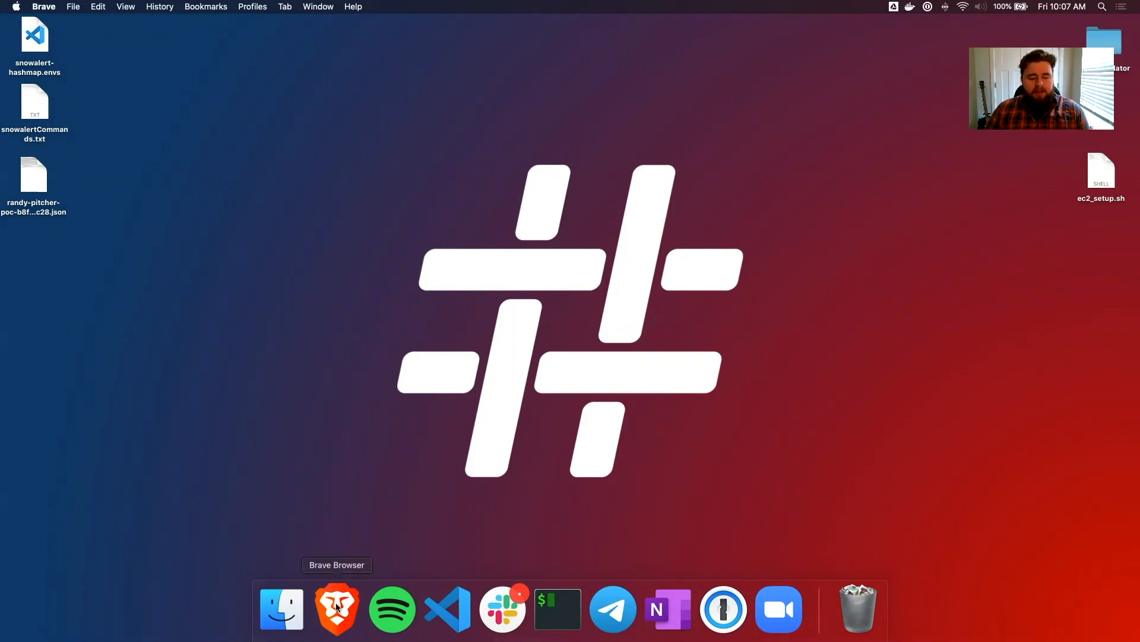
Launch Brave, follow the AWS bookmark and sign in with the work Google account.
click(336, 609)
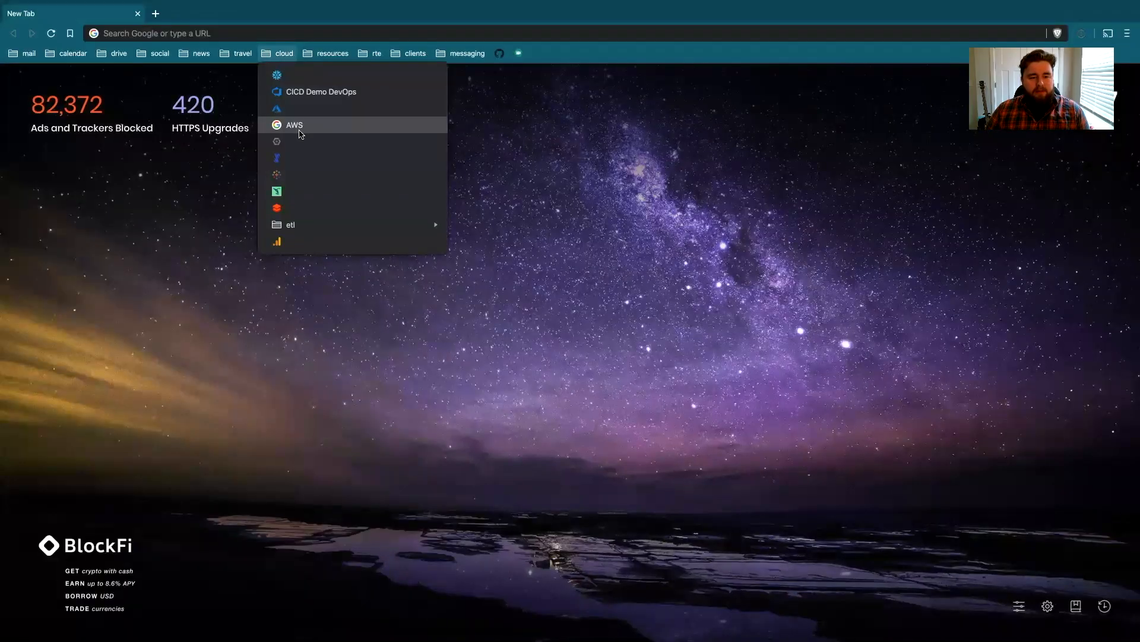
click(293, 125)
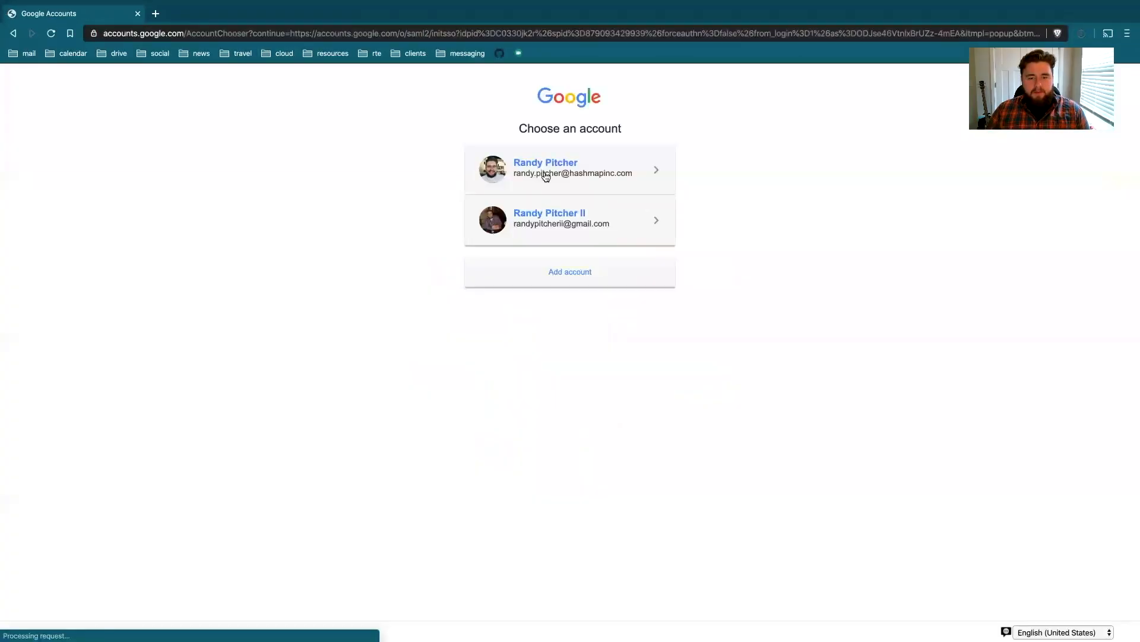
click(569, 168)
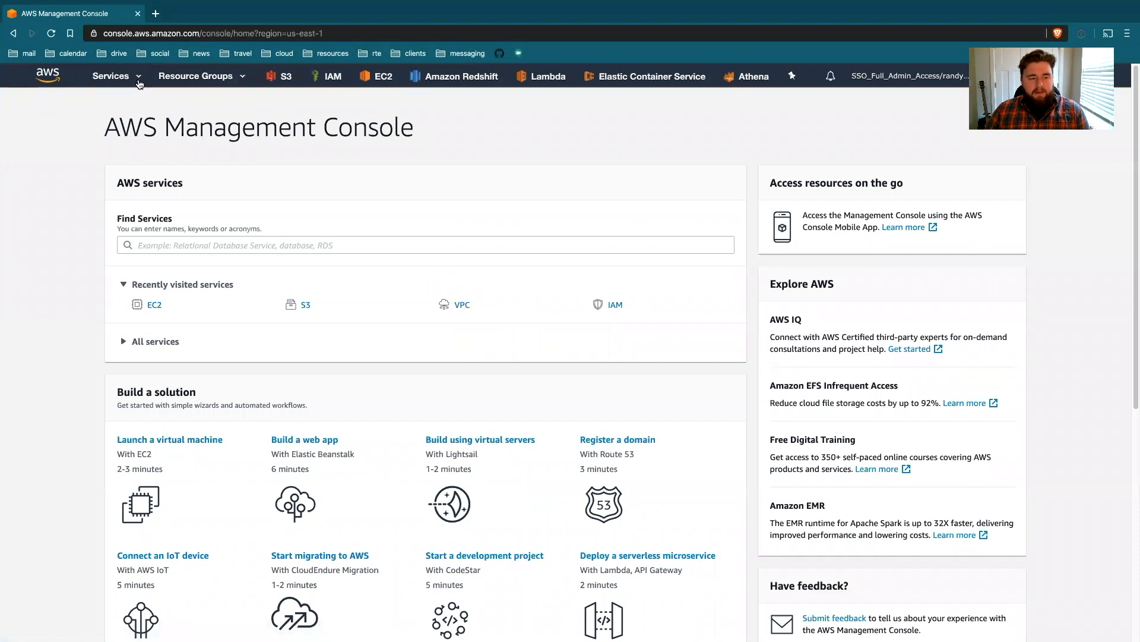
Go to EC2 via Services, view Instances and start Launch Instance.
click(187, 170)
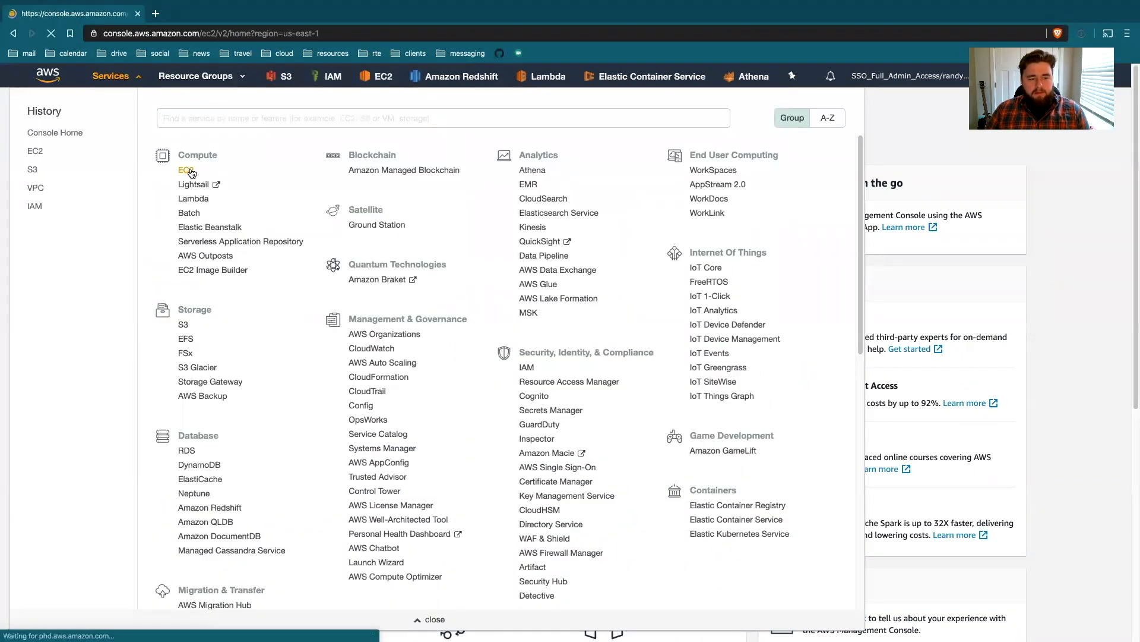
click(186, 170)
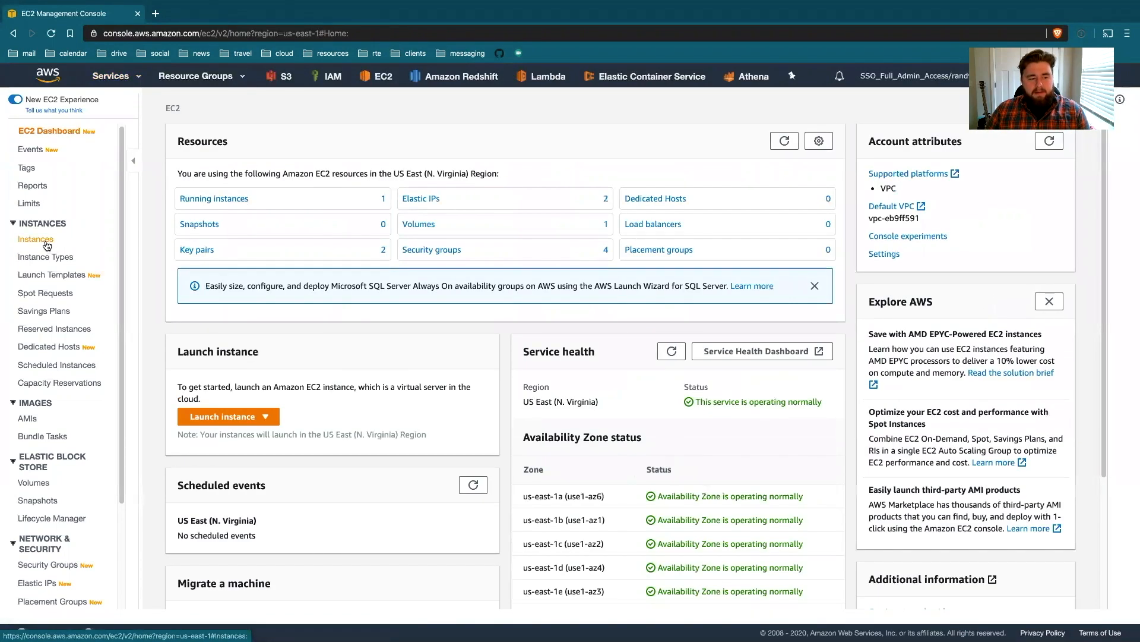
click(35, 239)
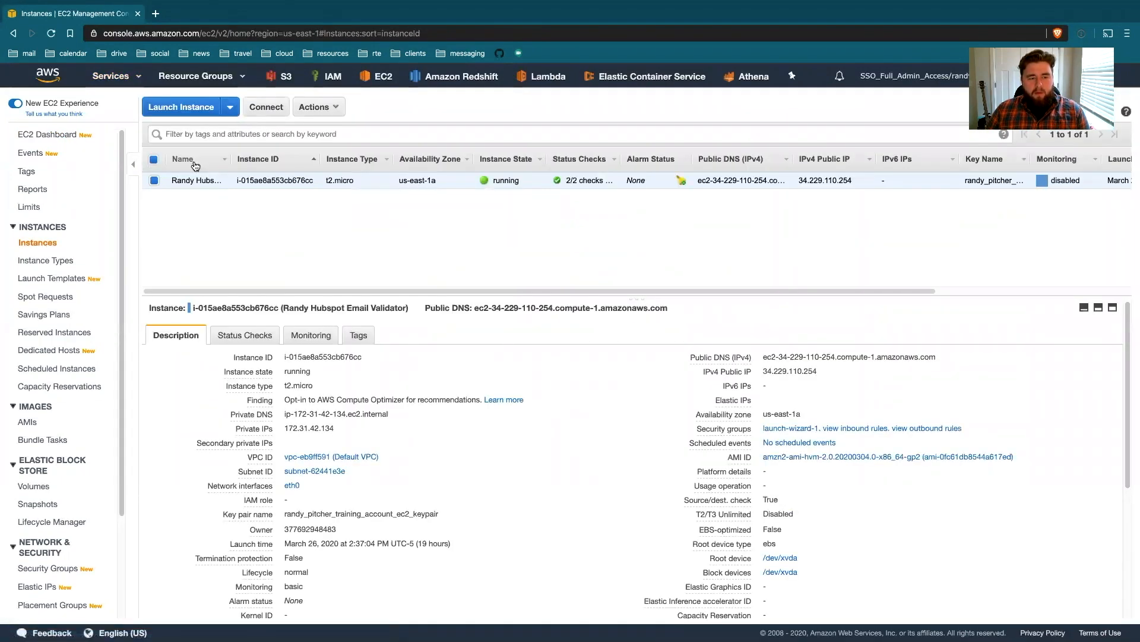
click(180, 106)
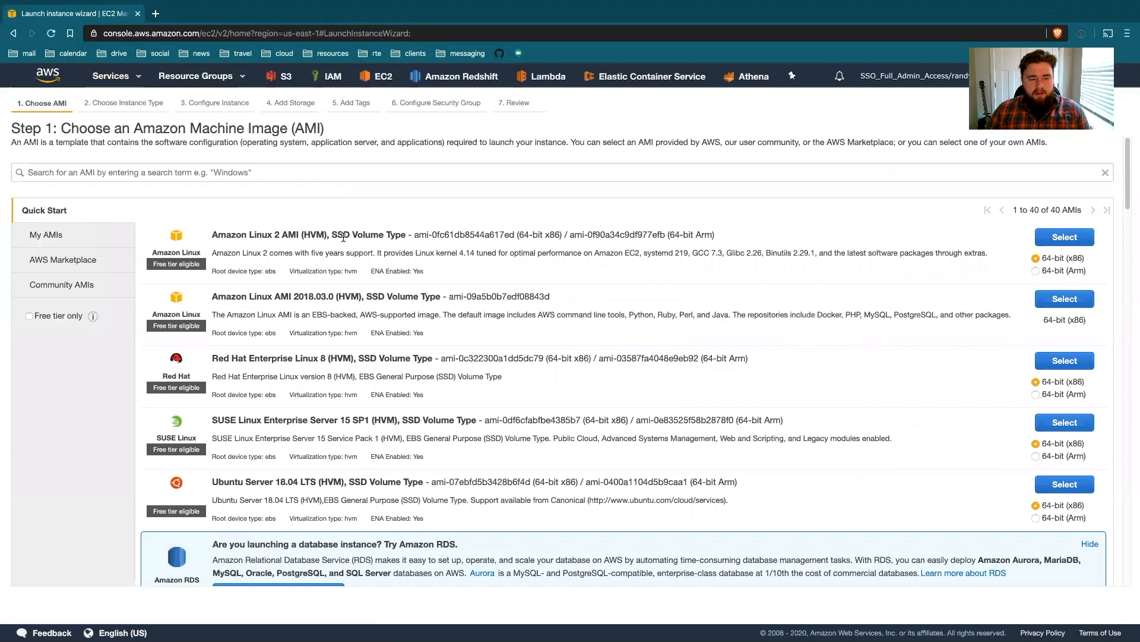
mouse_move(767, 262)
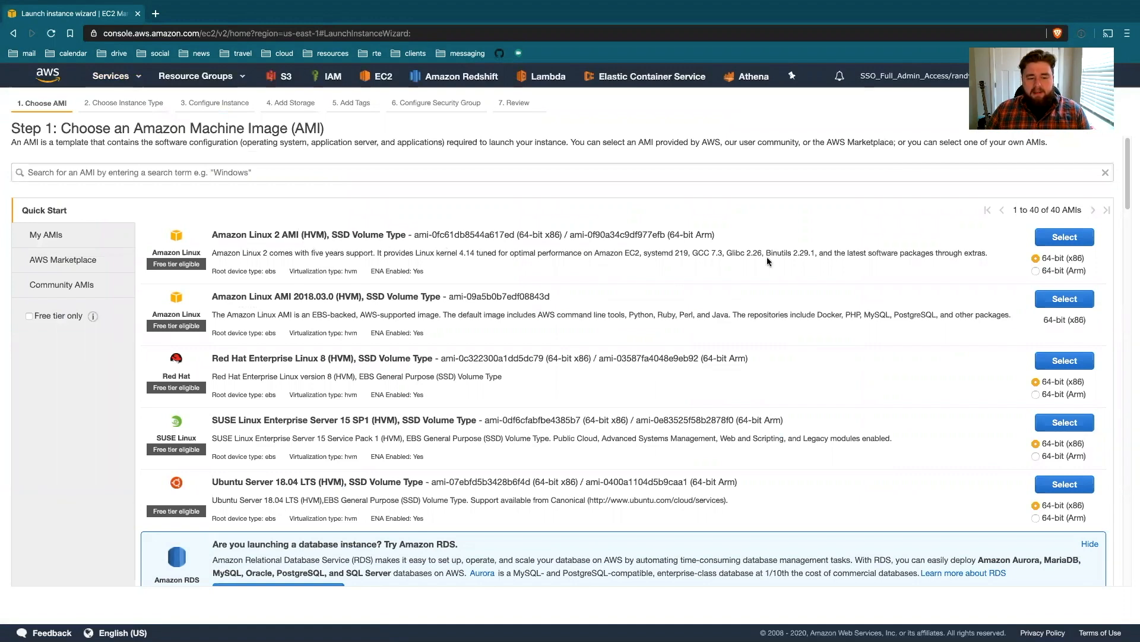
Select the Amazon Linux 2 AMI and tick the free-tier t2.micro instance type.
click(1064, 237)
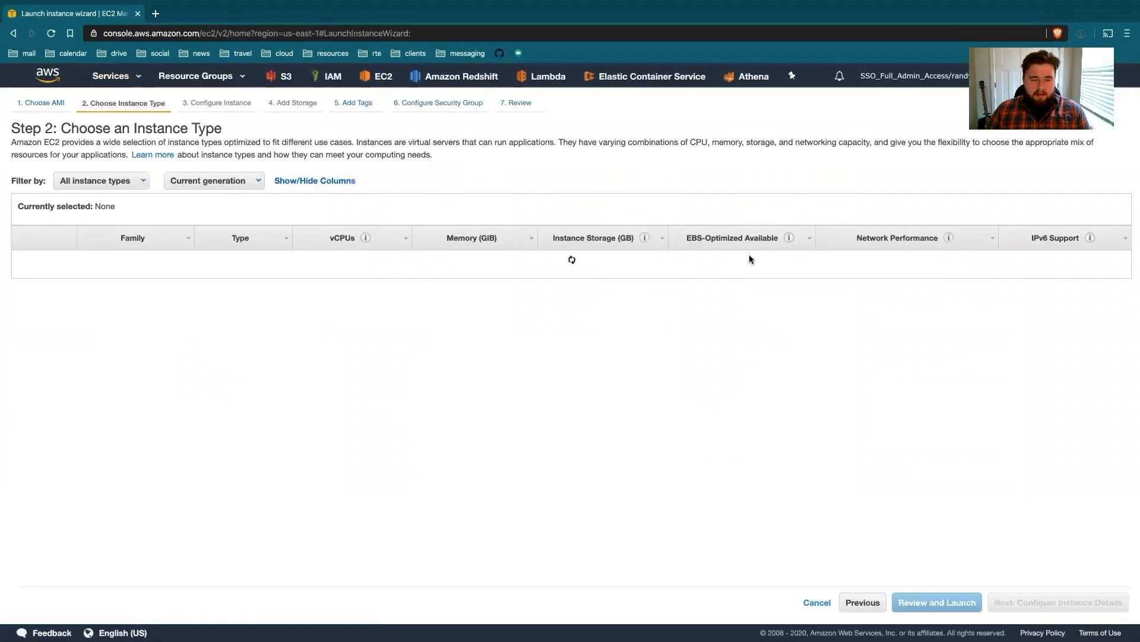
click(23, 289)
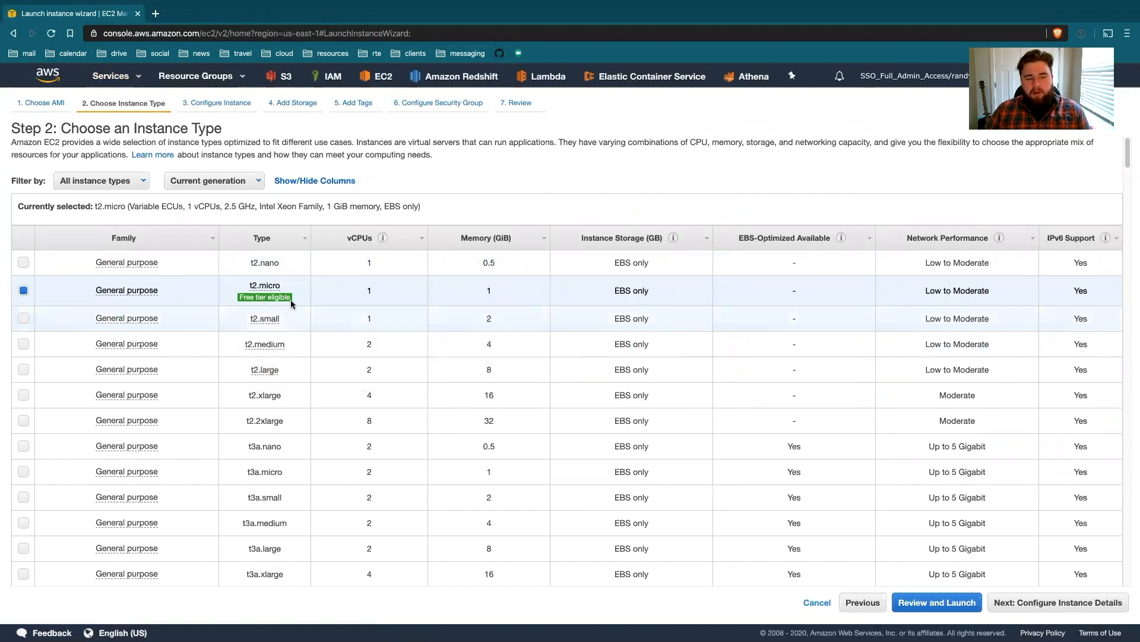
click(1056, 601)
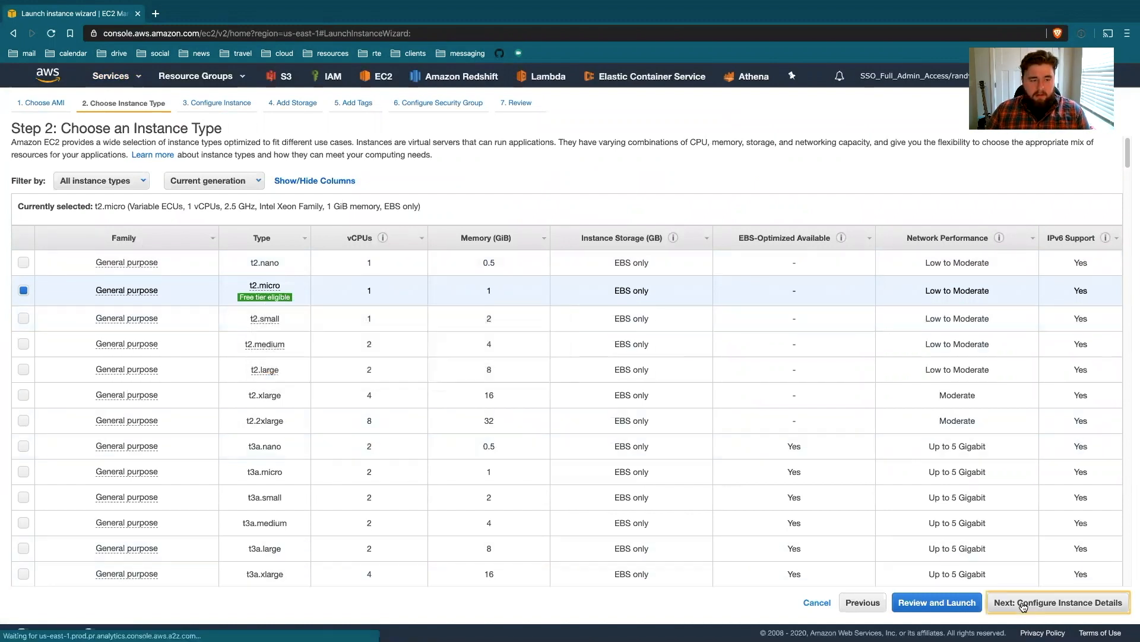
Leave instance details at defaults with Subnet at No preference and continue to Add Storage.
click(1056, 601)
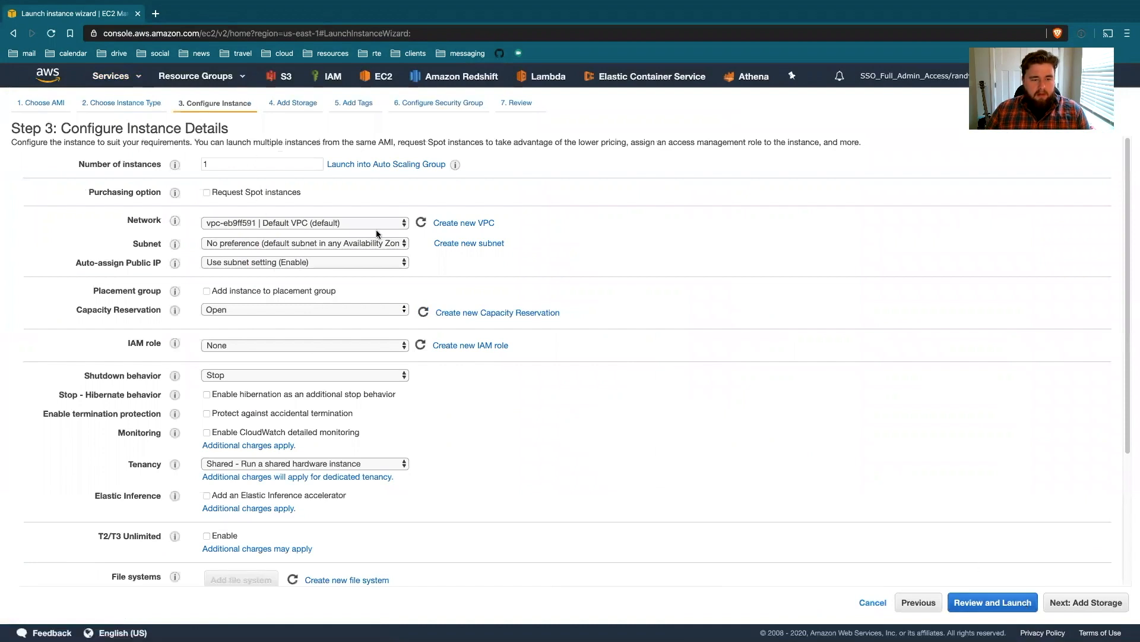
mouse_move(378, 265)
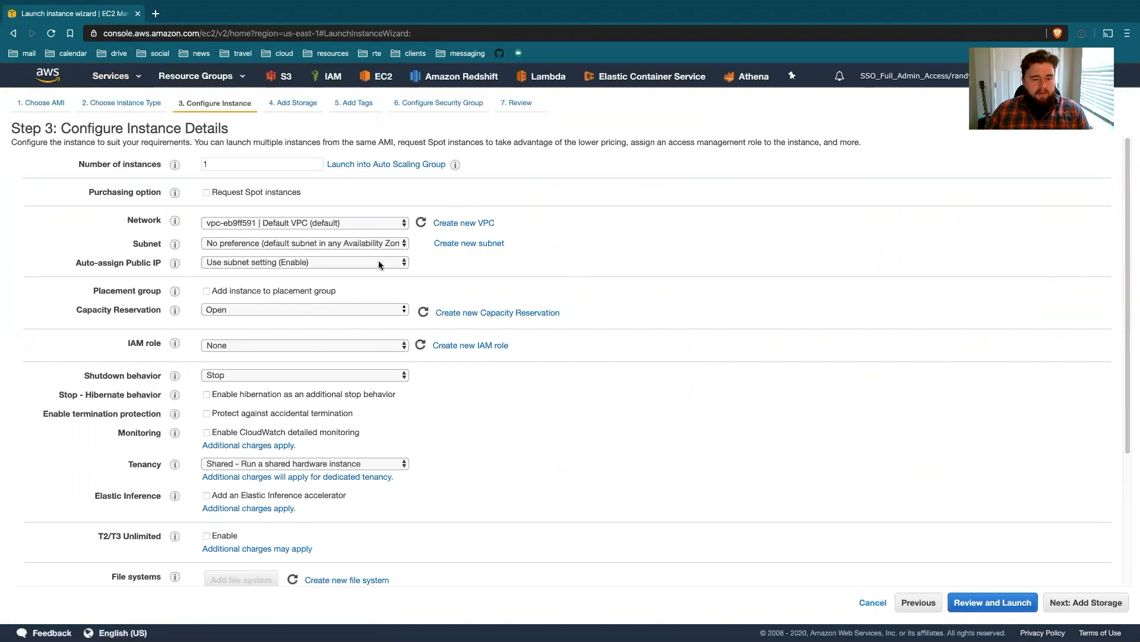
scroll(down, 3)
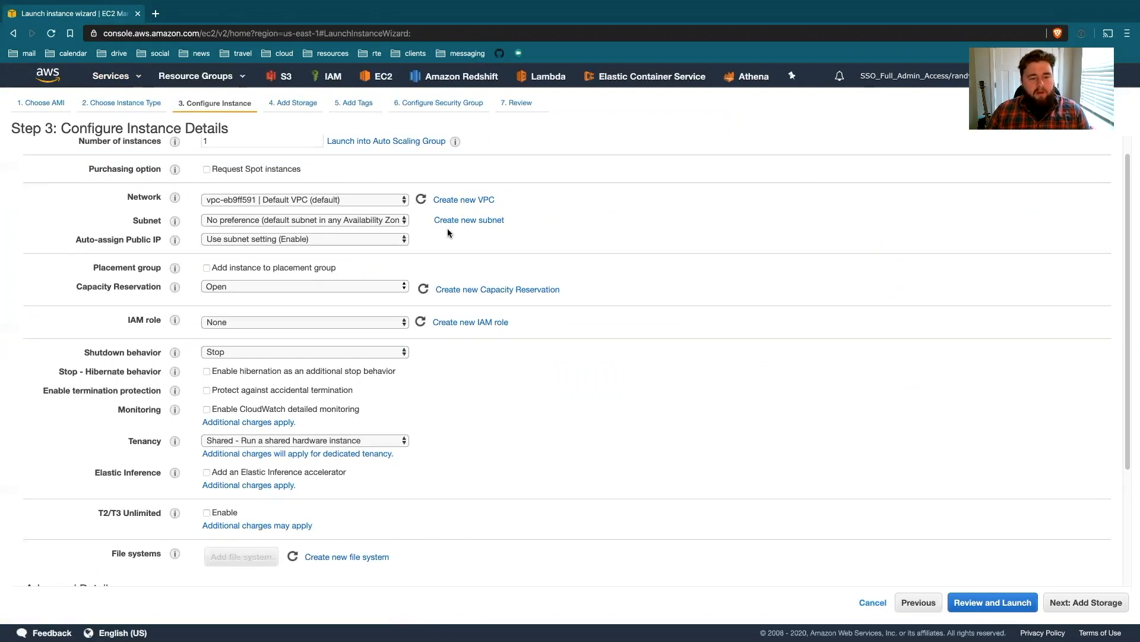
mouse_move(312, 219)
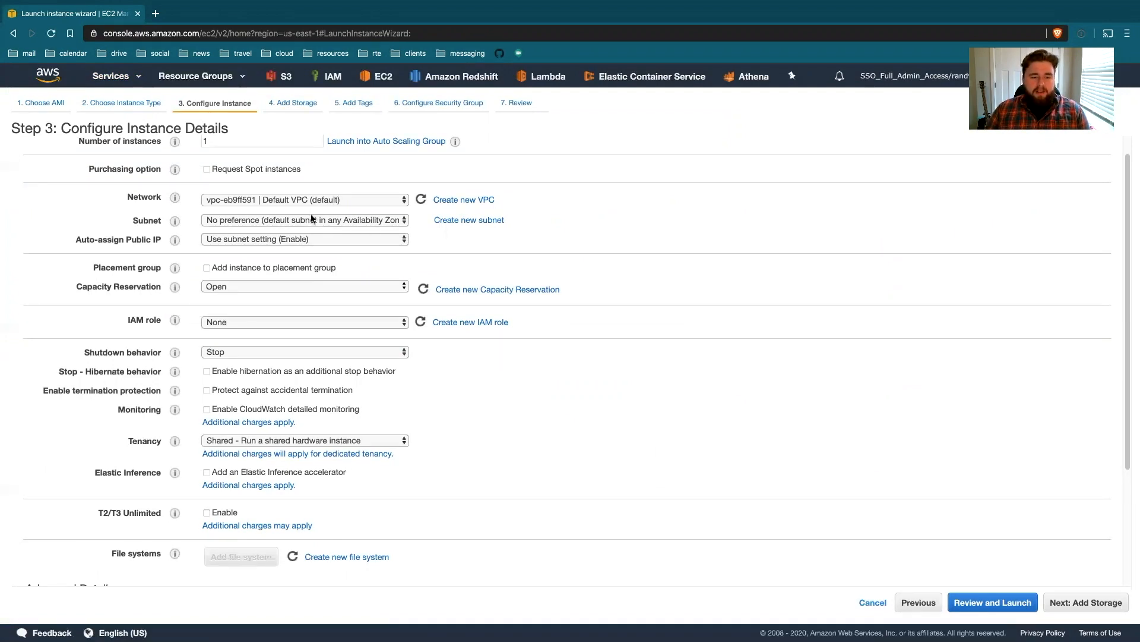
click(304, 220)
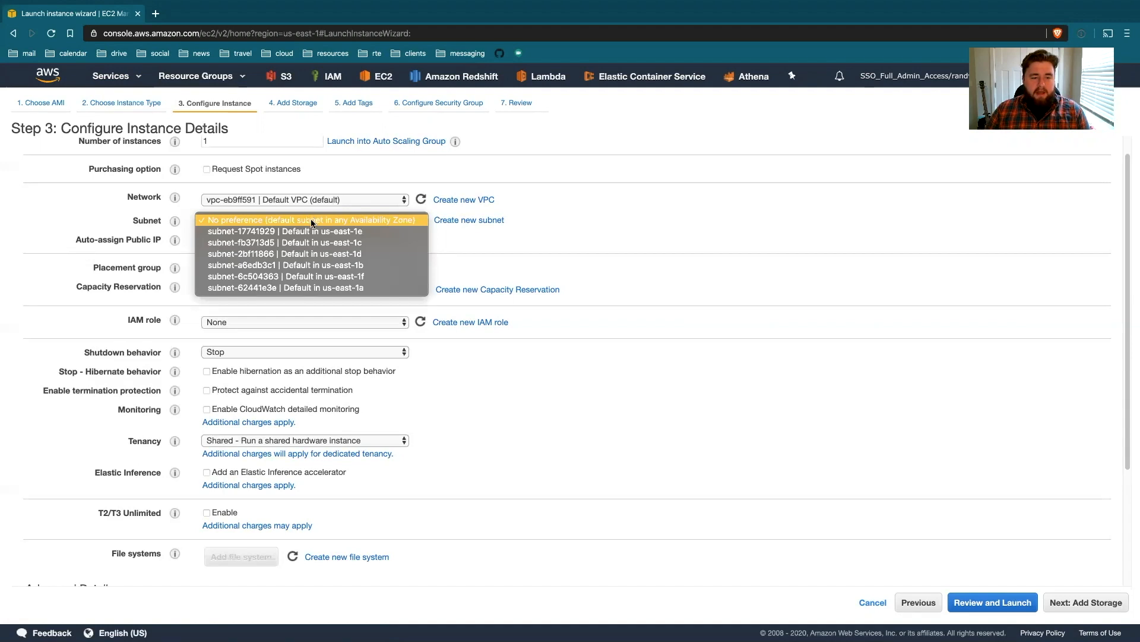
mouse_move(386, 226)
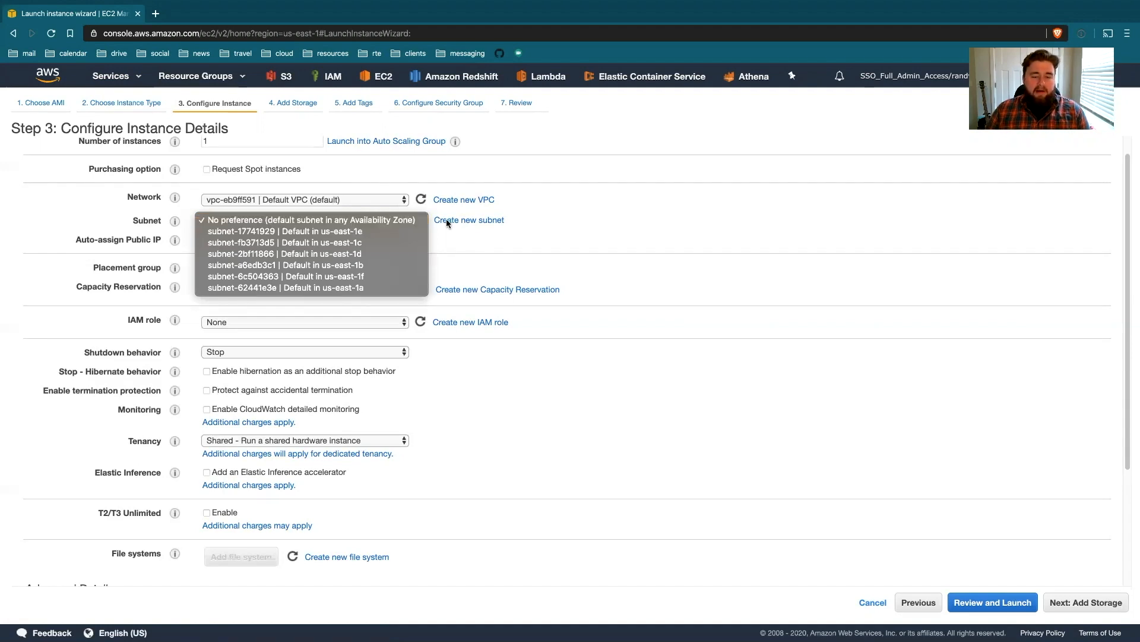
click(309, 220)
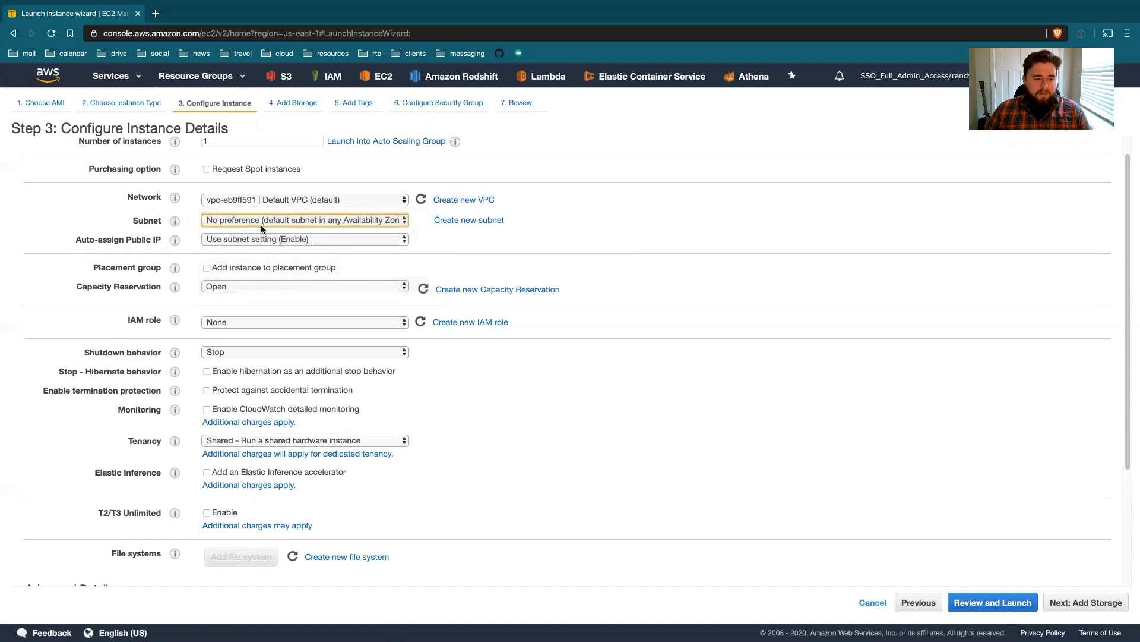
mouse_move(155, 345)
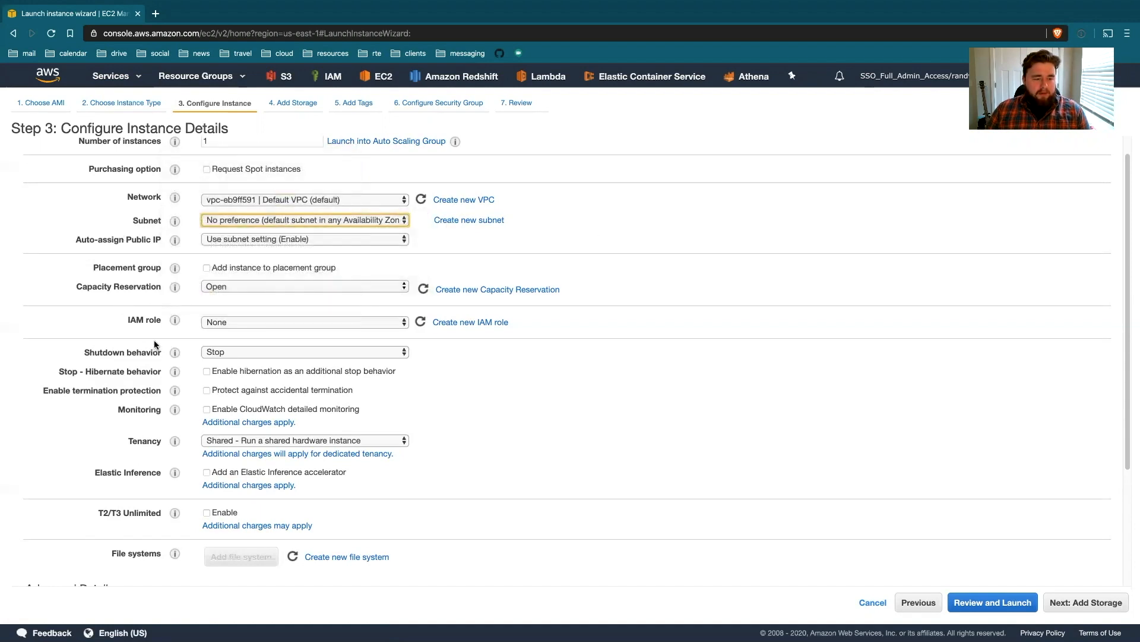
mouse_move(181, 325)
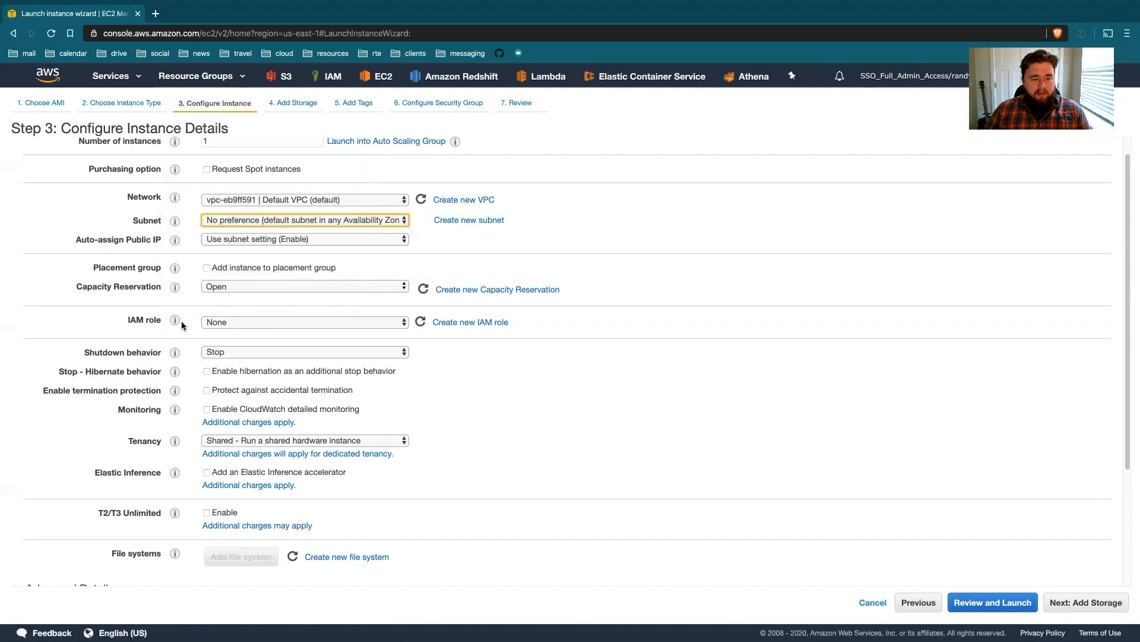
mouse_move(174, 319)
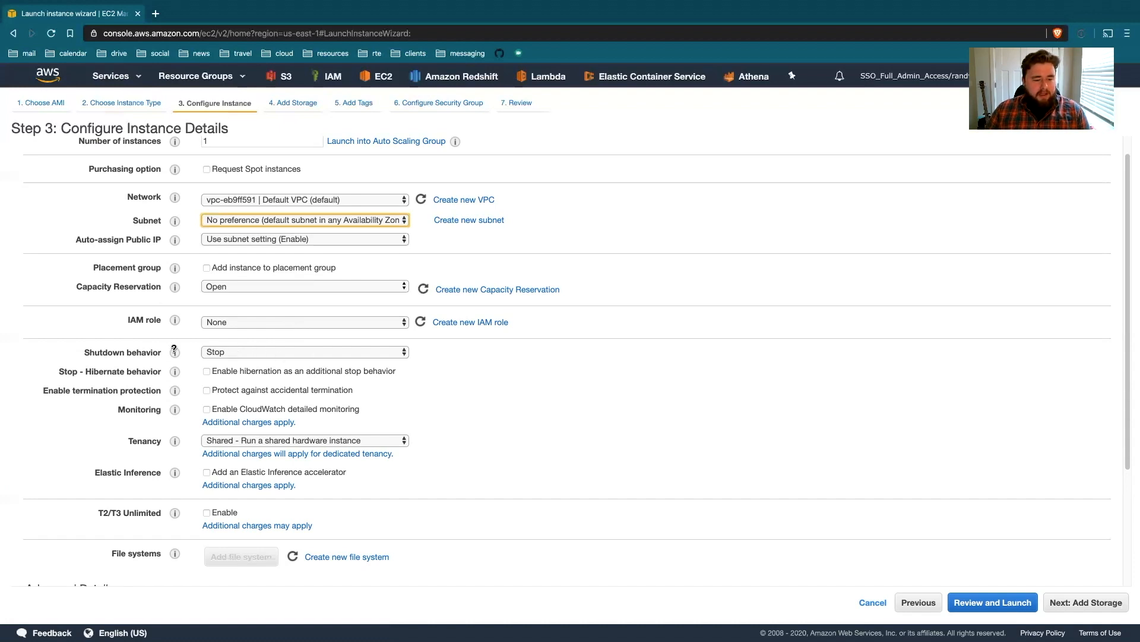
scroll(down, 3)
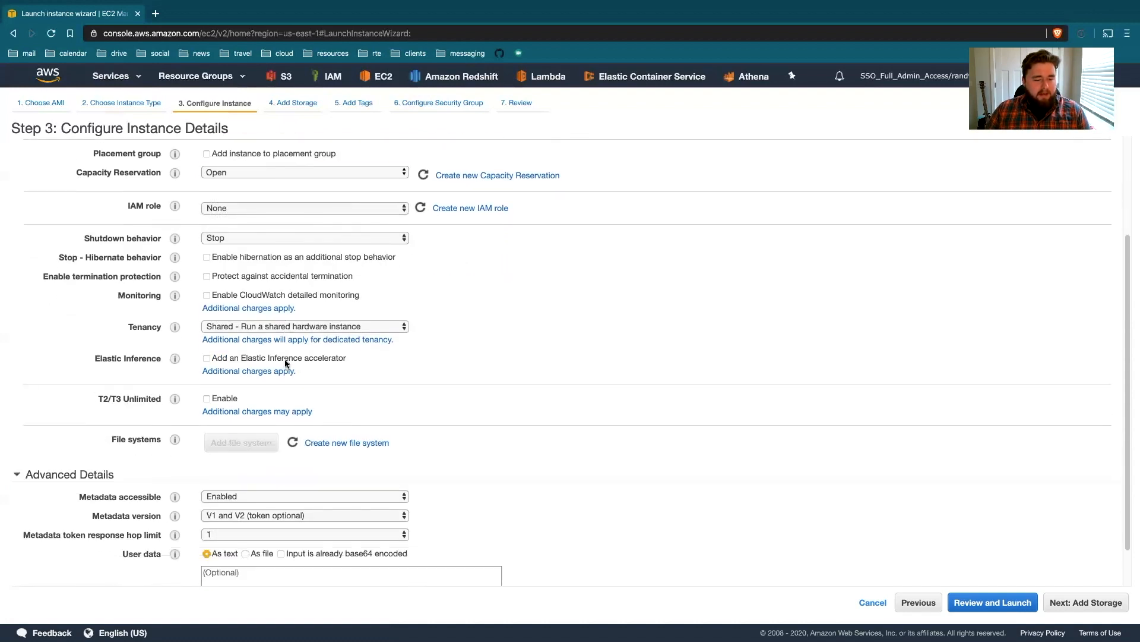
scroll(down, 3)
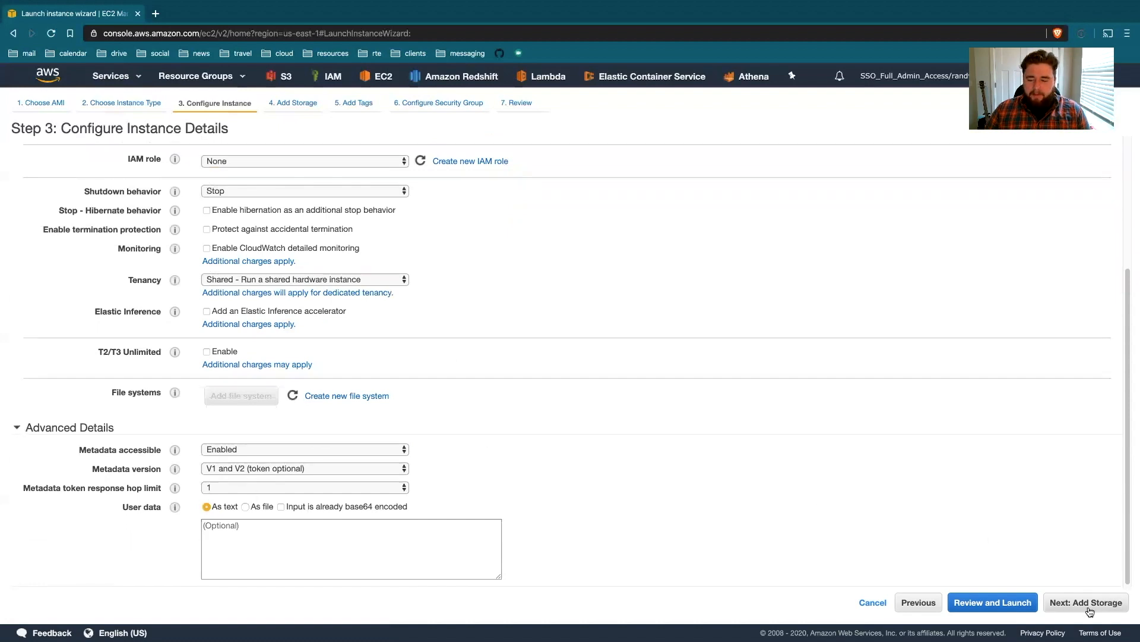
click(1085, 601)
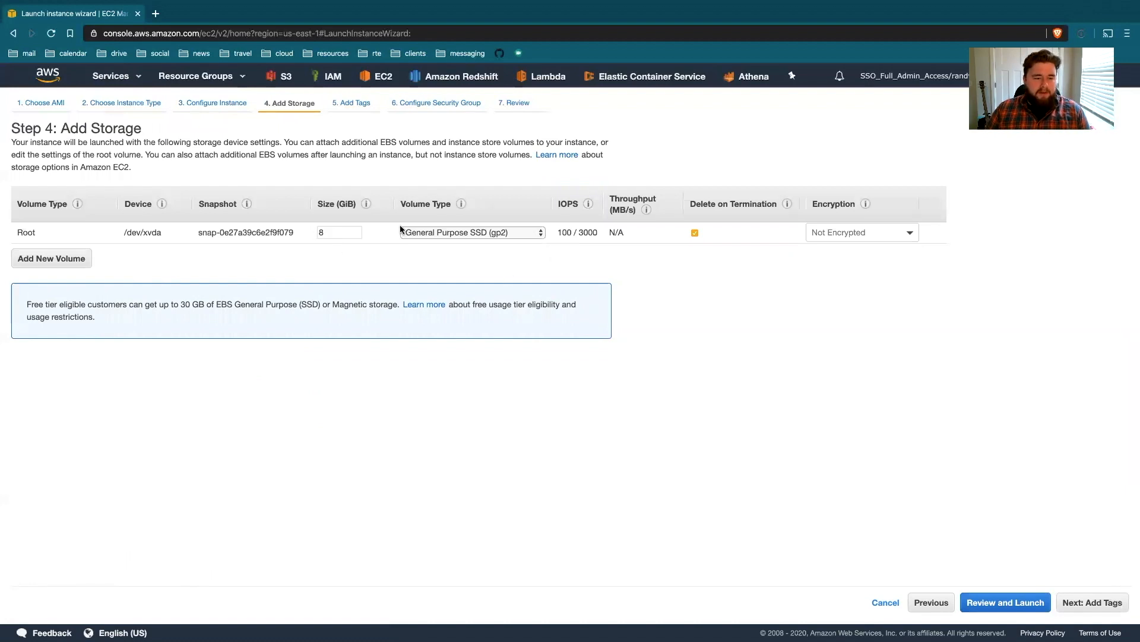
mouse_move(741, 298)
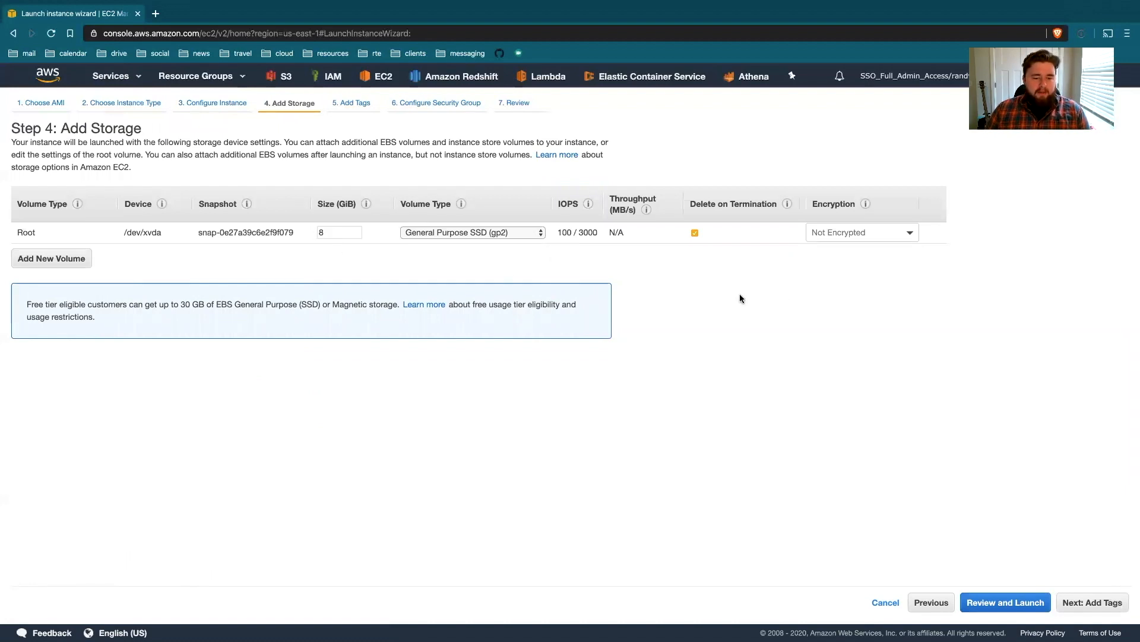
mouse_move(1059, 598)
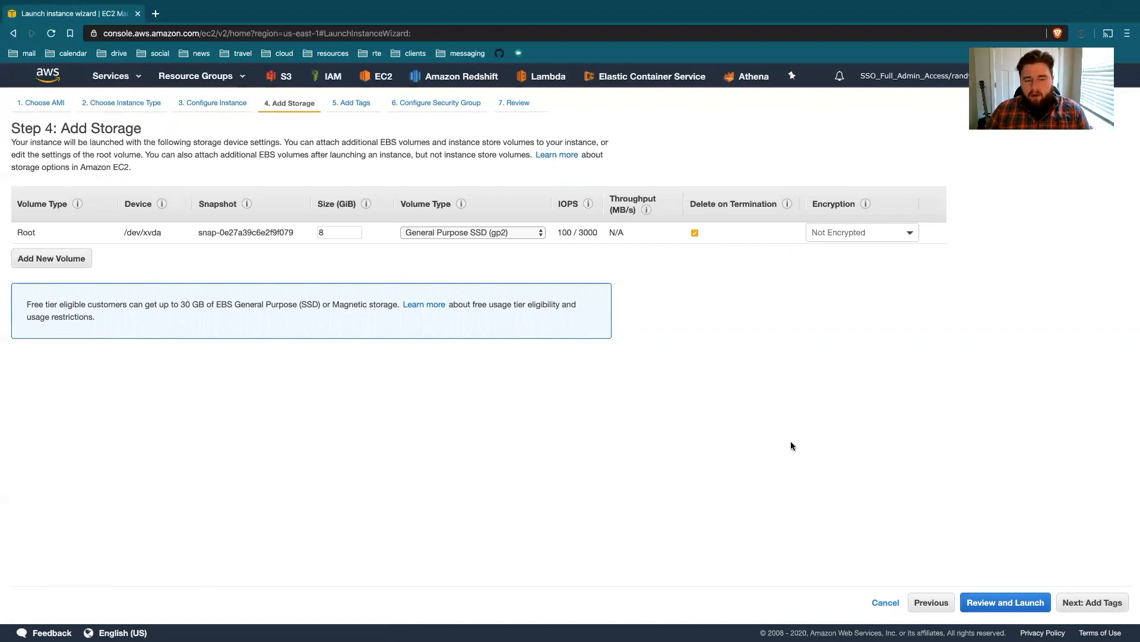
Keep the 8 GiB General Purpose SSD (gp2) root volume and continue to Add Tags.
click(472, 232)
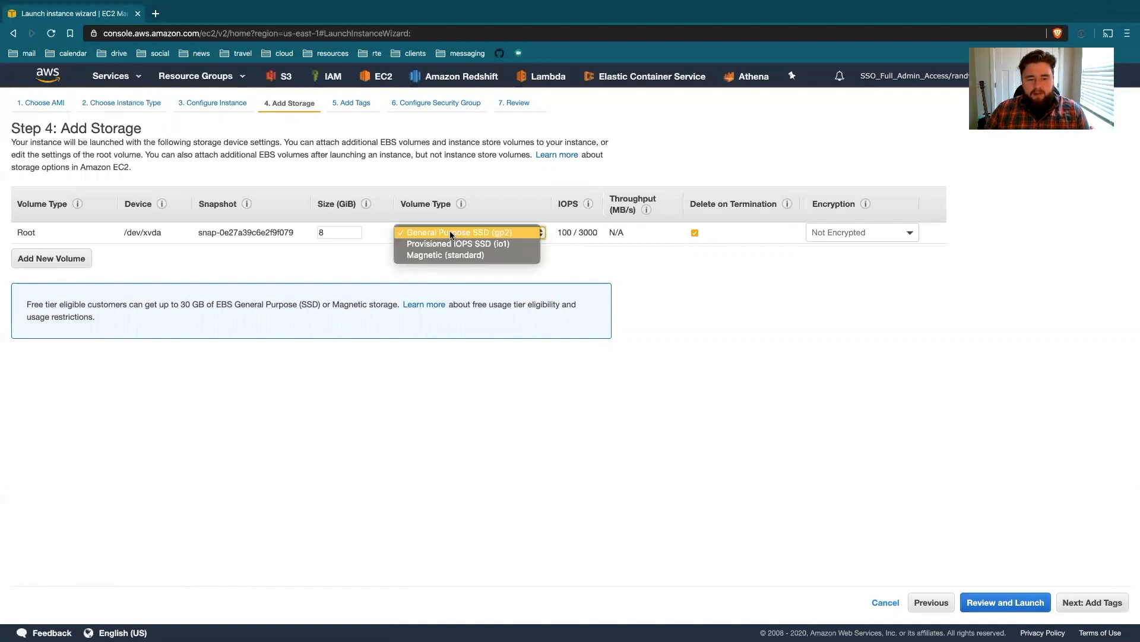
mouse_move(467, 243)
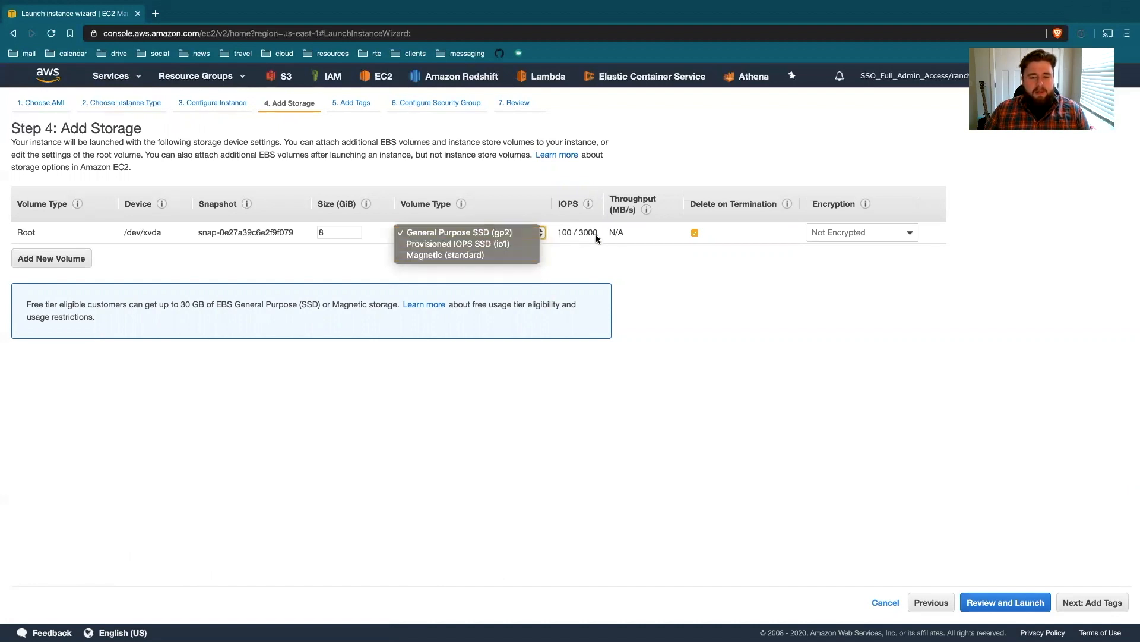
click(456, 231)
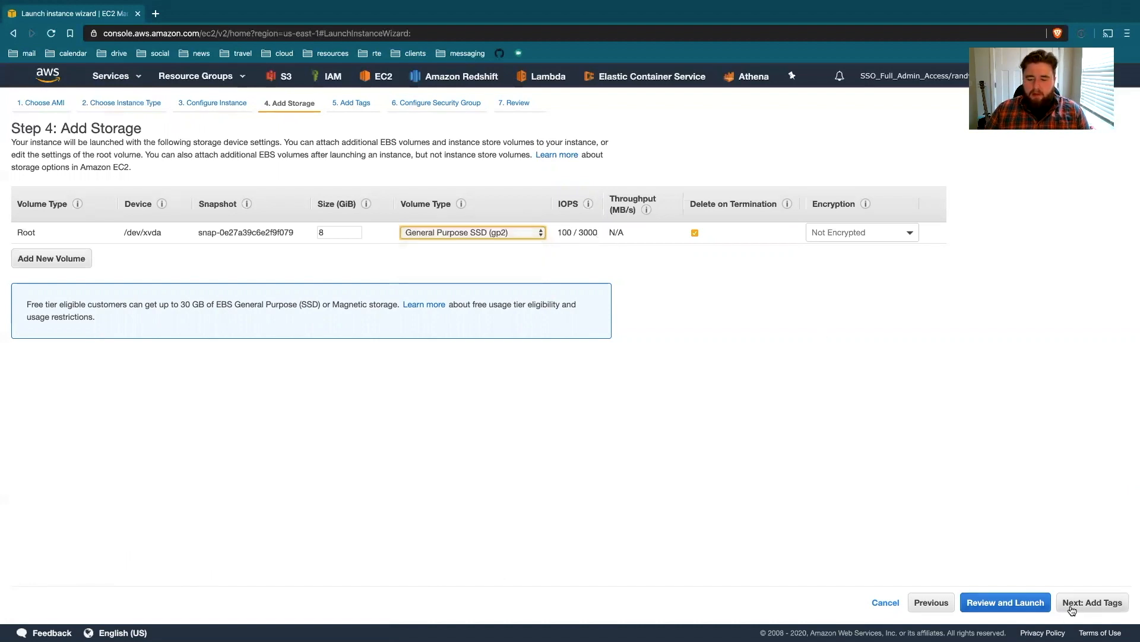
click(1093, 602)
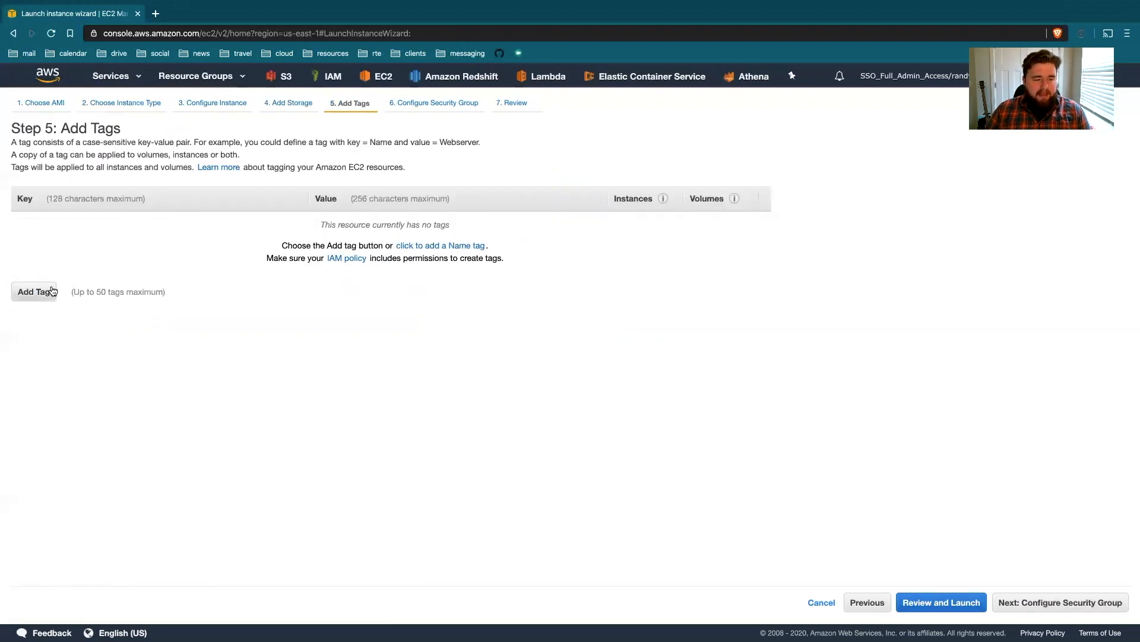
Add an owner tag with value randy.pitcher and start a second tag keyed Name.
click(34, 292)
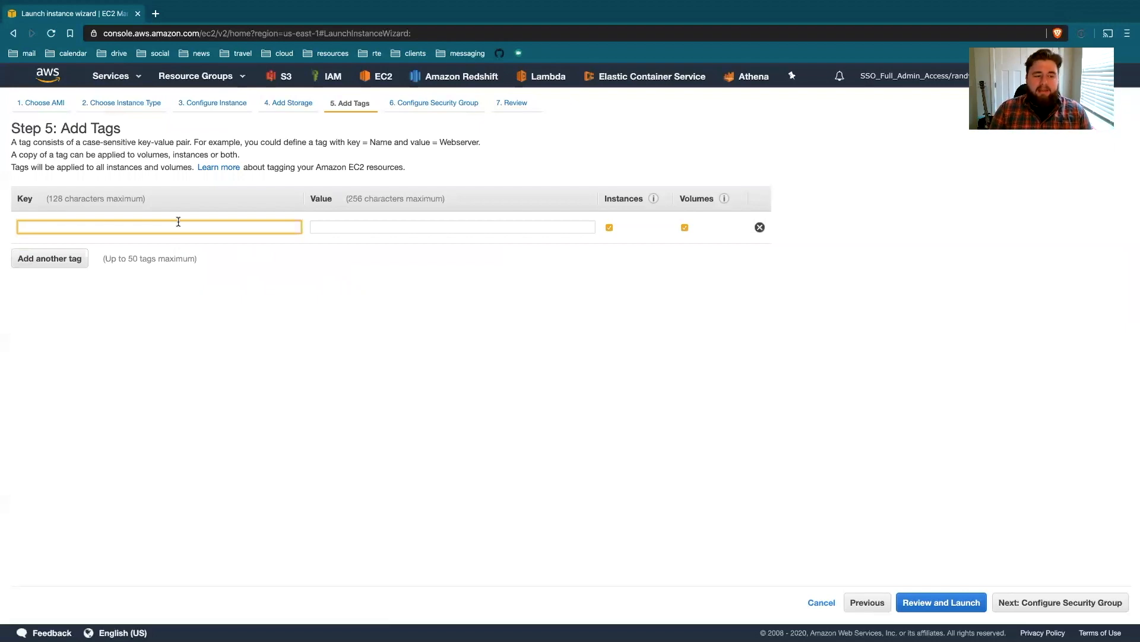
text(R)
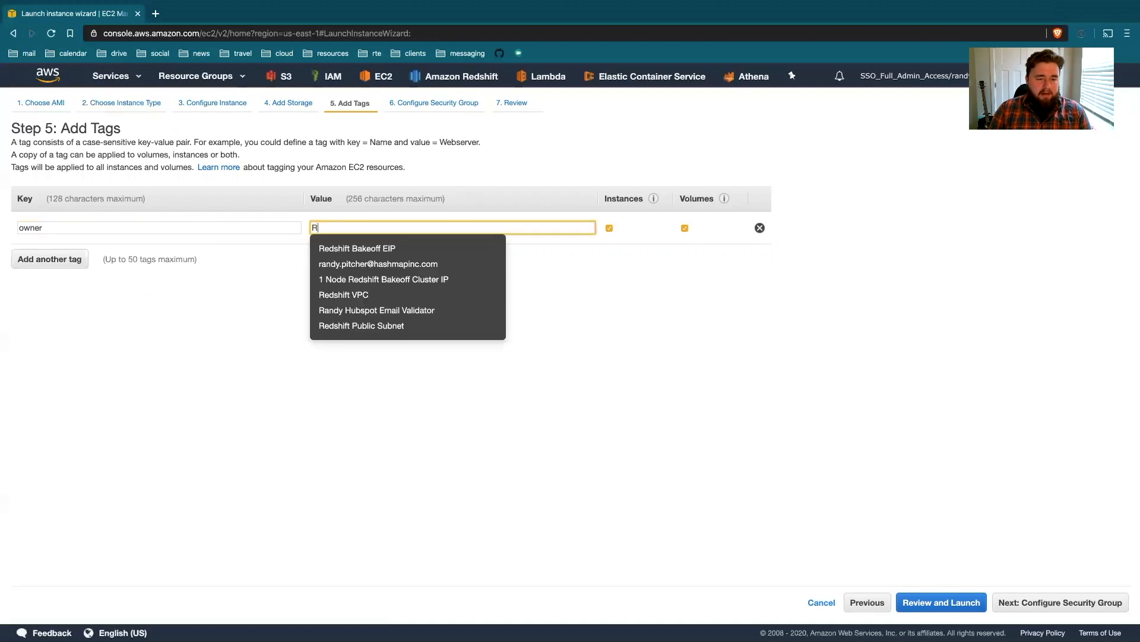
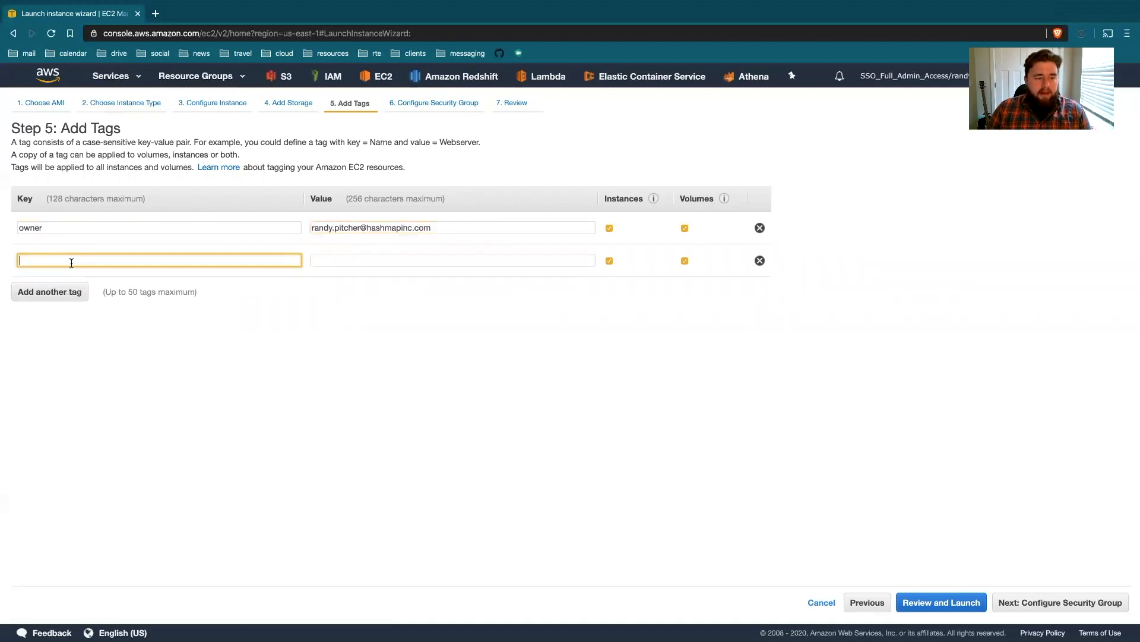
text(Name)
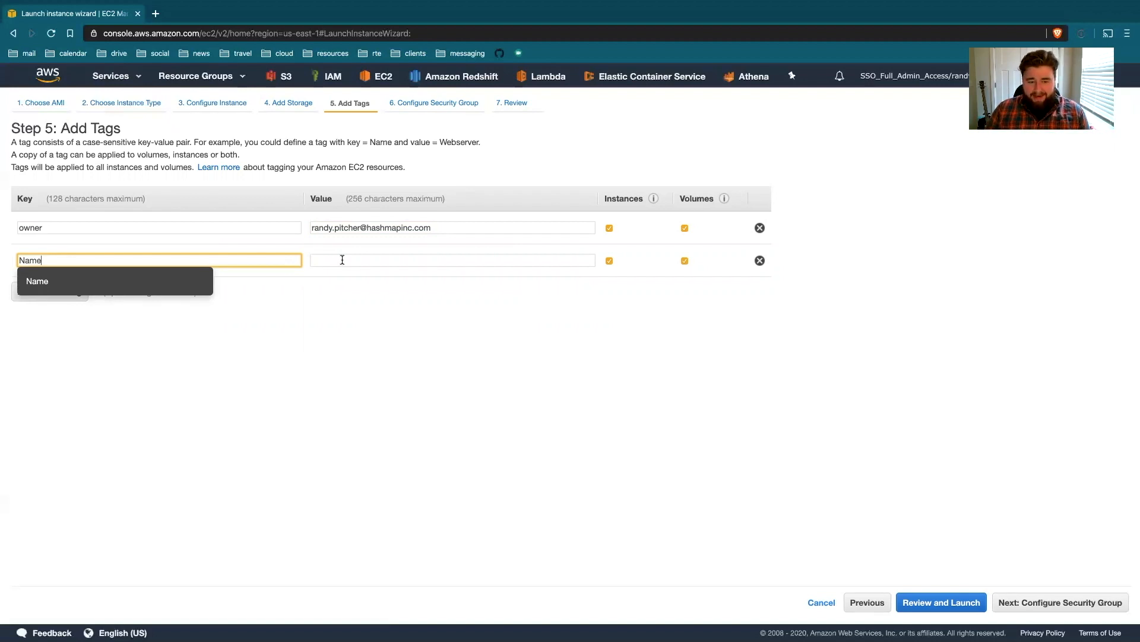
Set the Name tag value to general-python3-instance and continue to Configure Security Group.
click(452, 260)
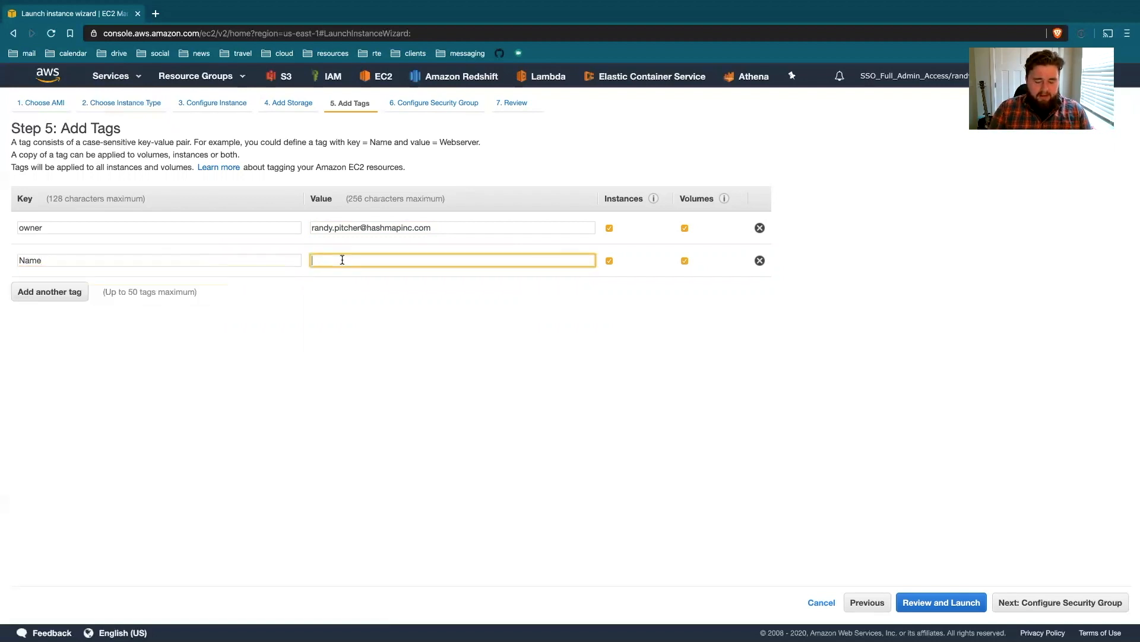
text(general)
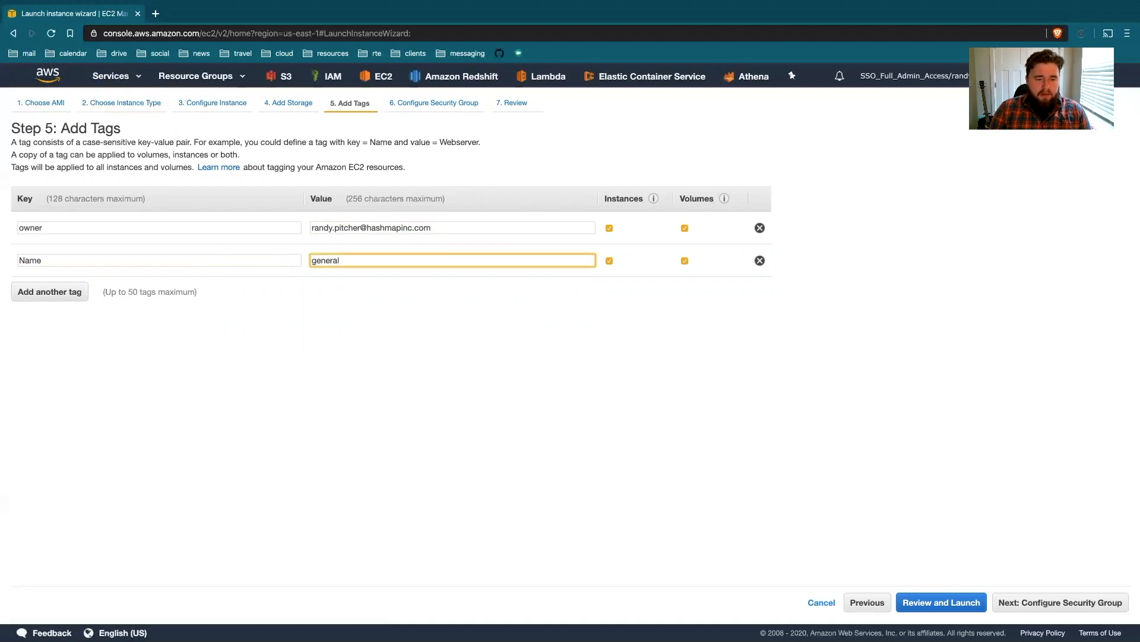
text(-python-)
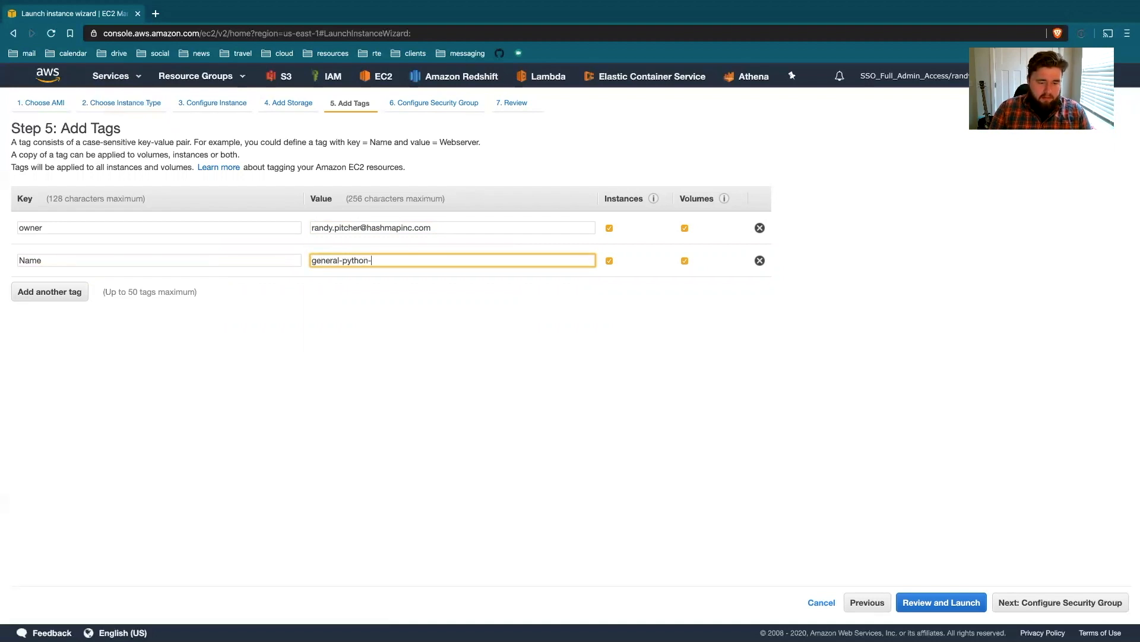
text(instance)
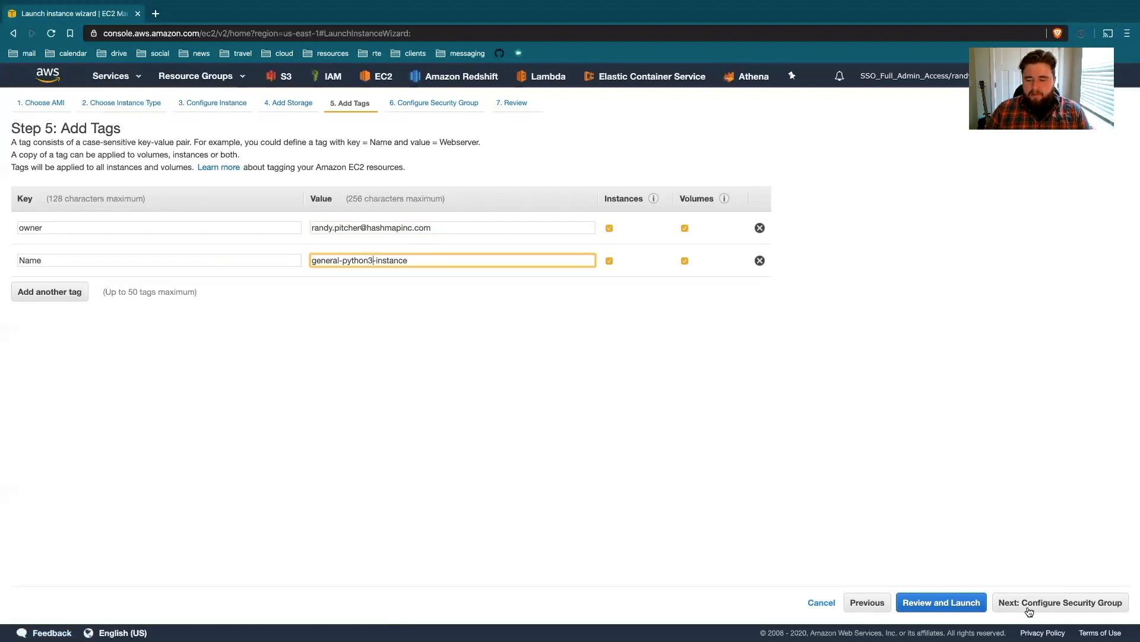
click(1060, 602)
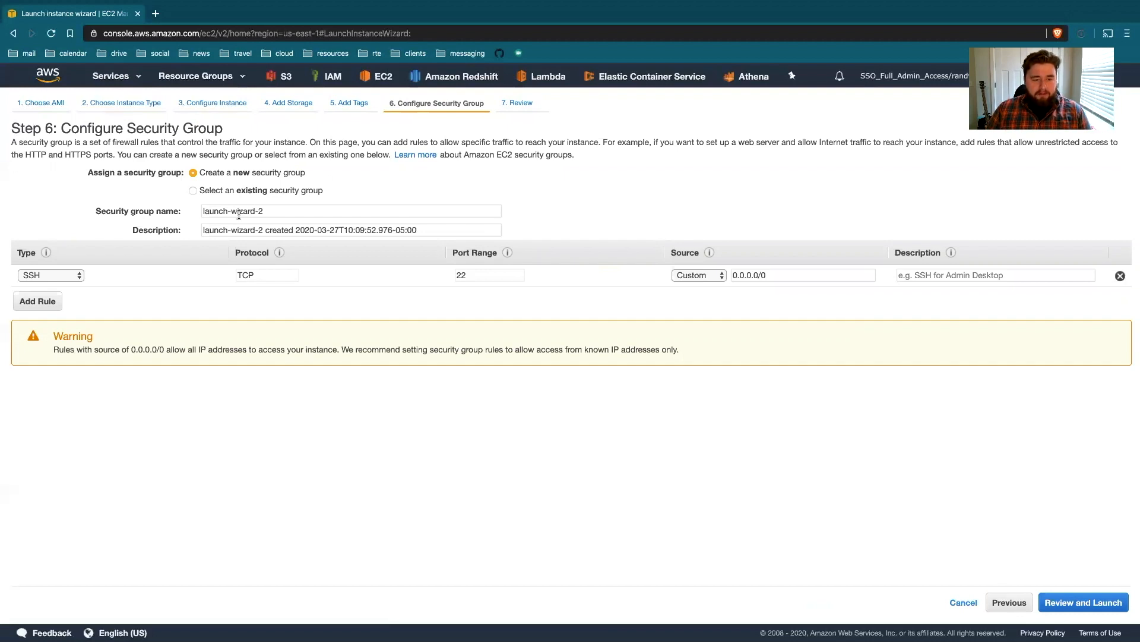
mouse_move(203, 291)
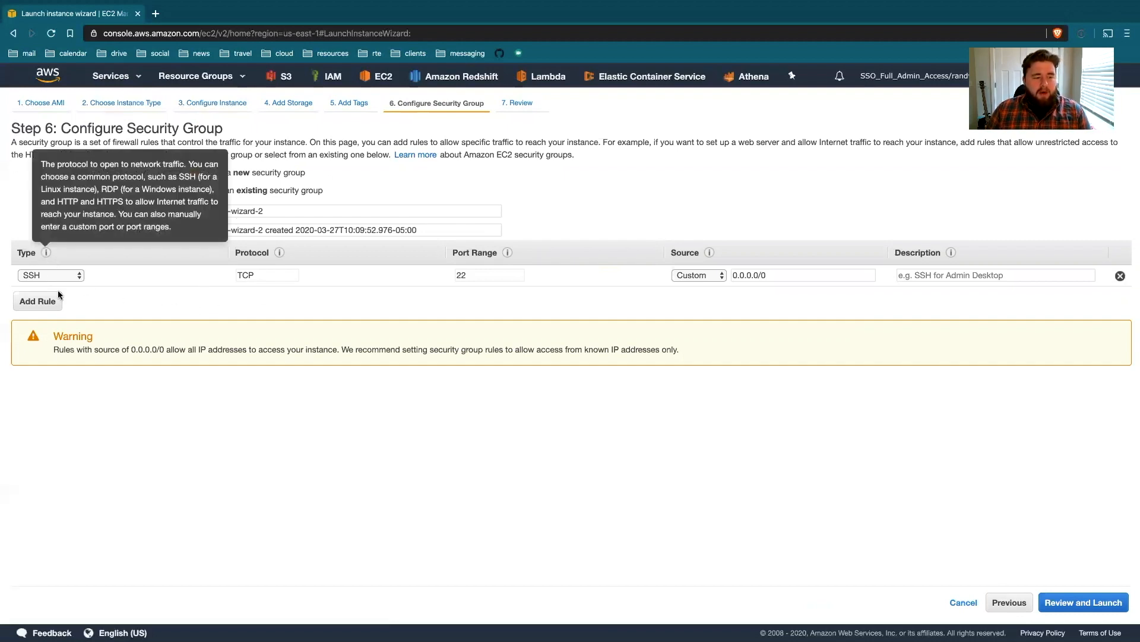
click(50, 274)
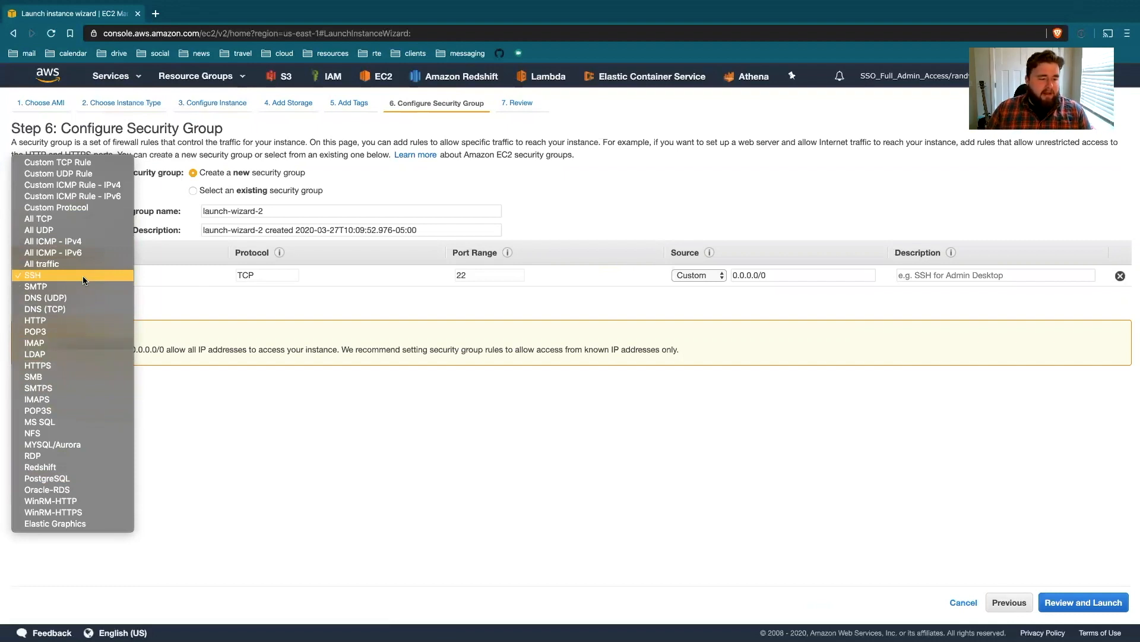
mouse_move(70, 427)
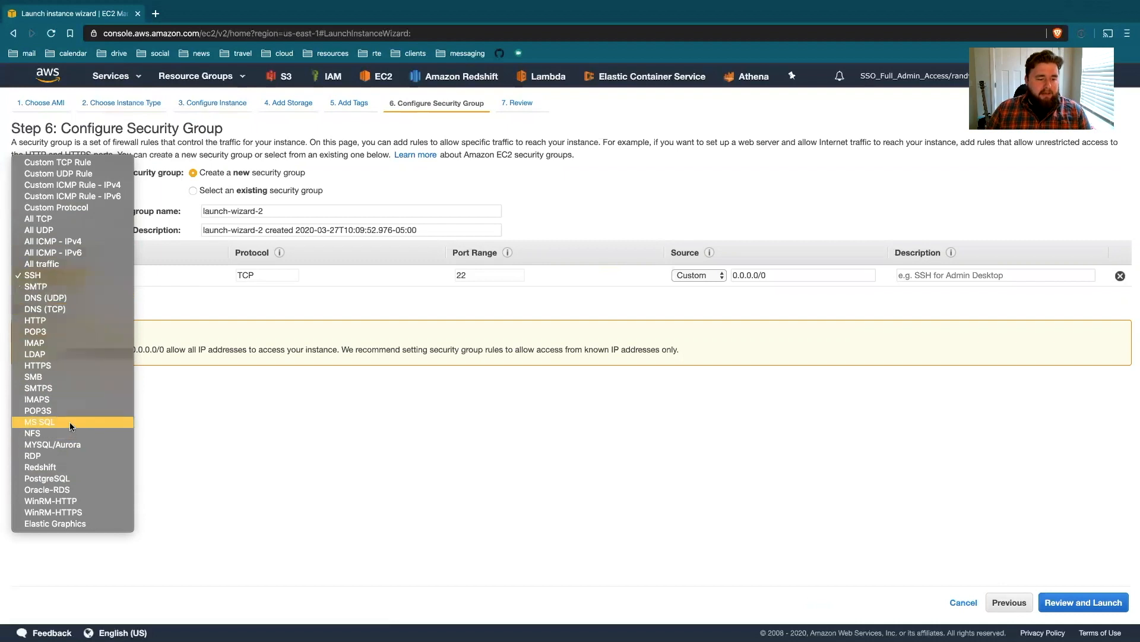
click(39, 422)
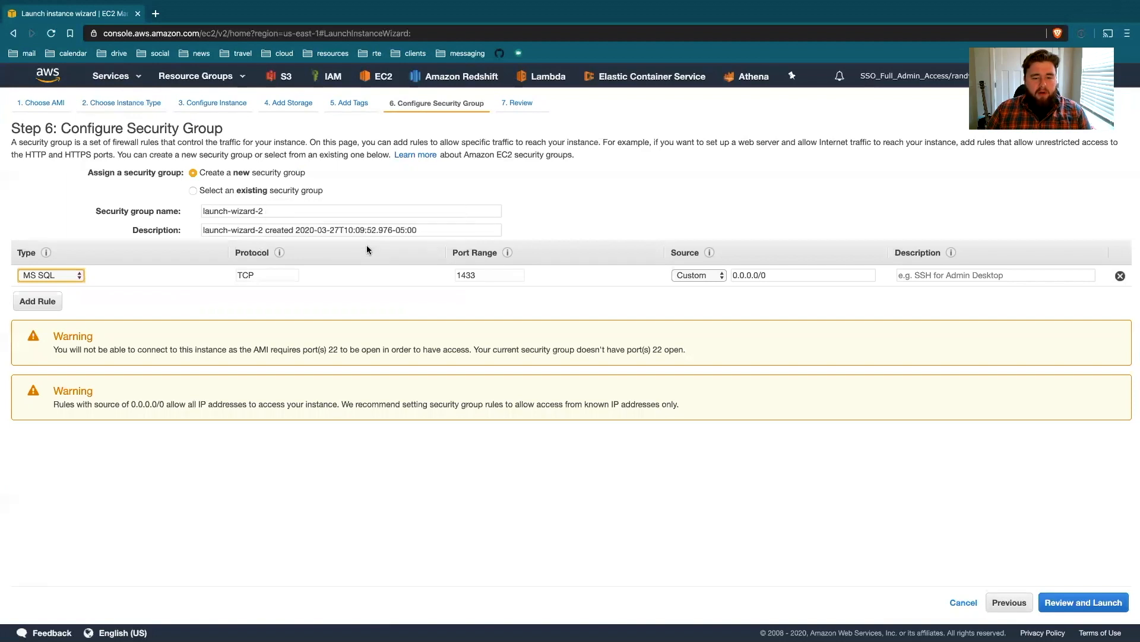
mouse_move(515, 249)
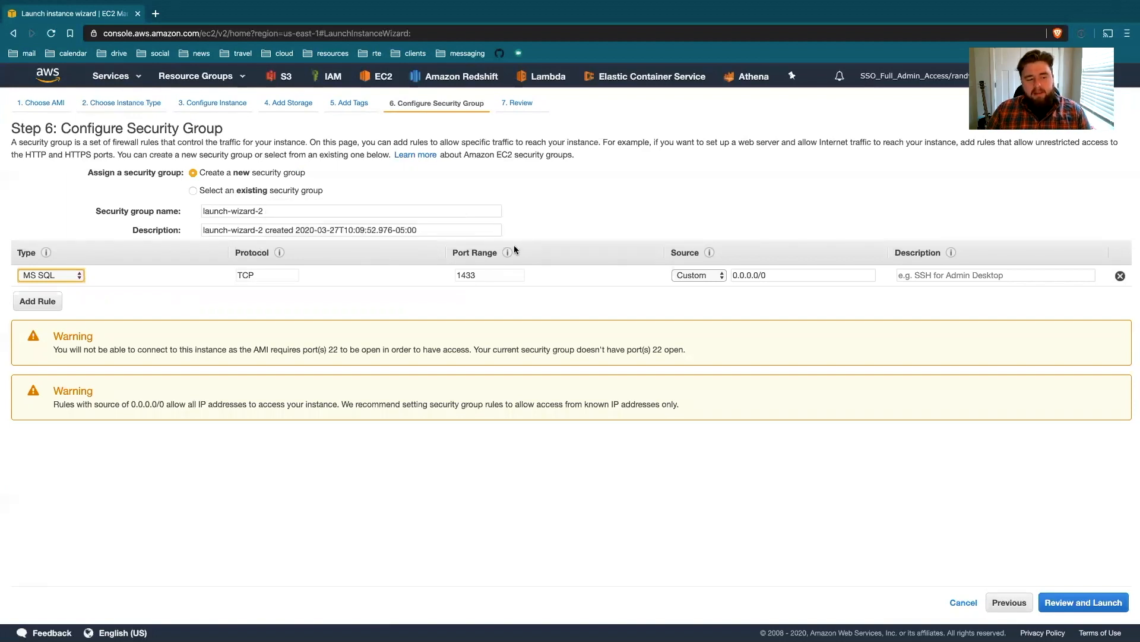
click(50, 275)
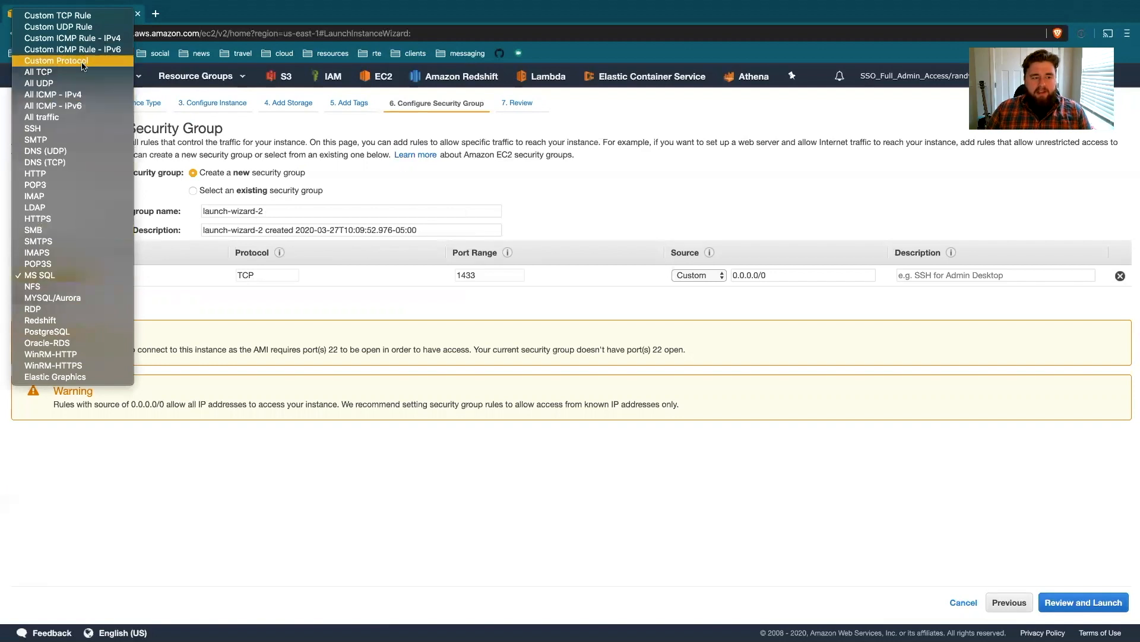
click(55, 60)
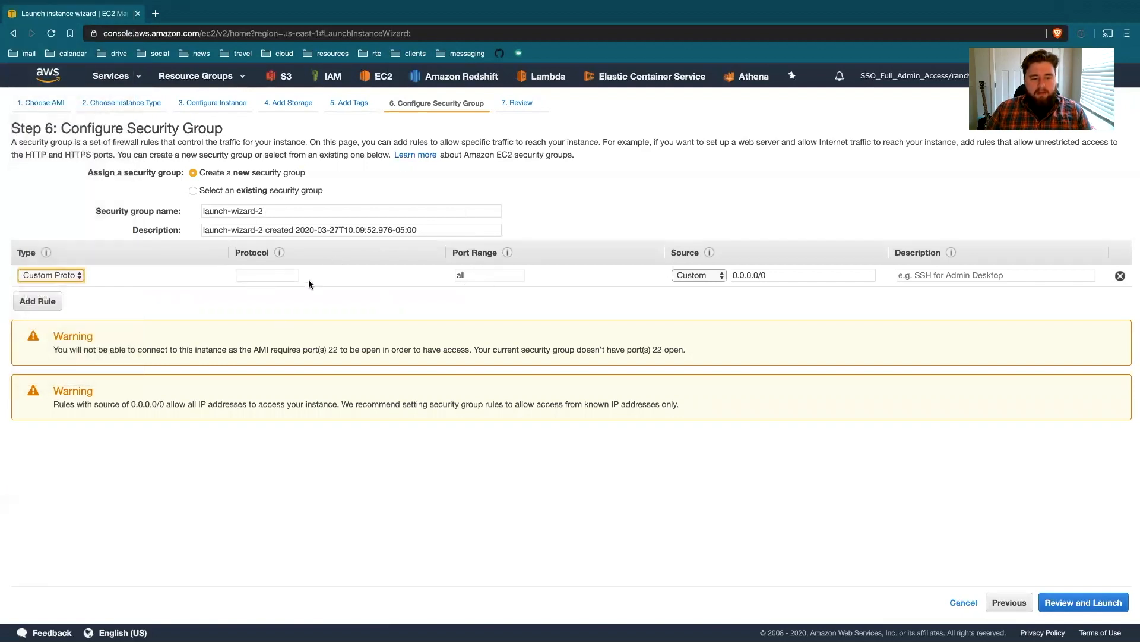
click(51, 275)
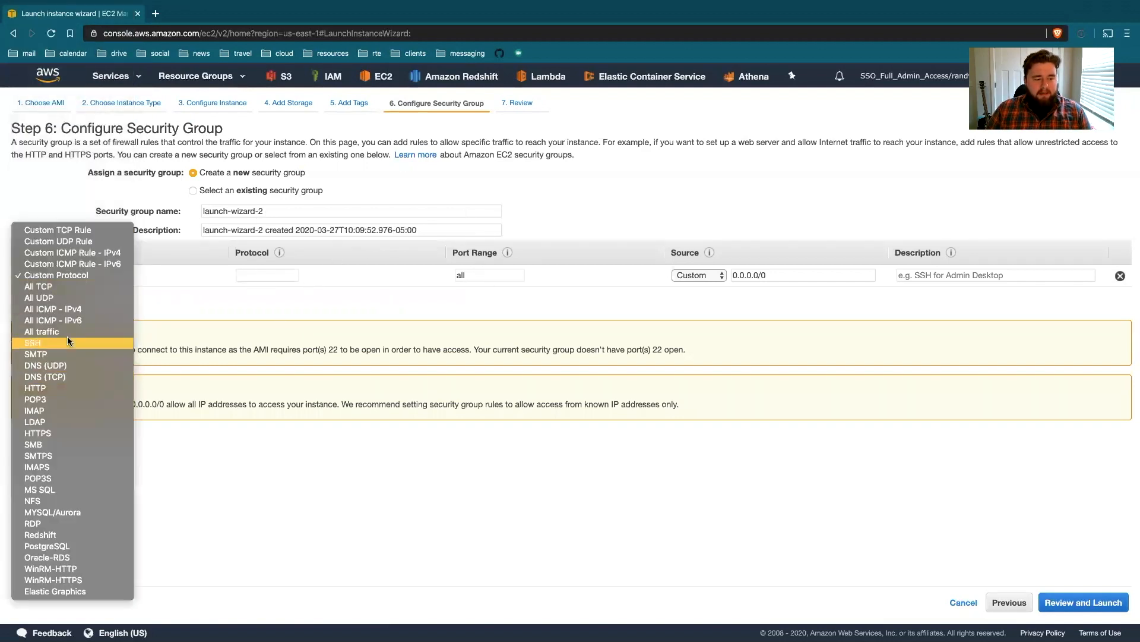
click(32, 342)
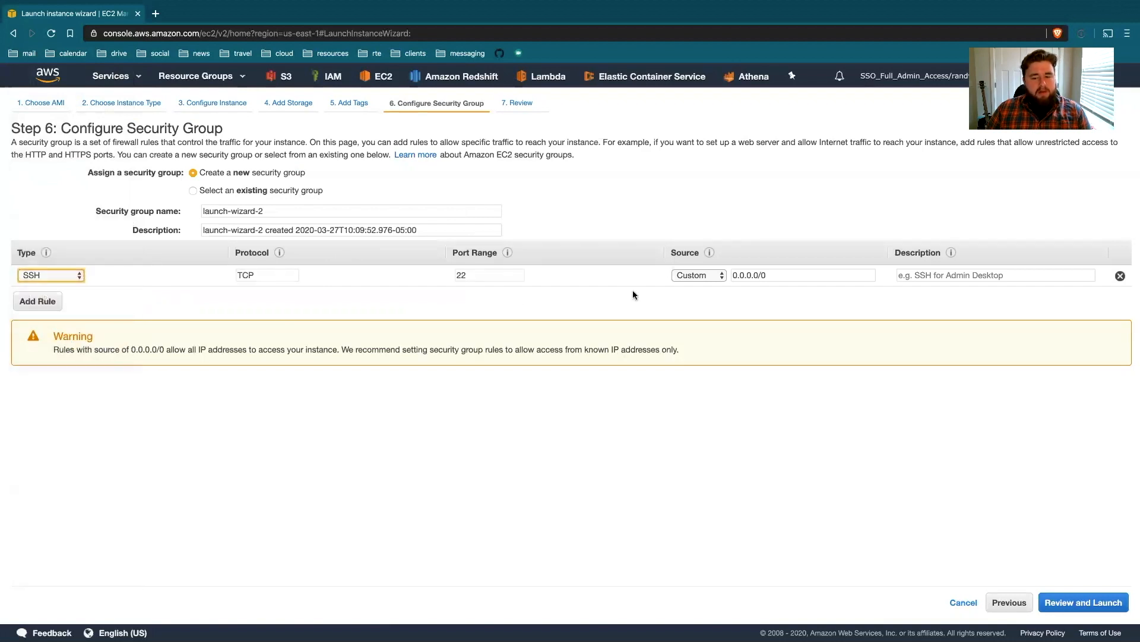
mouse_move(710, 252)
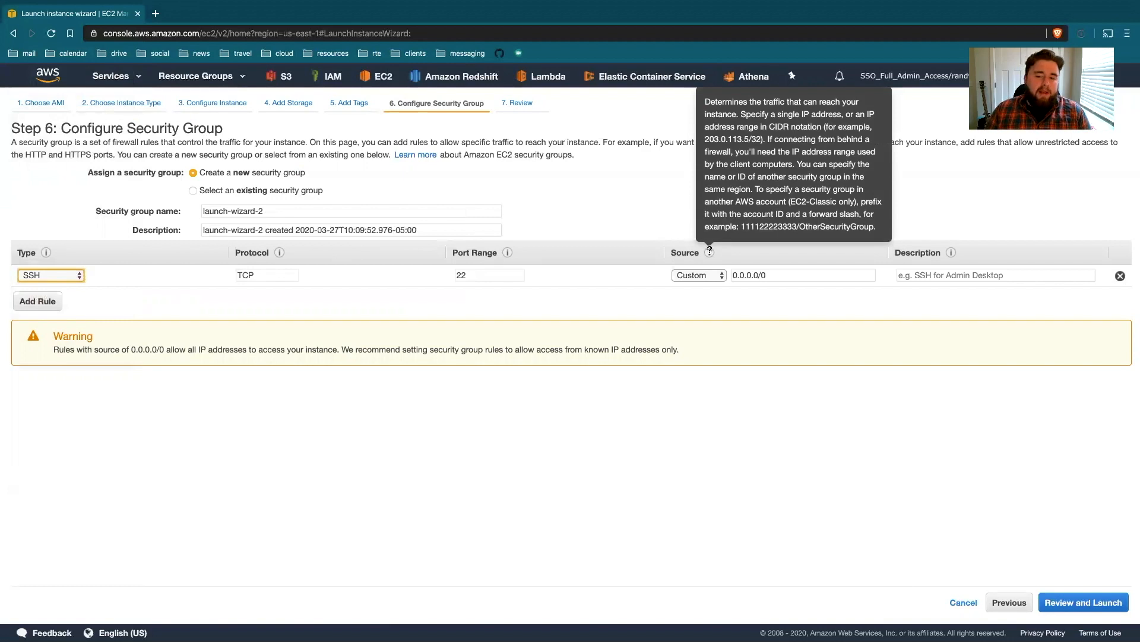
click(804, 274)
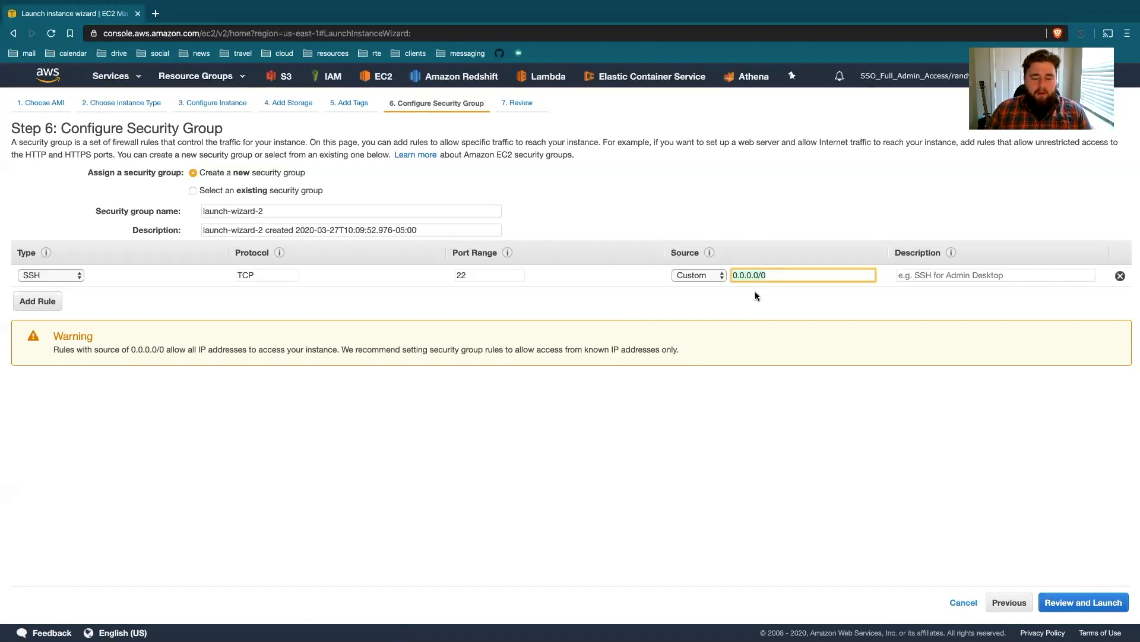
mouse_move(780, 278)
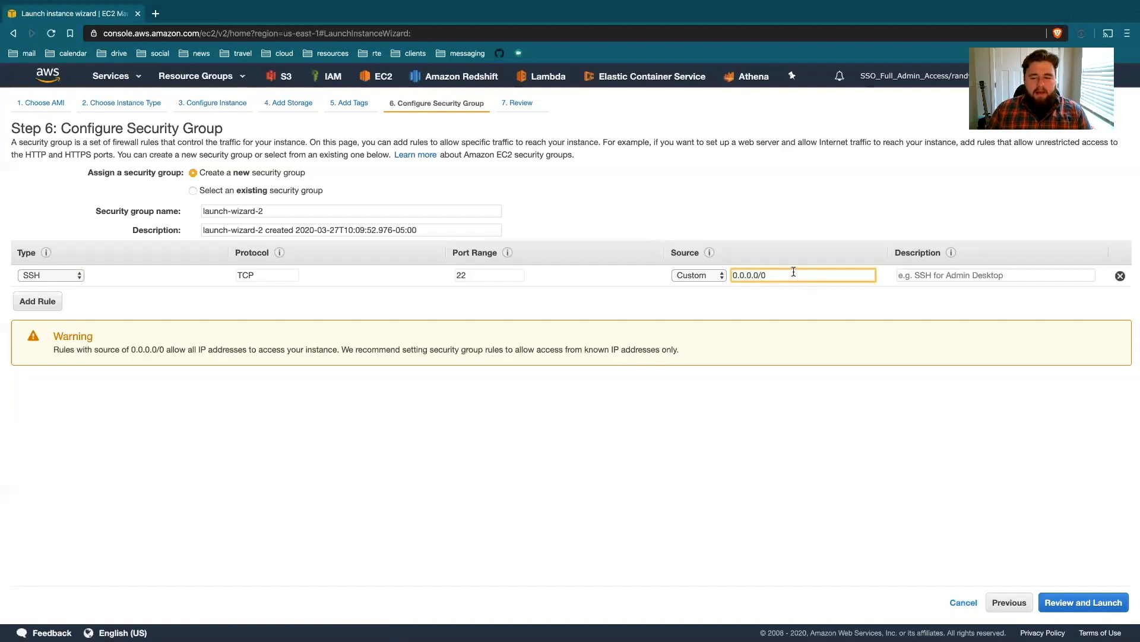
click(757, 274)
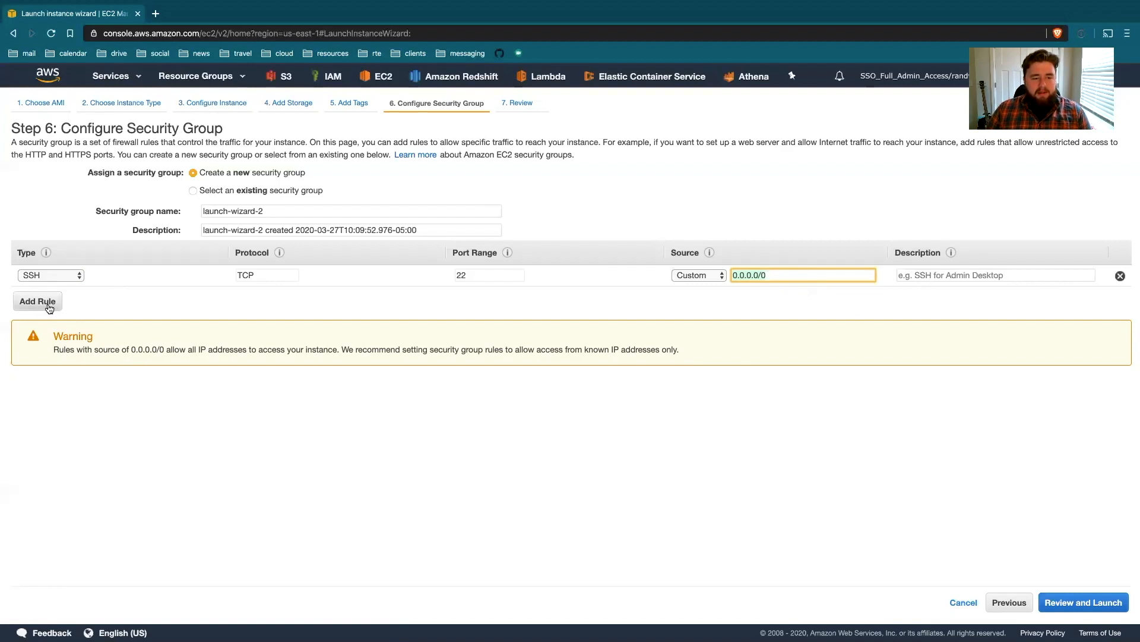
Switch from creating a new security group to selecting an existing one.
click(349, 211)
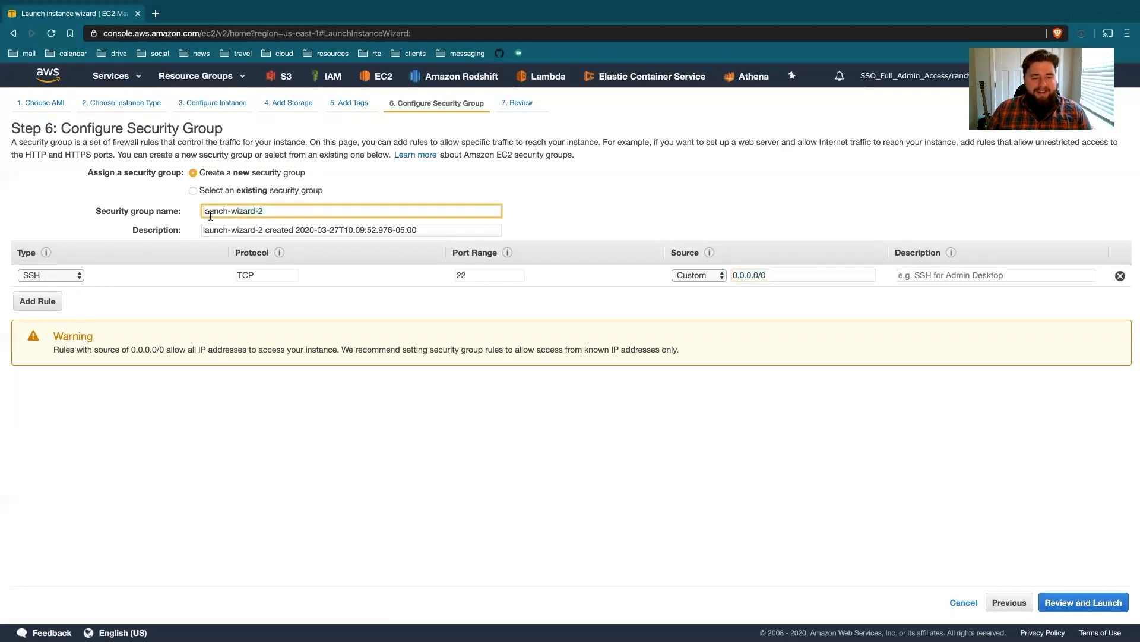
double_click(233, 212)
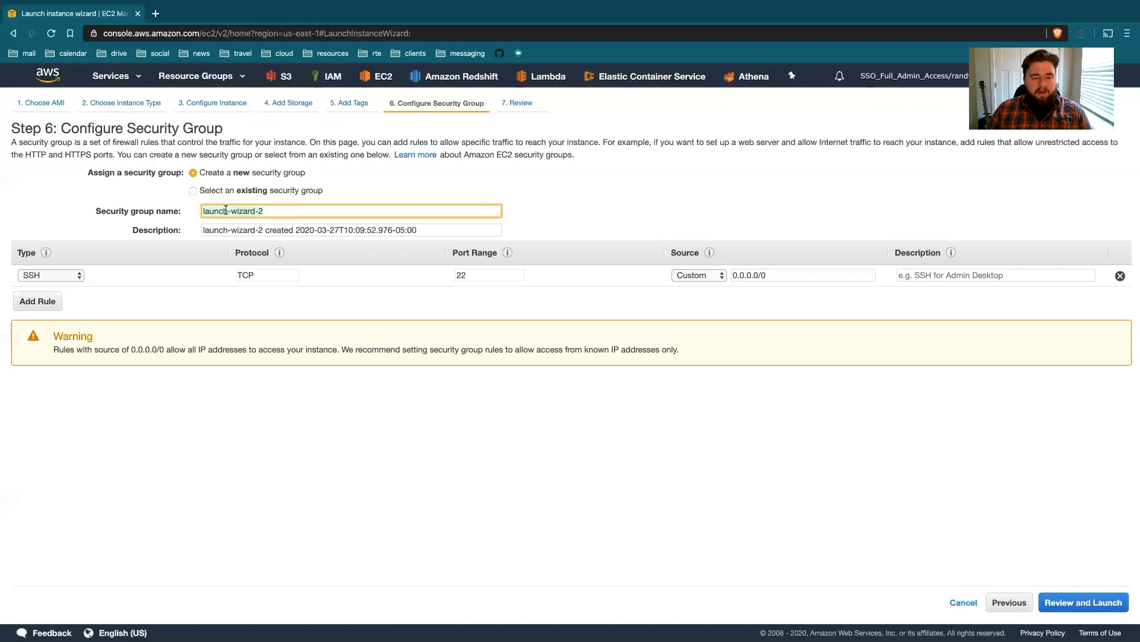
mouse_move(300, 267)
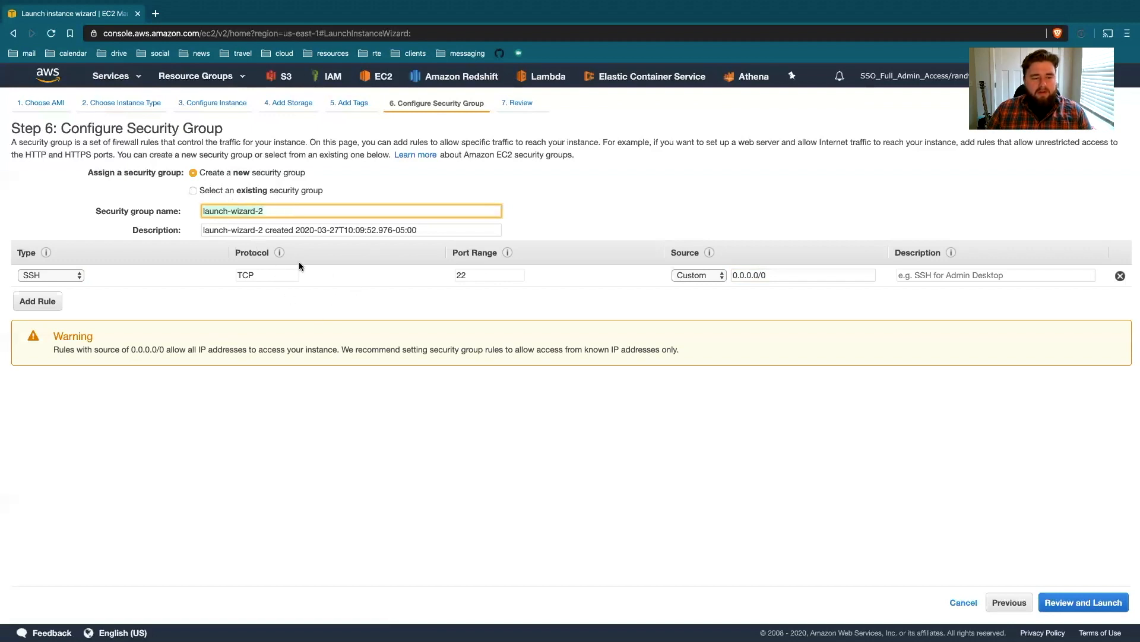
click(192, 190)
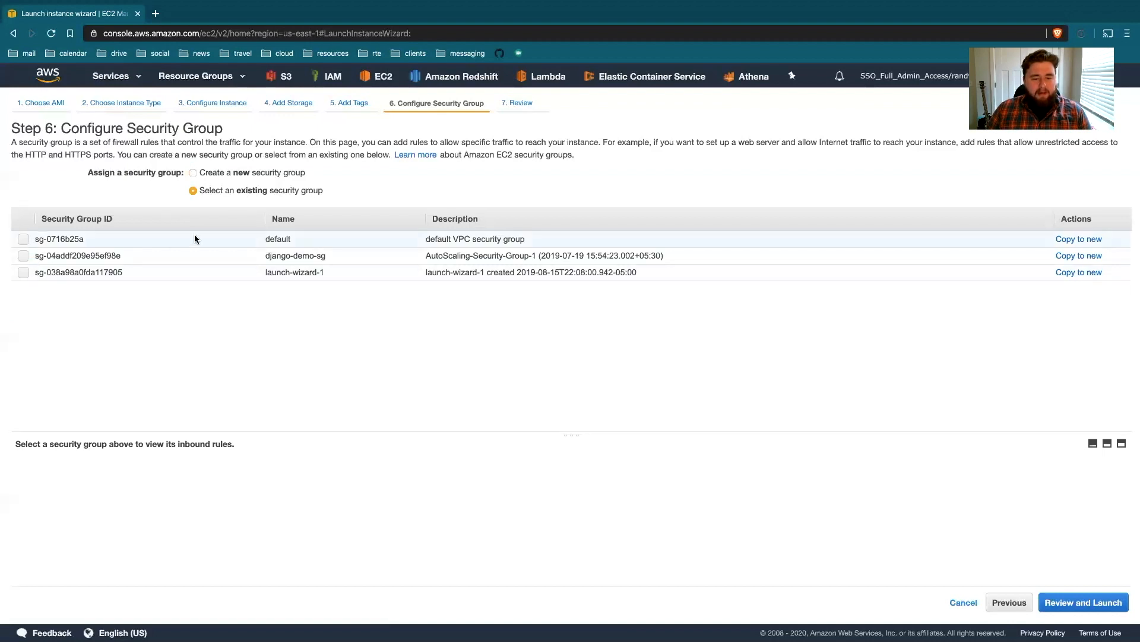
mouse_move(87, 244)
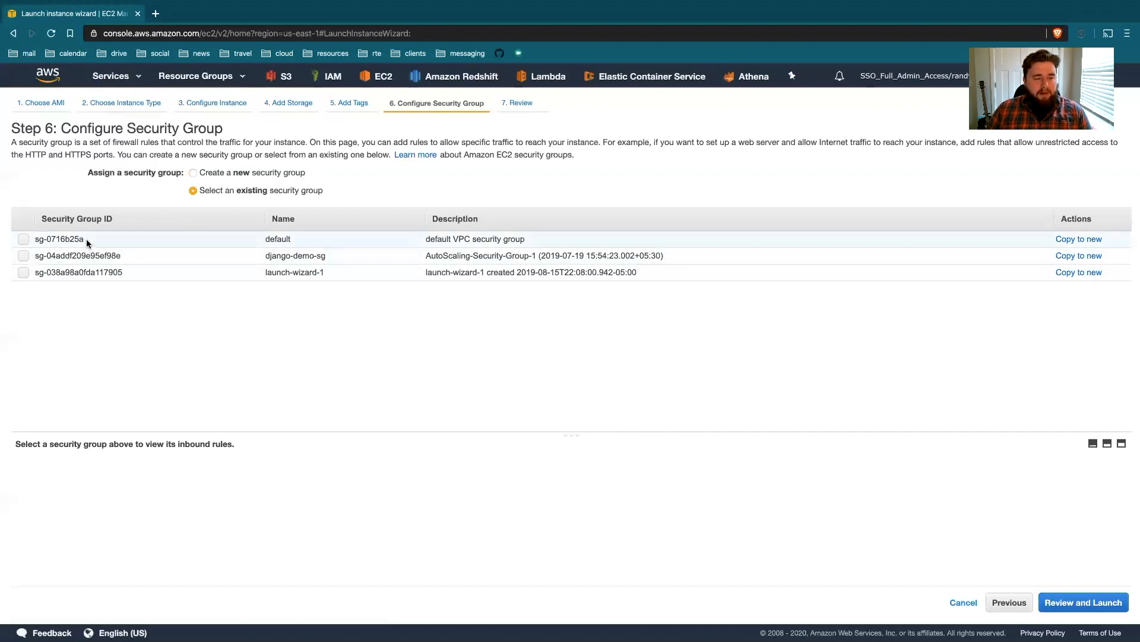
Inspect the default and django-demo-sg groups, then select only launch-wizard-1 allowing SSH on 22.
click(23, 239)
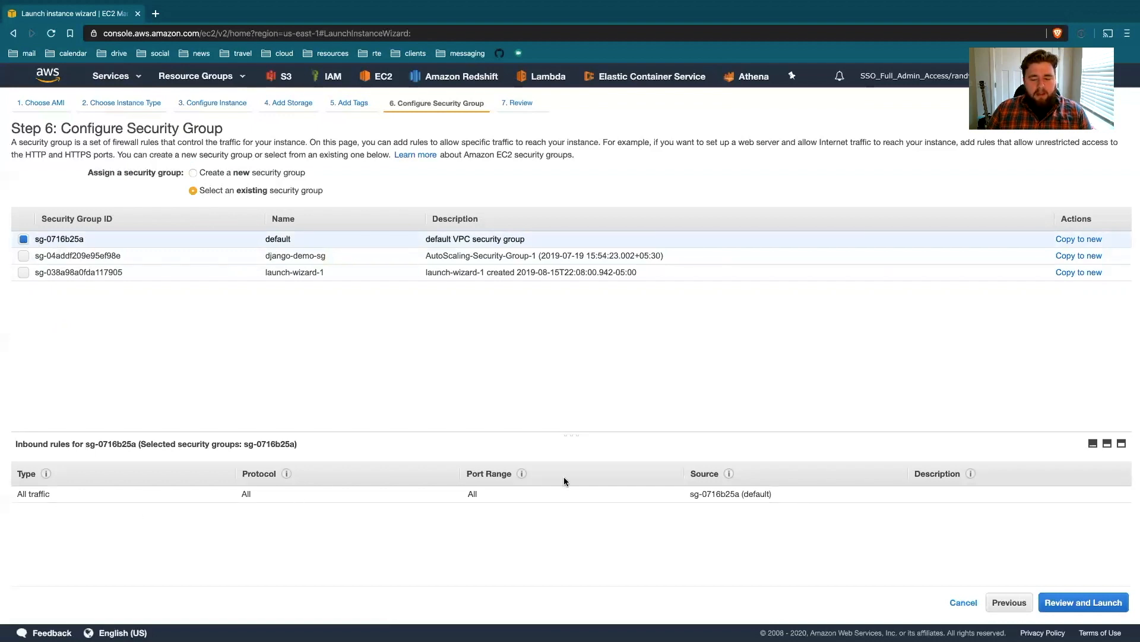
mouse_move(102, 260)
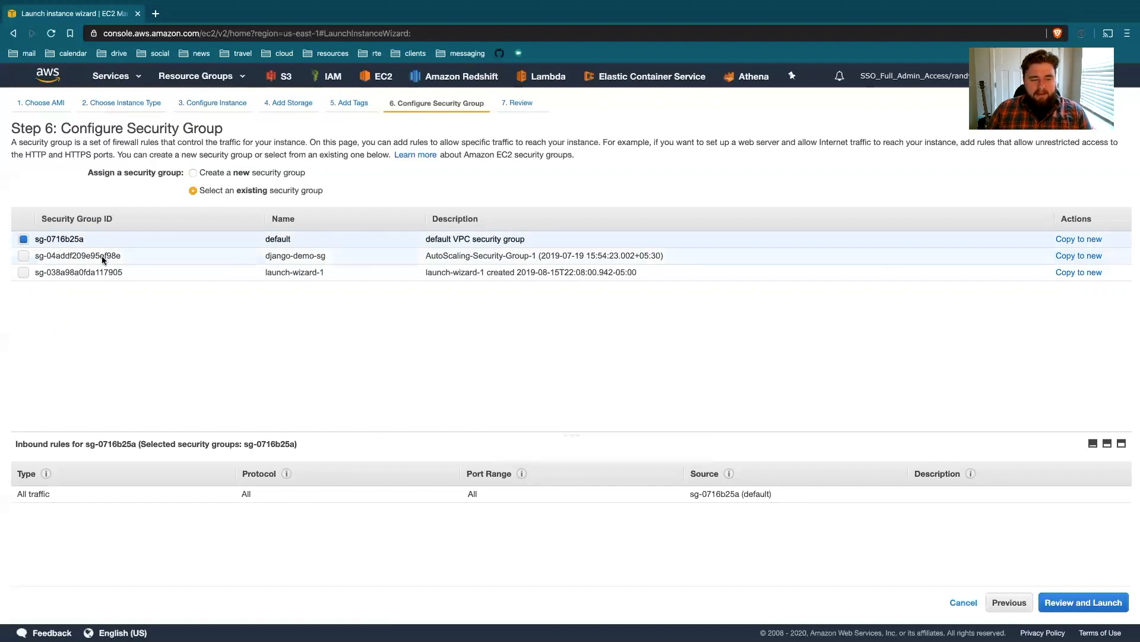
click(22, 255)
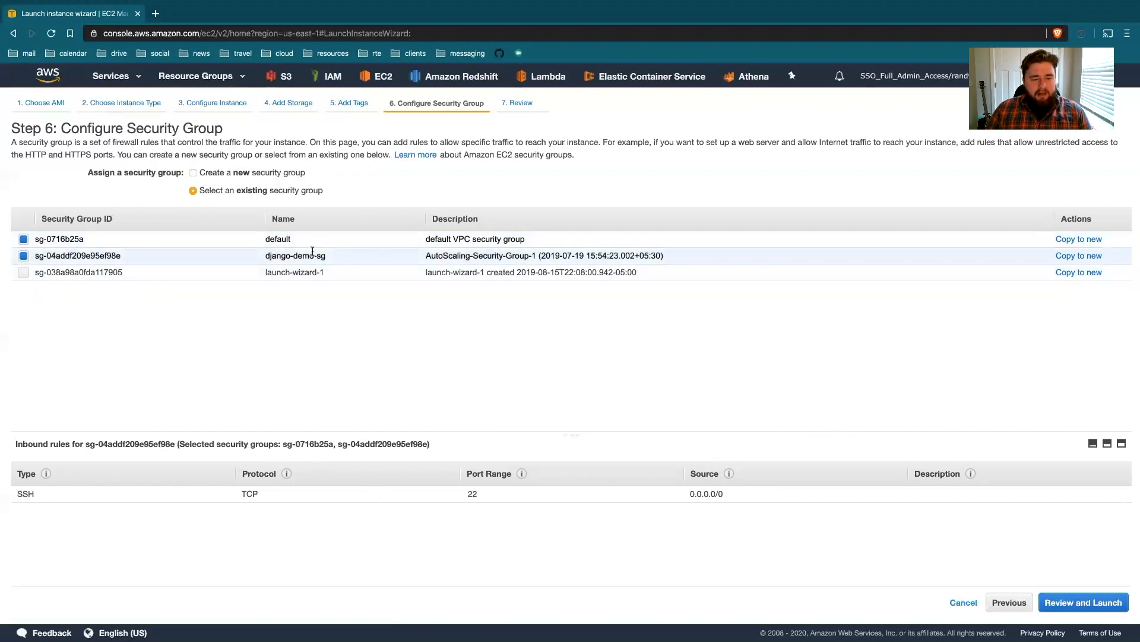
click(22, 255)
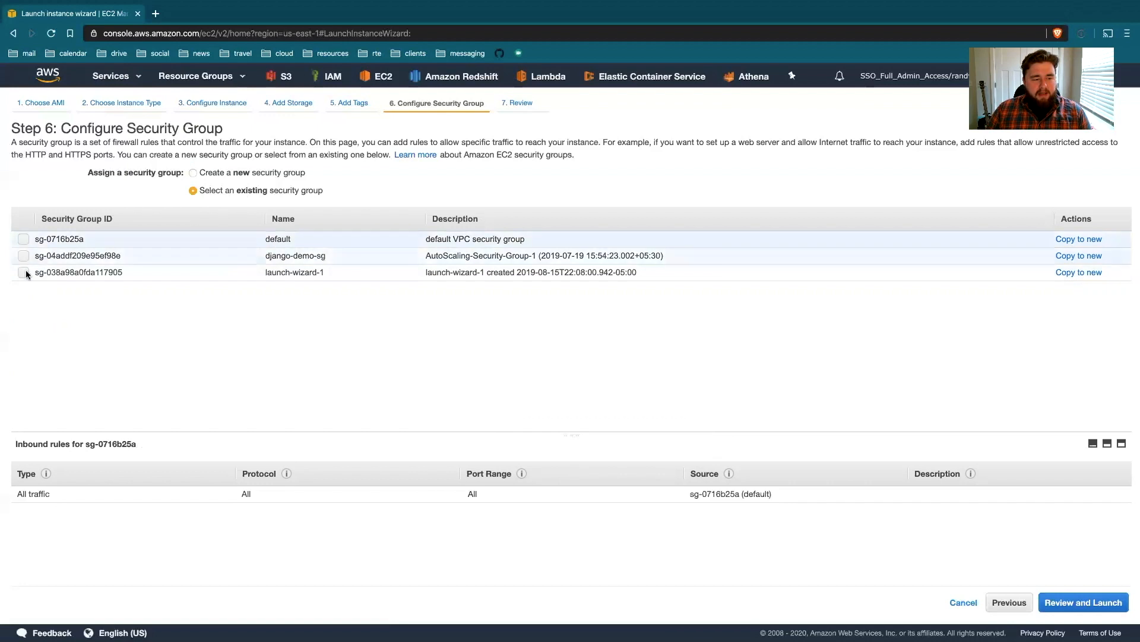
click(24, 272)
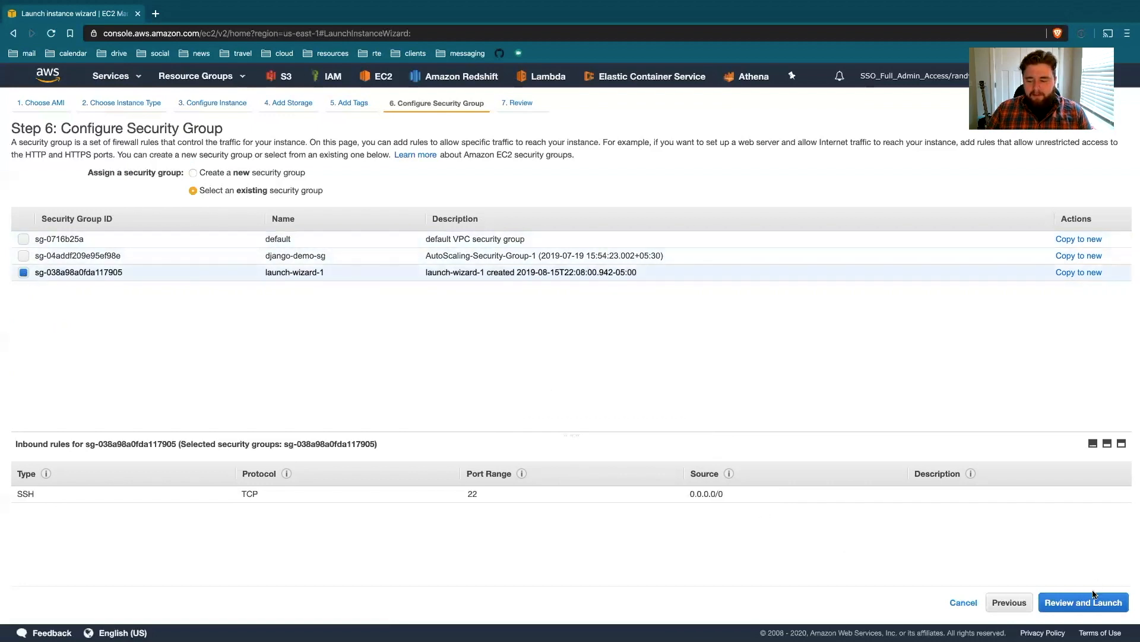
Review the launch summary and hit Launch to reach the key pair prompt.
click(1083, 601)
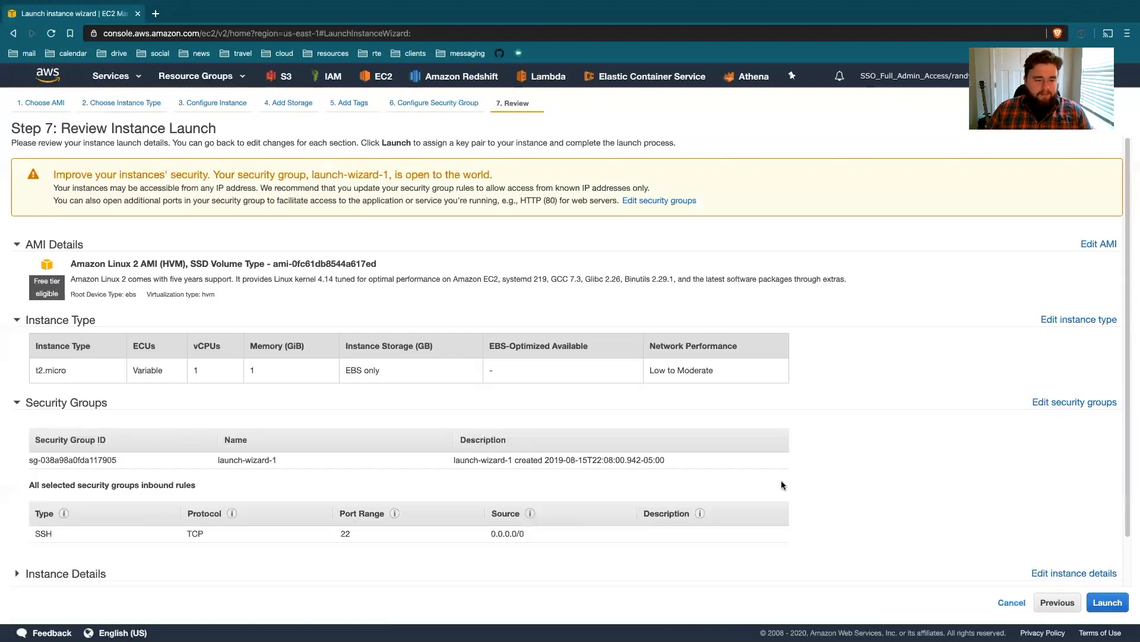
scroll(down, 3)
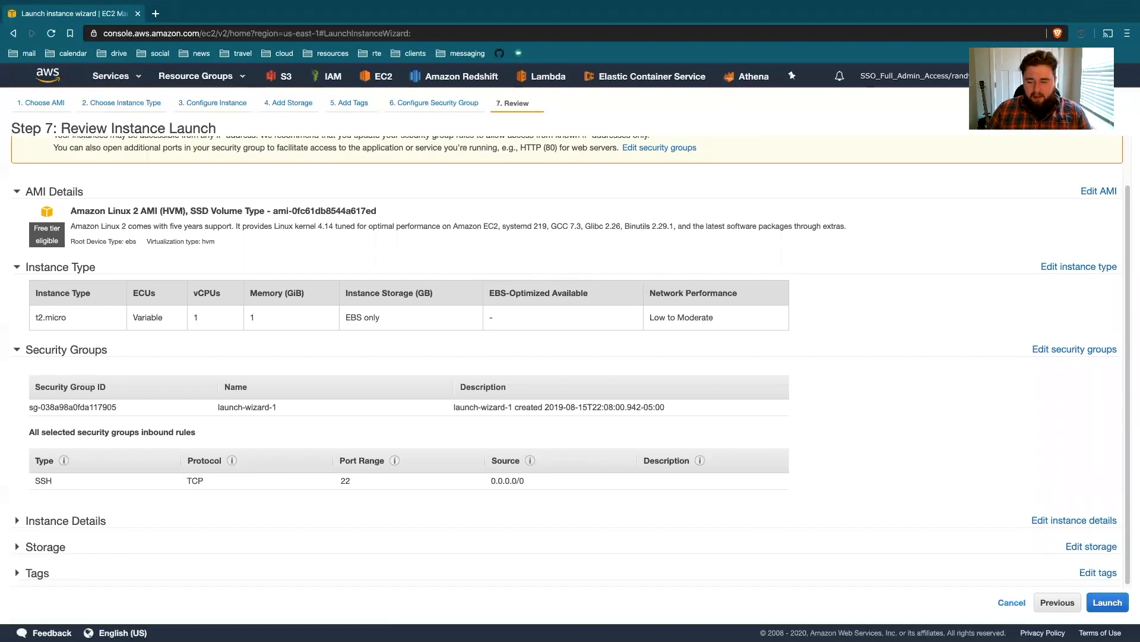
click(1106, 601)
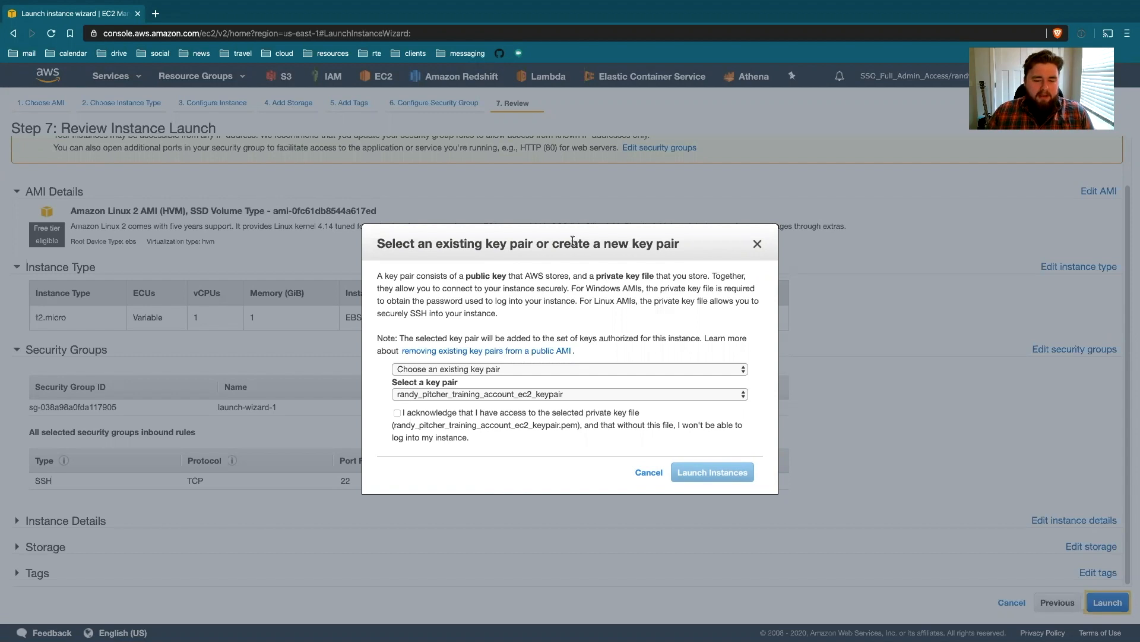
mouse_move(568, 376)
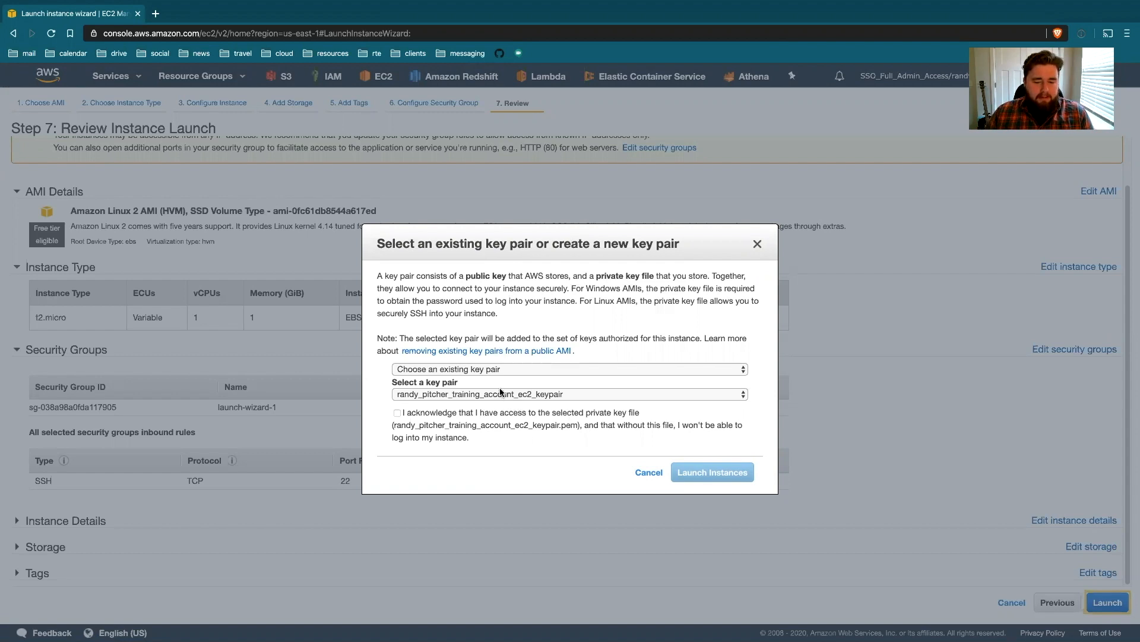
Choose Create a new key pair named randy_pitcher_general_python3_instance_keypair.
click(569, 369)
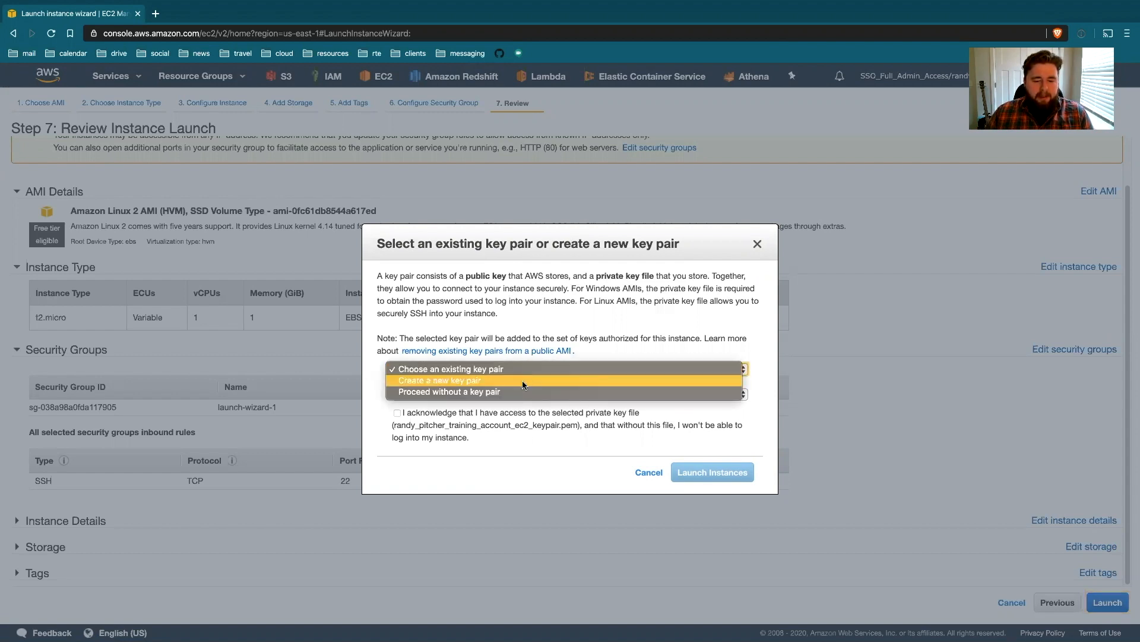
click(439, 381)
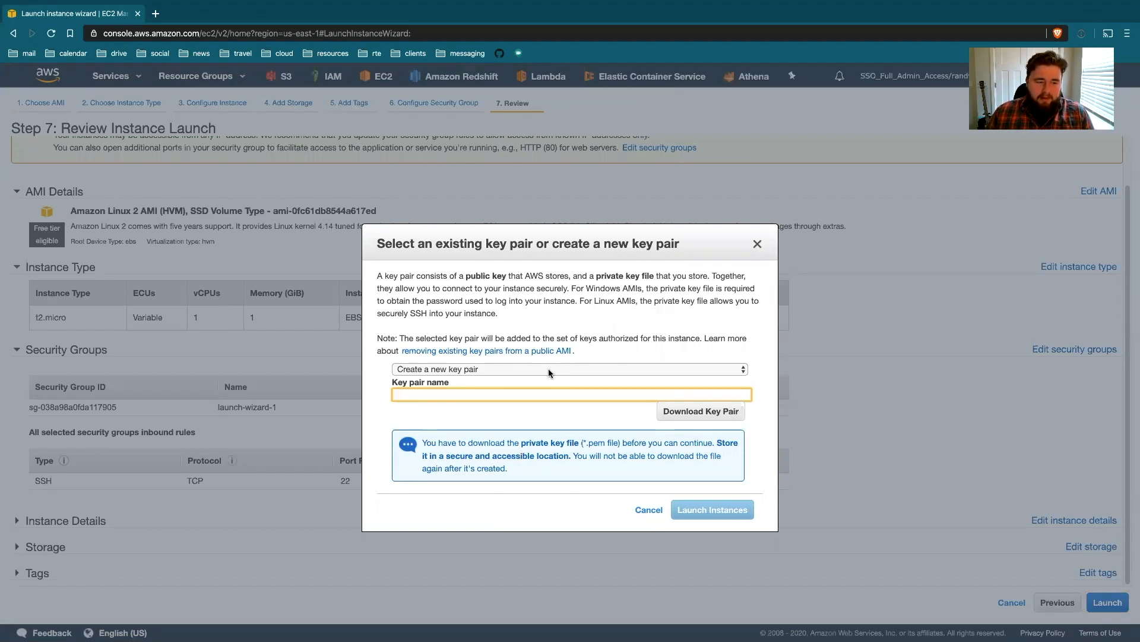
mouse_move(546, 393)
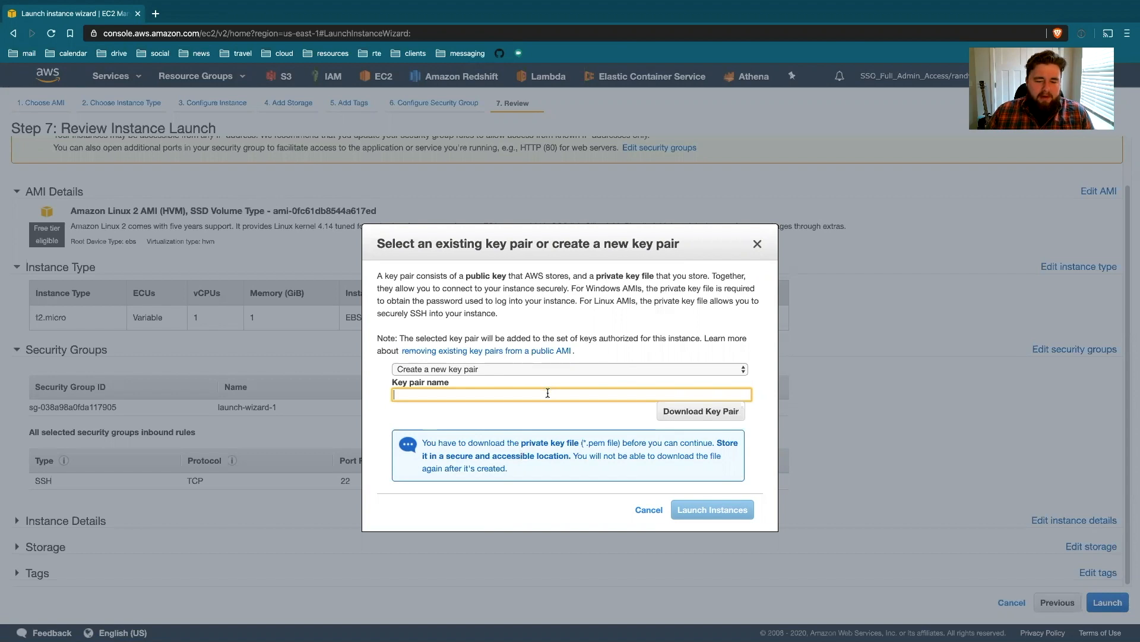
mouse_move(604, 452)
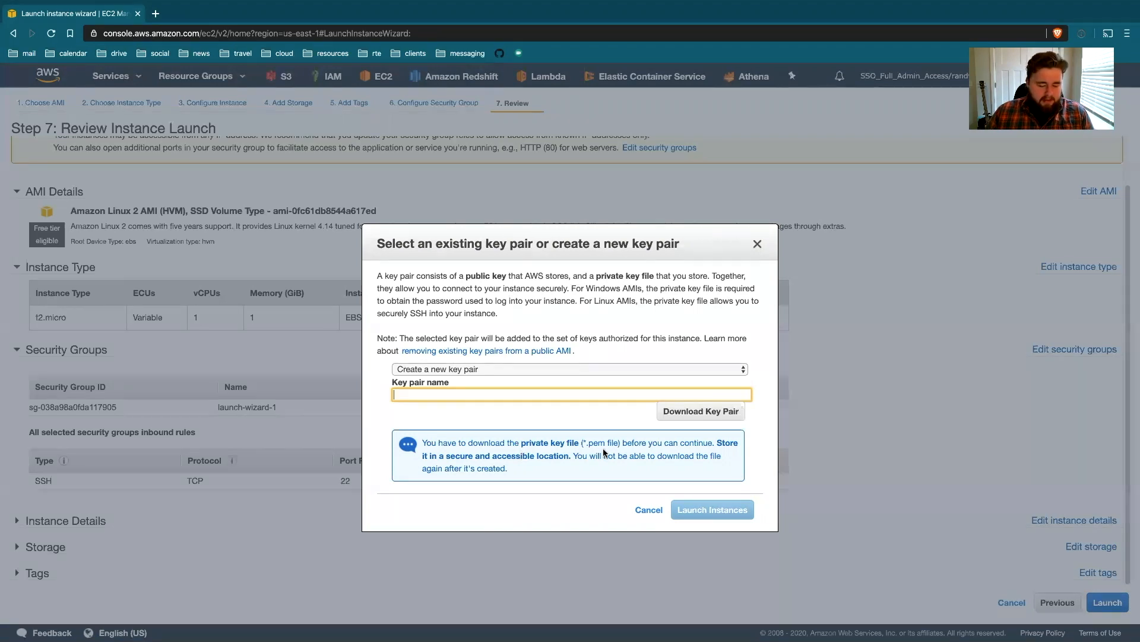
text(randy_pitcher_)
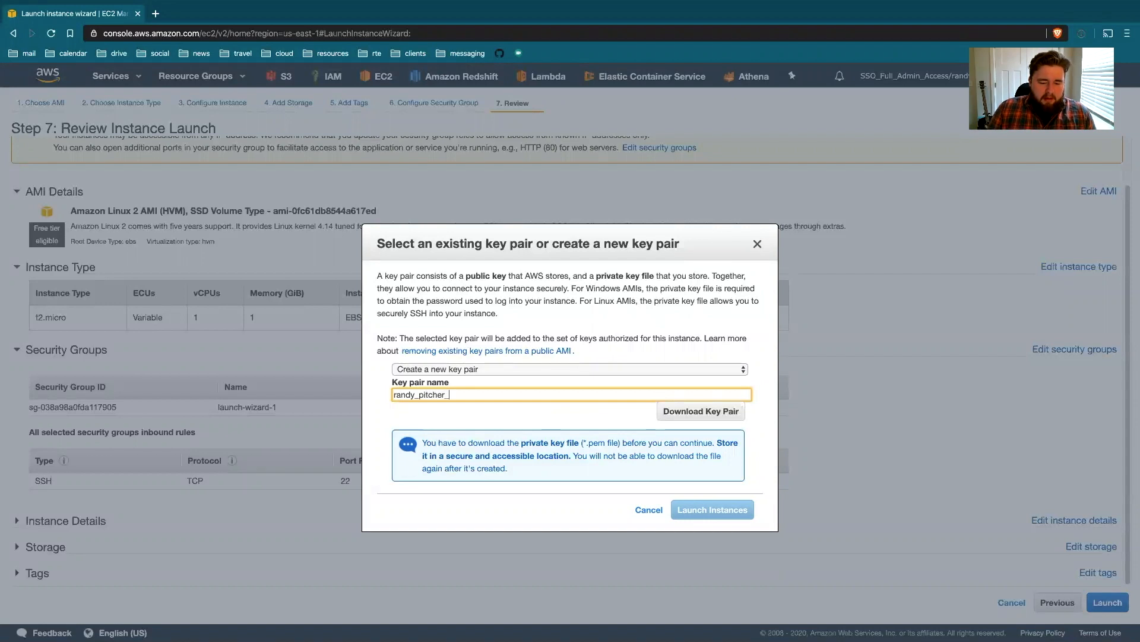
text(general)
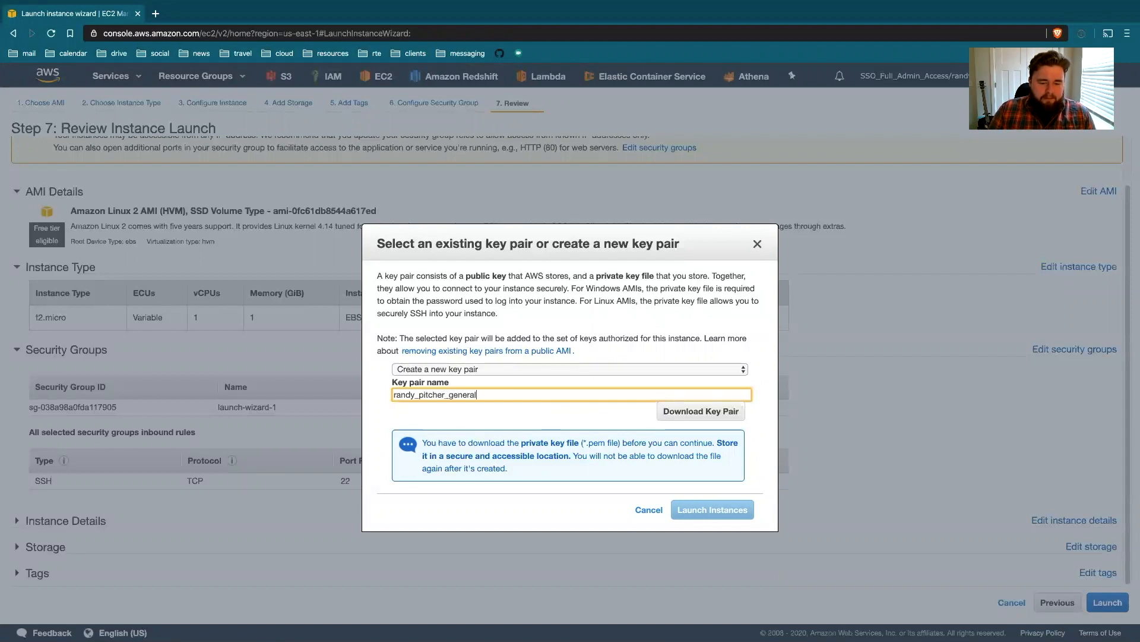
text(_python3_instance_keypair)
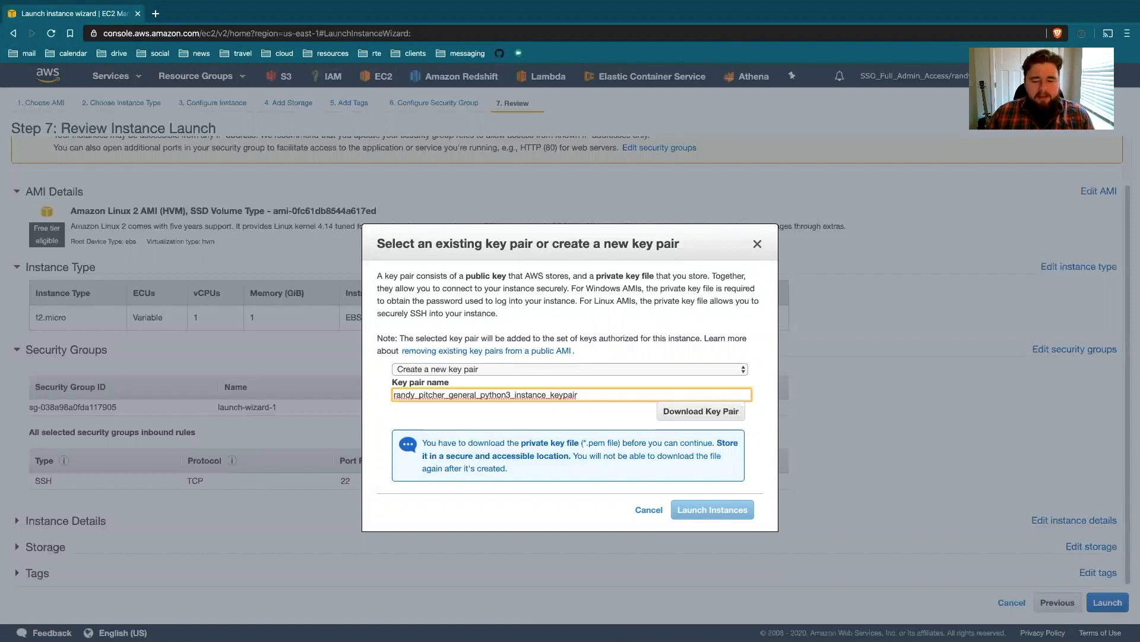
Download the private key .pem to the Desktop and launch the instance.
click(699, 412)
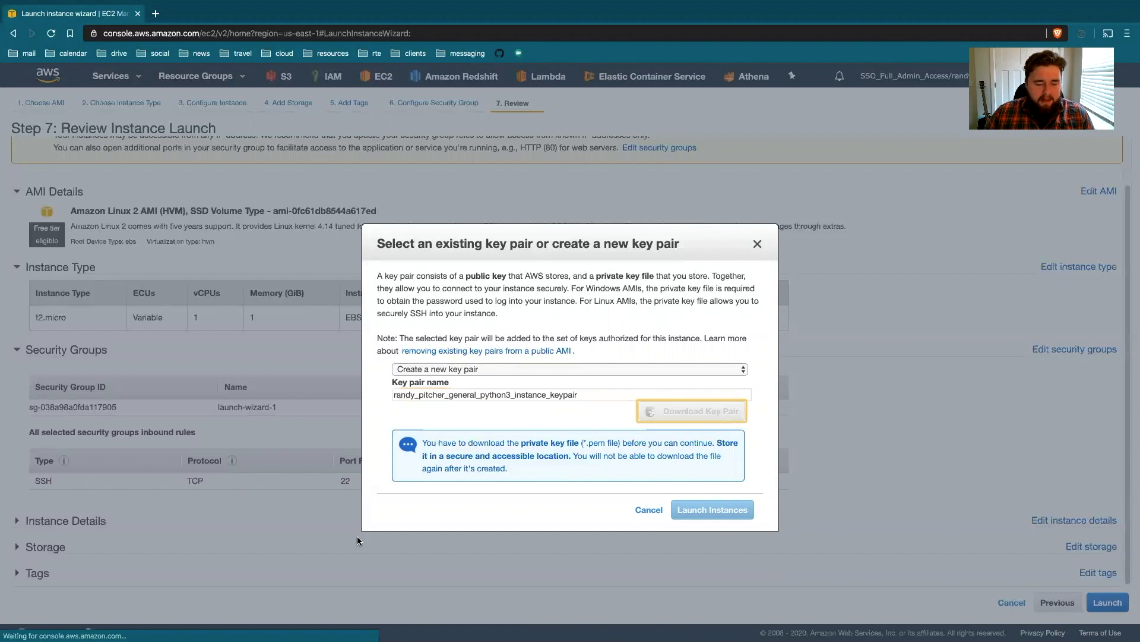
click(691, 410)
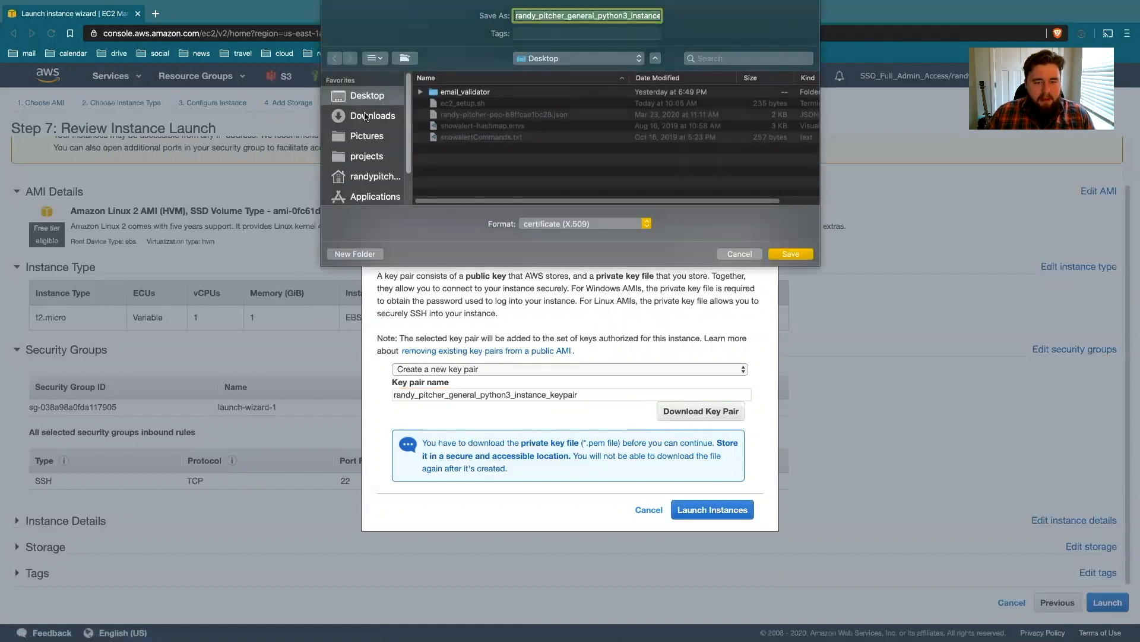
mouse_move(829, 262)
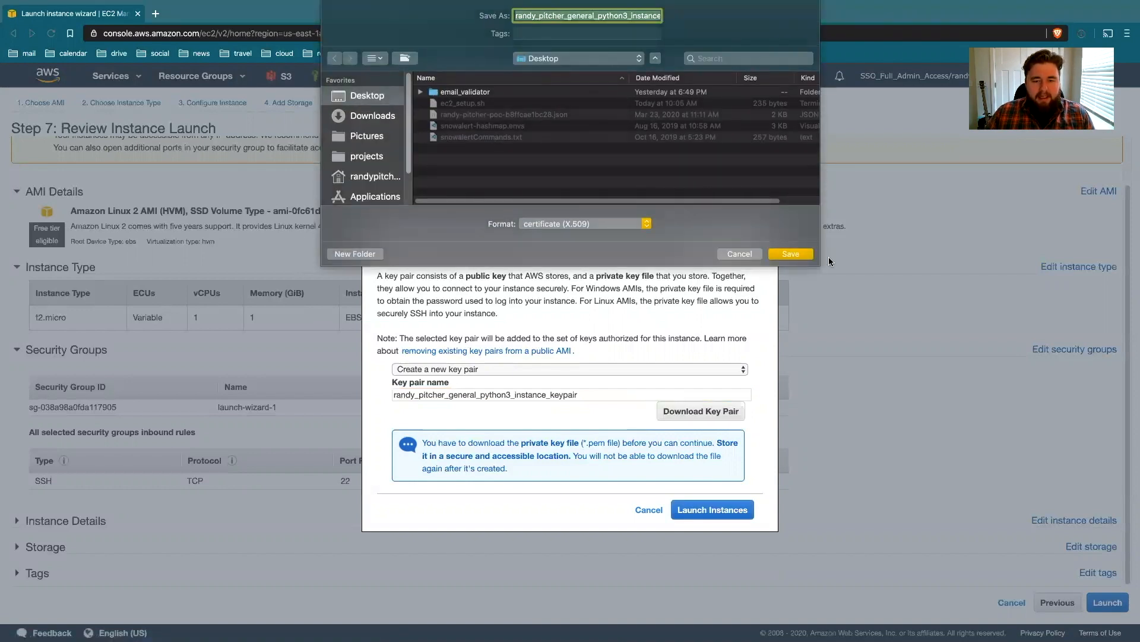
click(790, 253)
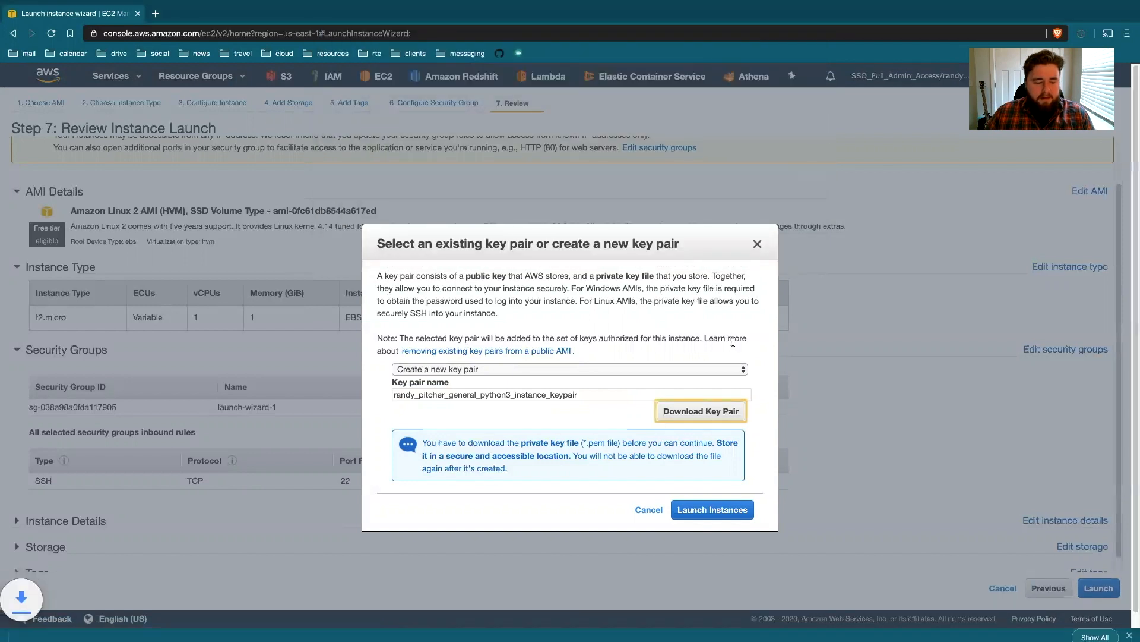
click(700, 411)
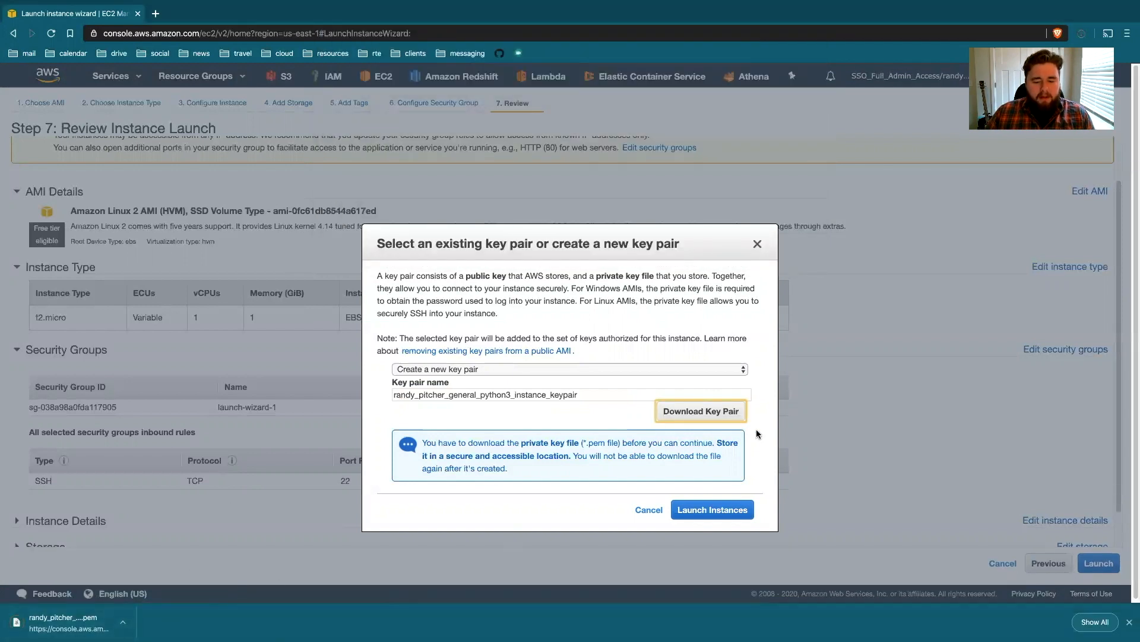
click(711, 510)
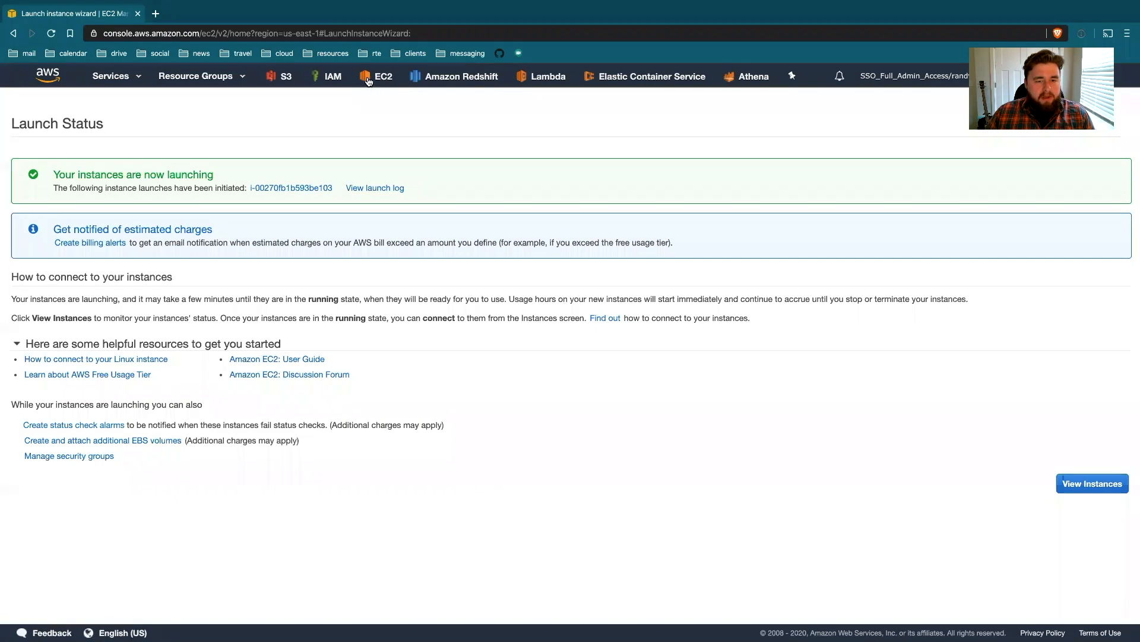
click(1090, 484)
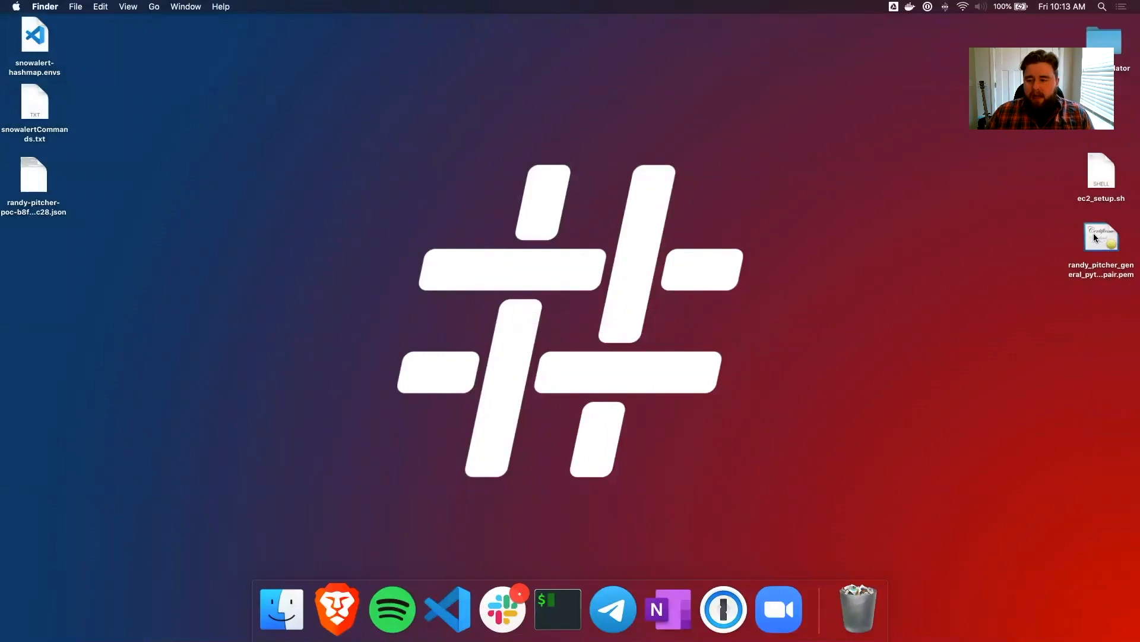
In iTerm2, cd to Desktop and list the contents of ~/.ssh.
drag(1100, 238, 657, 106)
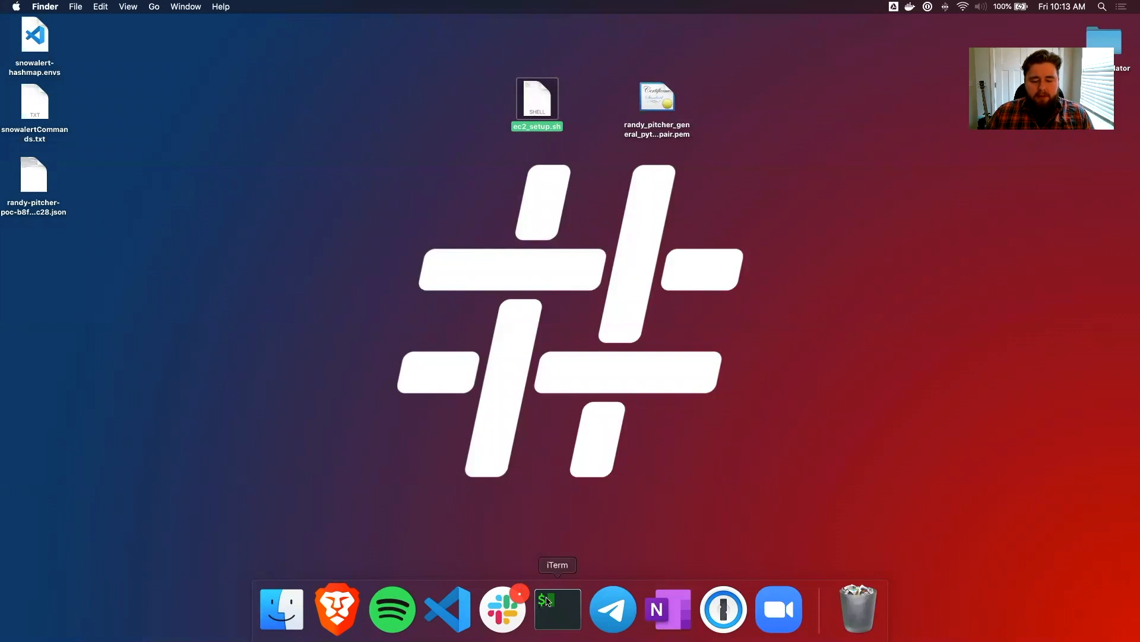
click(557, 608)
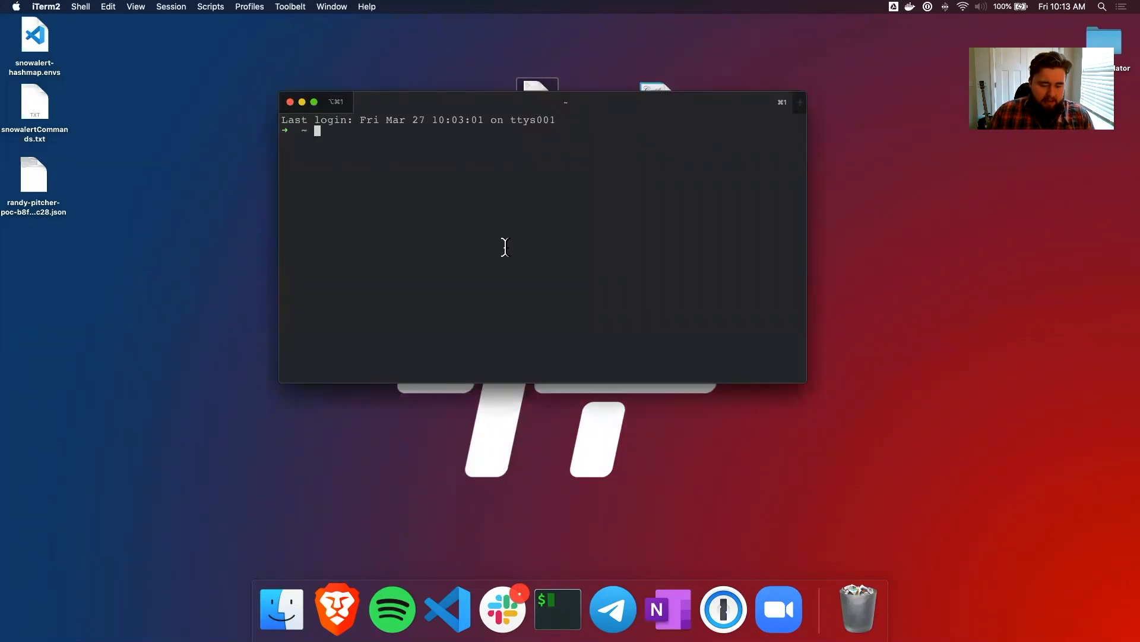
text(cd Desktop)
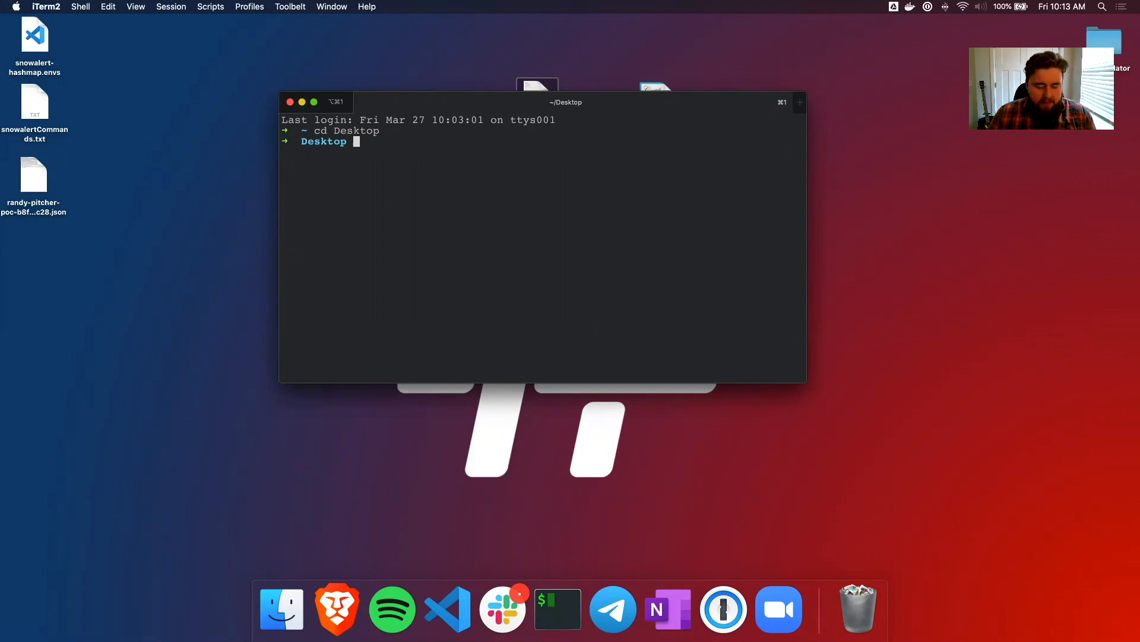
text(ls)
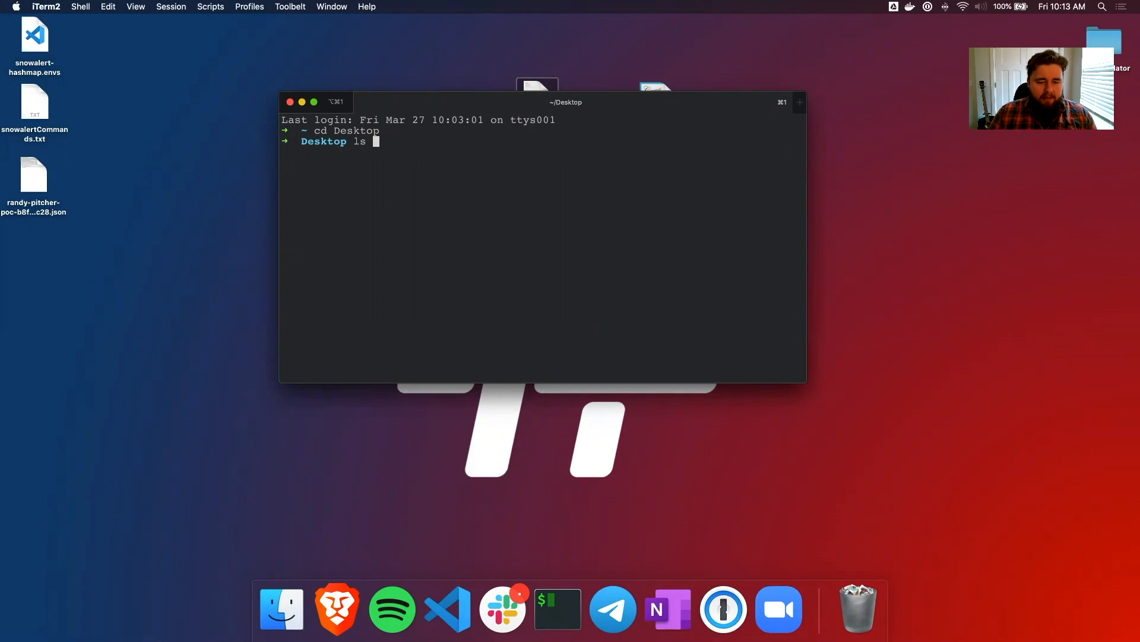
text(~)
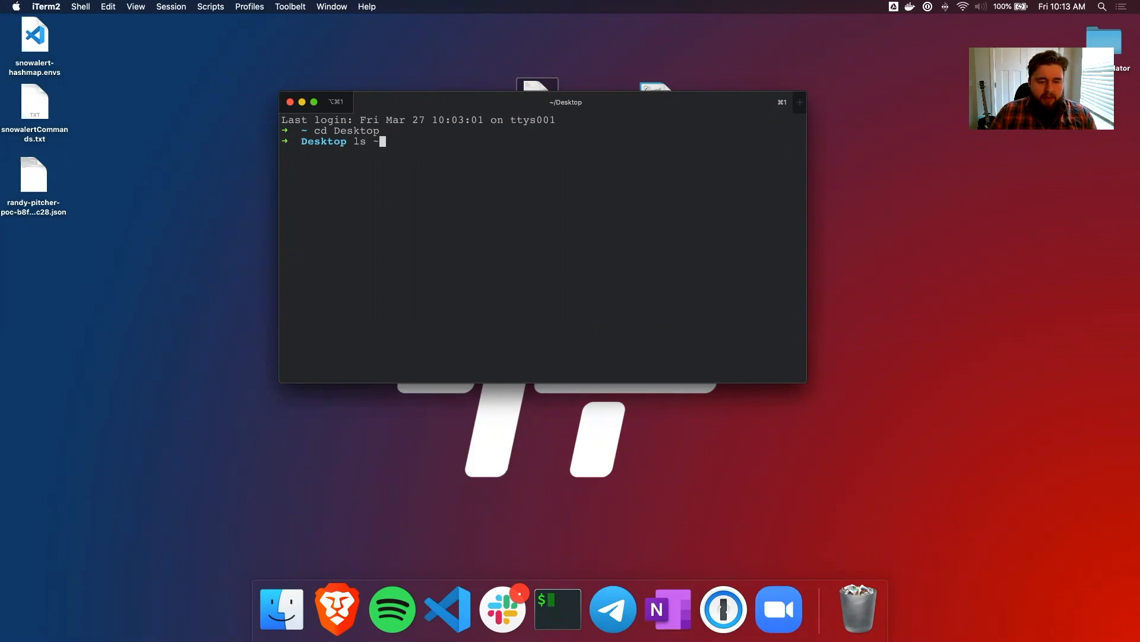
text(.ss)
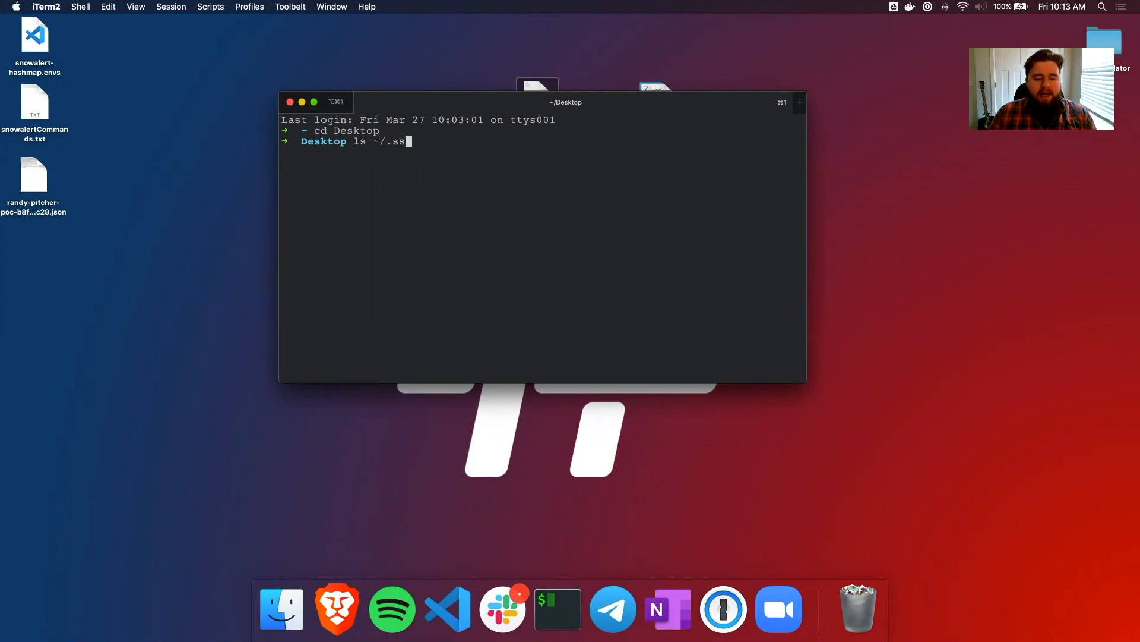
text(h)
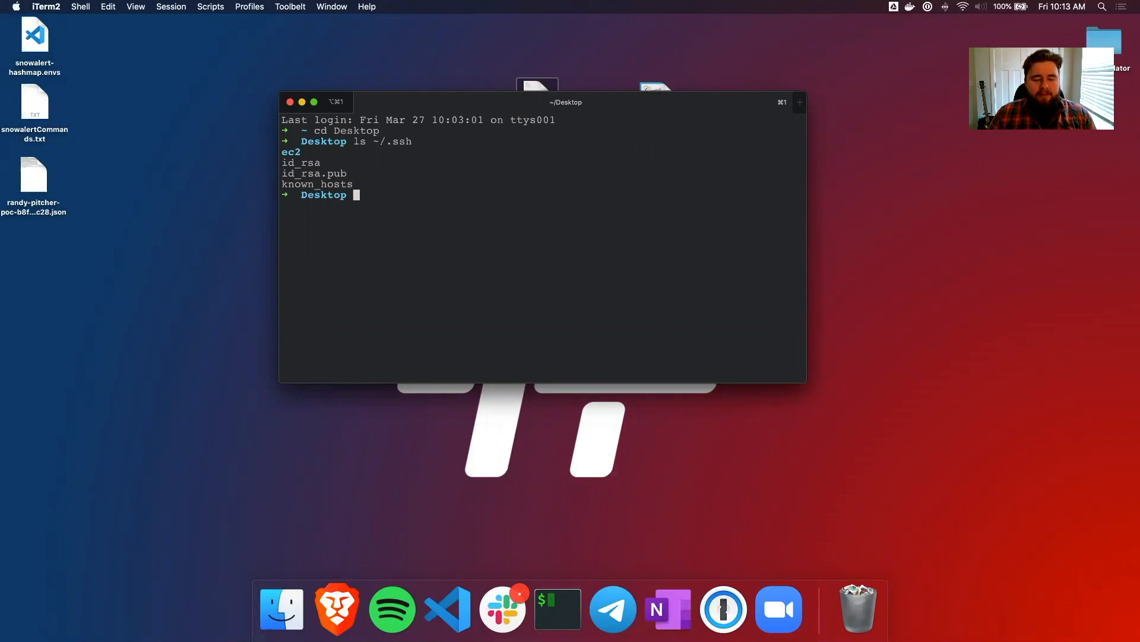
Move randy_pitcher_general_python3_instance_keypair.pem from Desktop into ~/.ssh/ec2/.
text(mv)
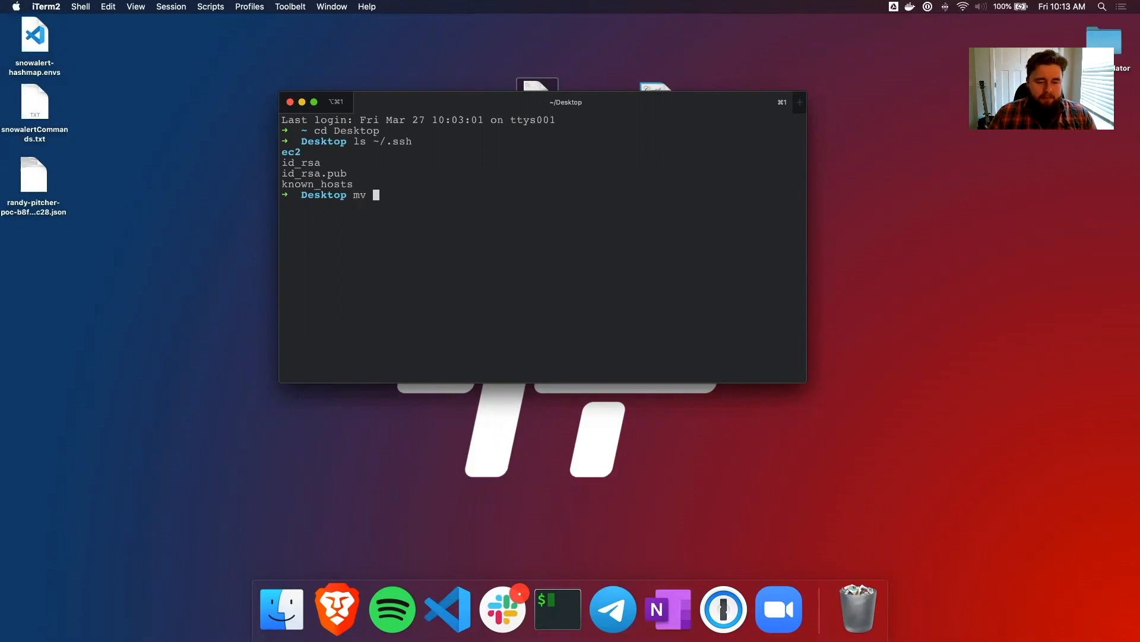
text(randy_pitcher_general_python3_instance_keypair.pem)
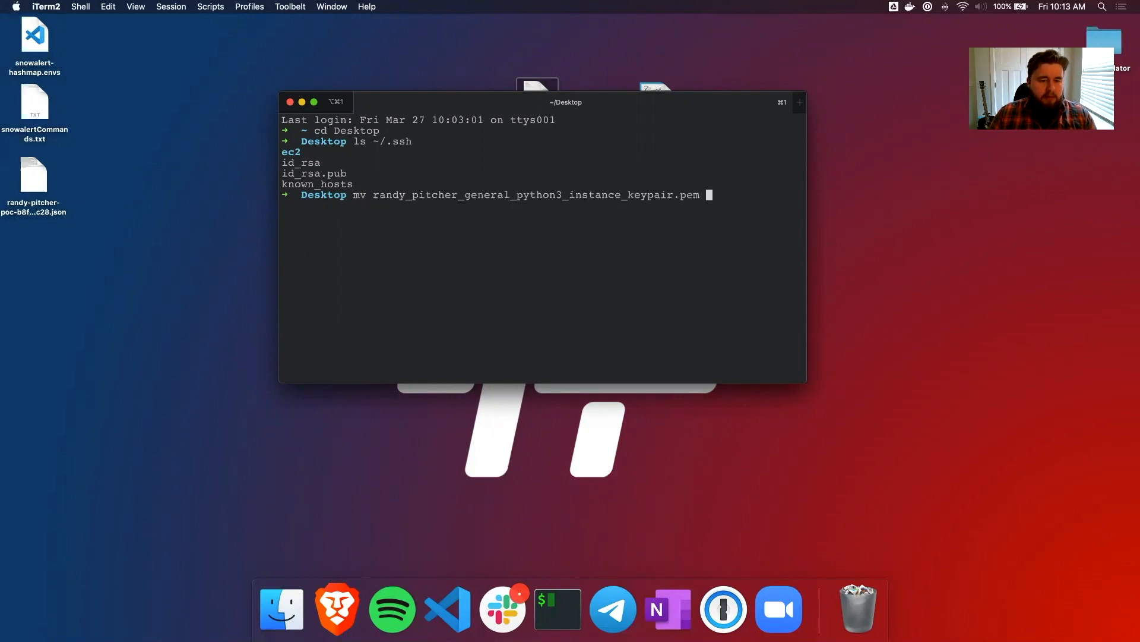
text(P)
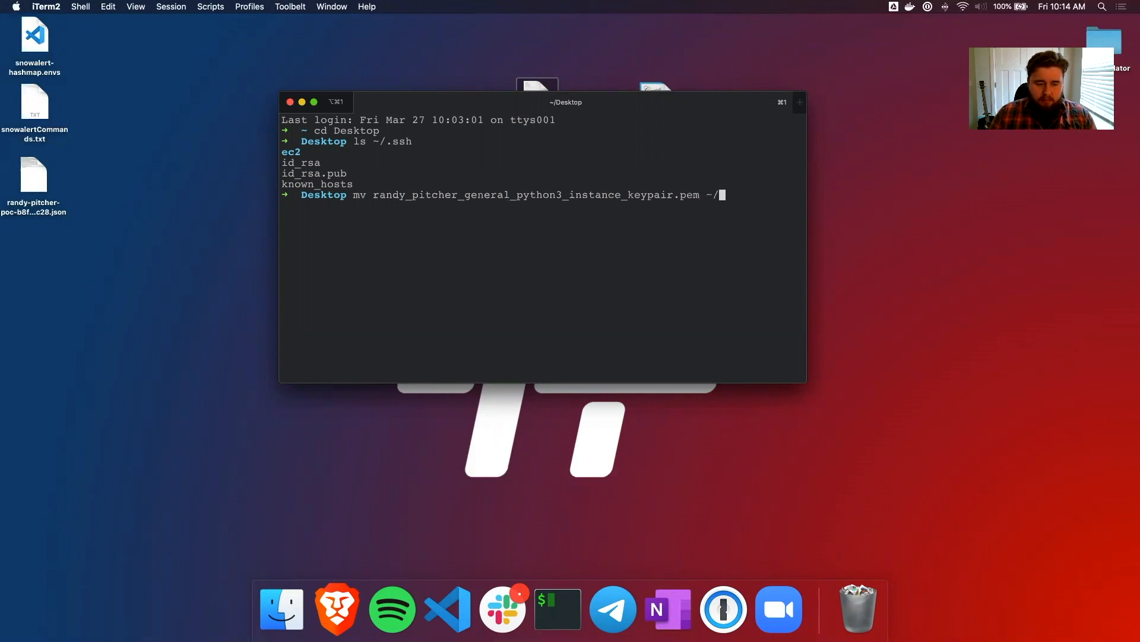
text(.ssh/ec2/)
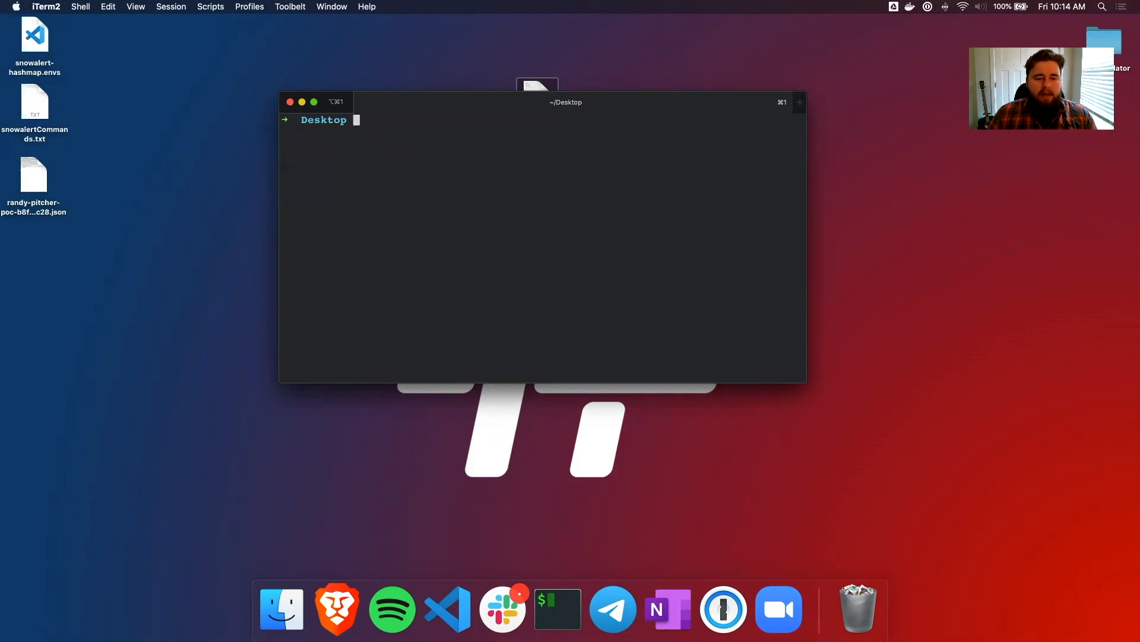
Open ec2_setup.sh with 'code' and review its yum -y Python install and python_env virtualenv lines.
text(code)
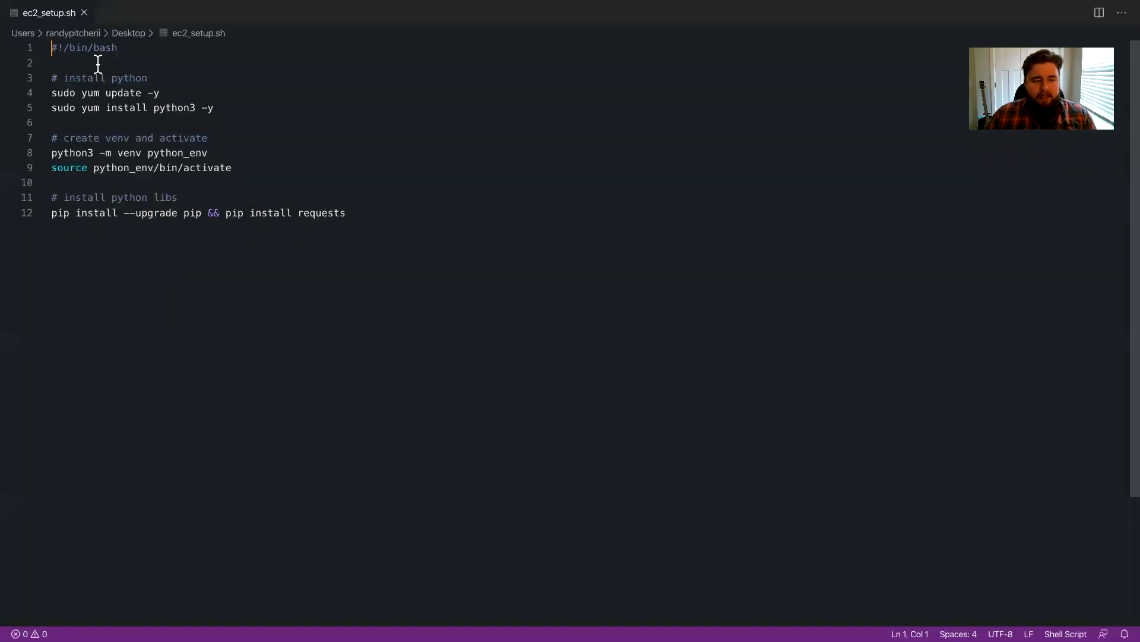
click(148, 78)
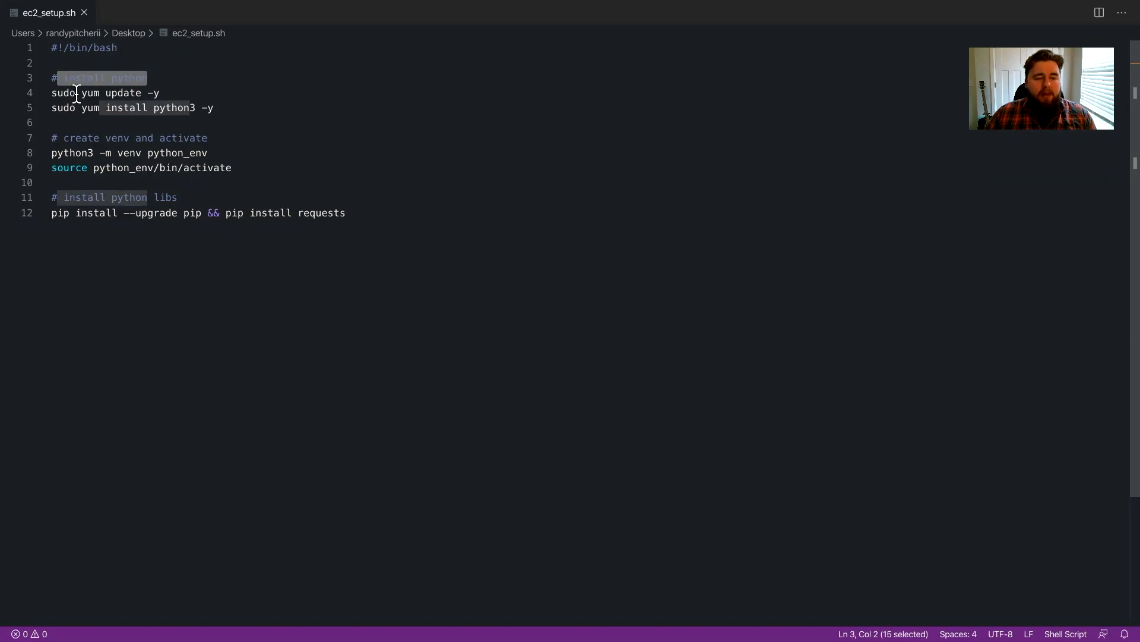
double_click(89, 93)
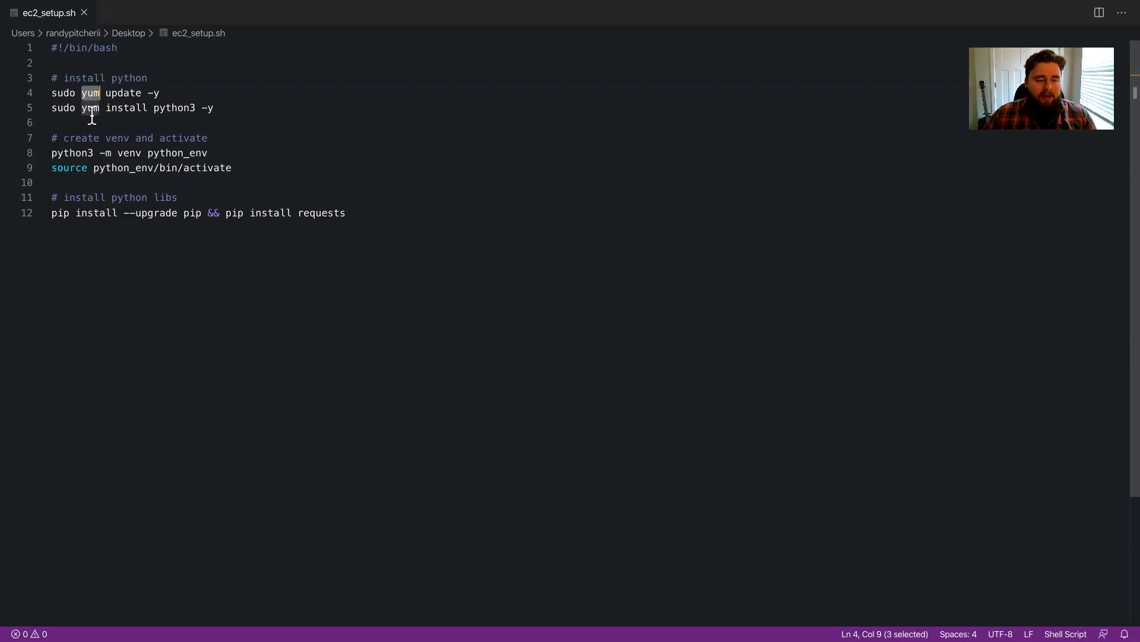
double_click(153, 93)
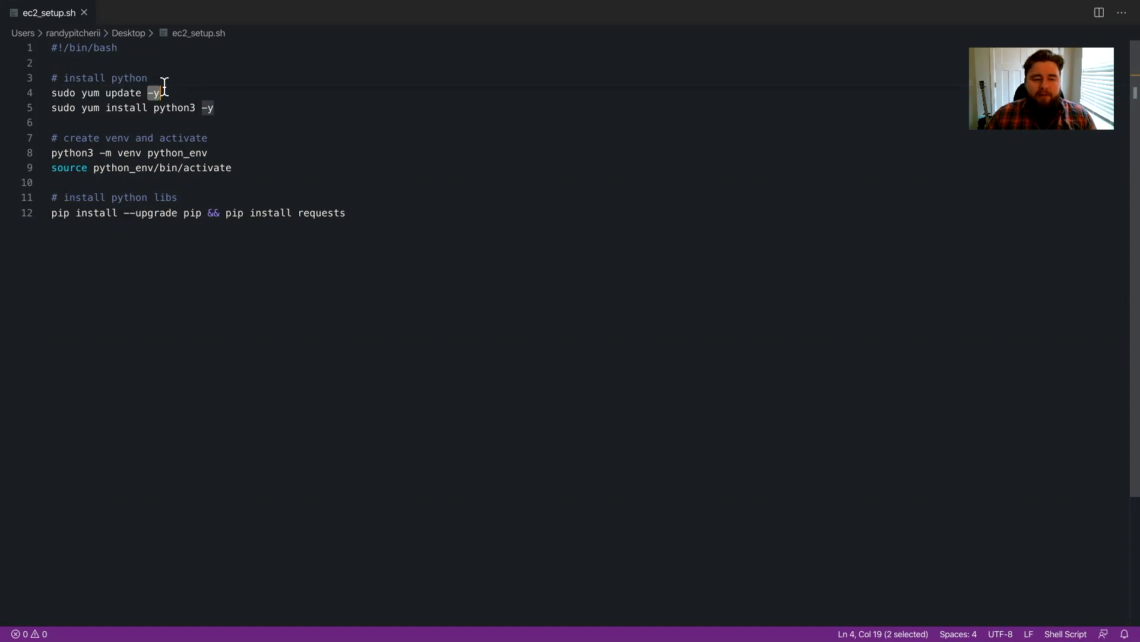
double_click(174, 108)
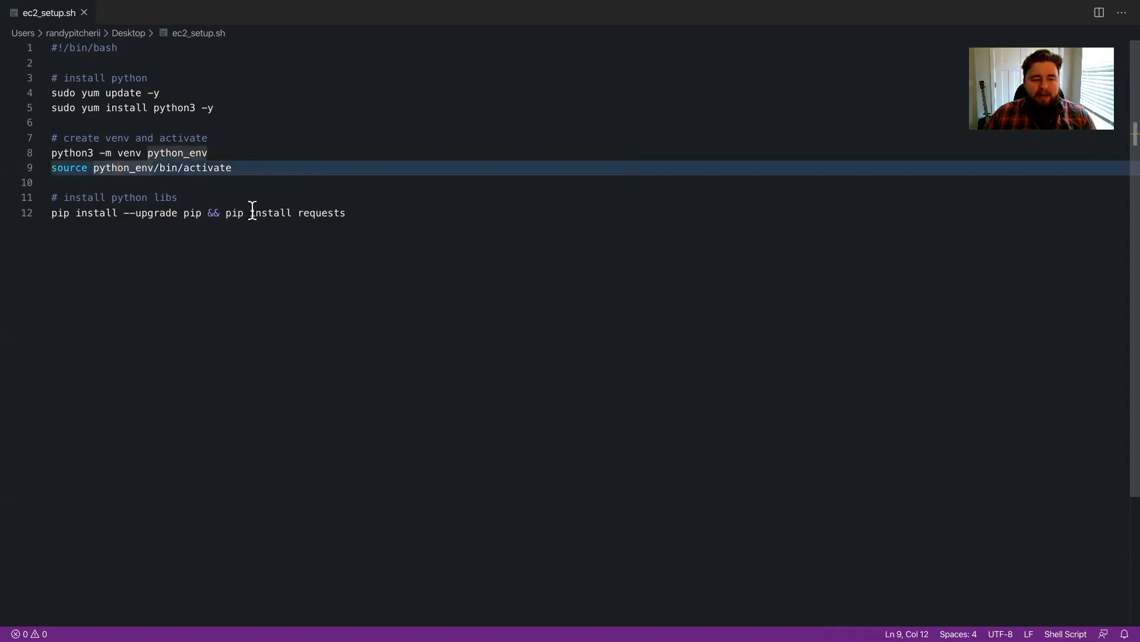
double_click(321, 213)
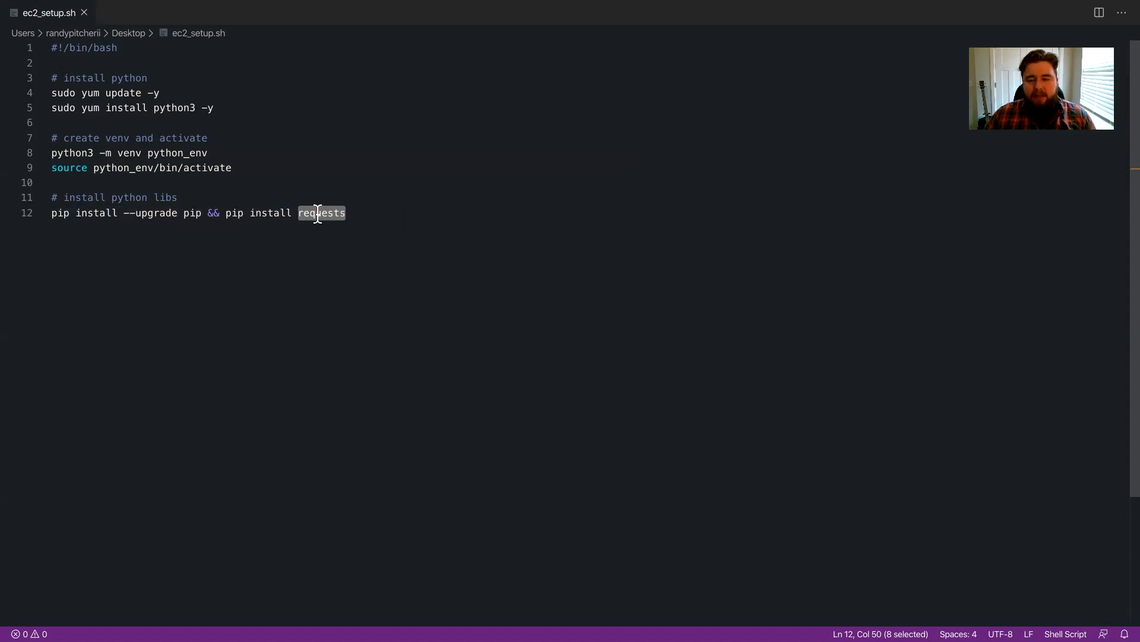
mouse_move(406, 162)
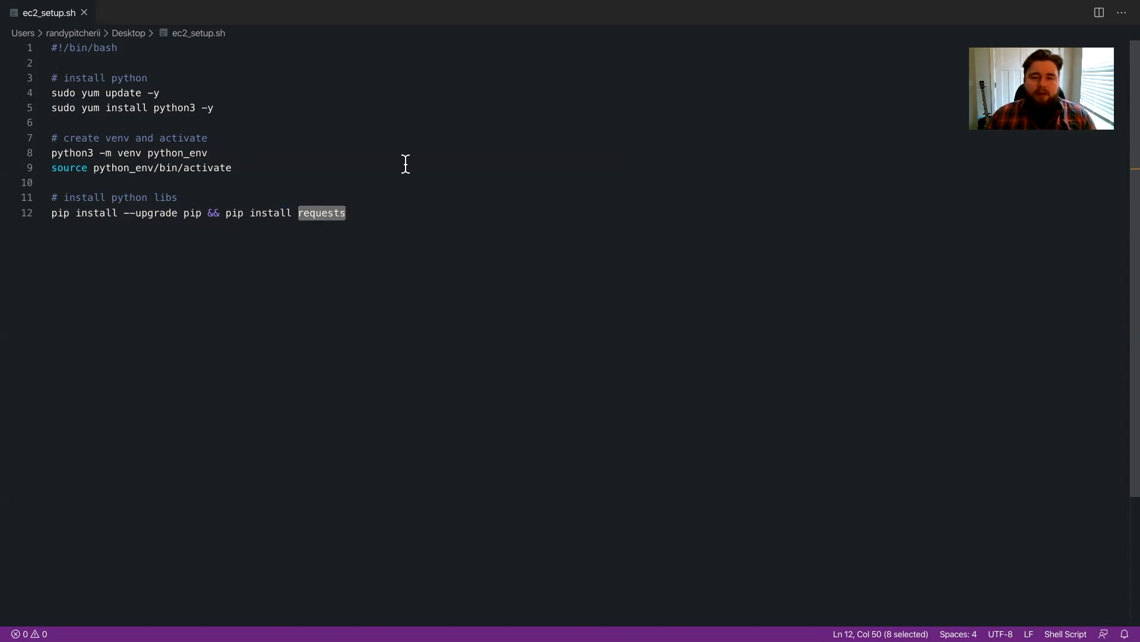
mouse_move(300, 187)
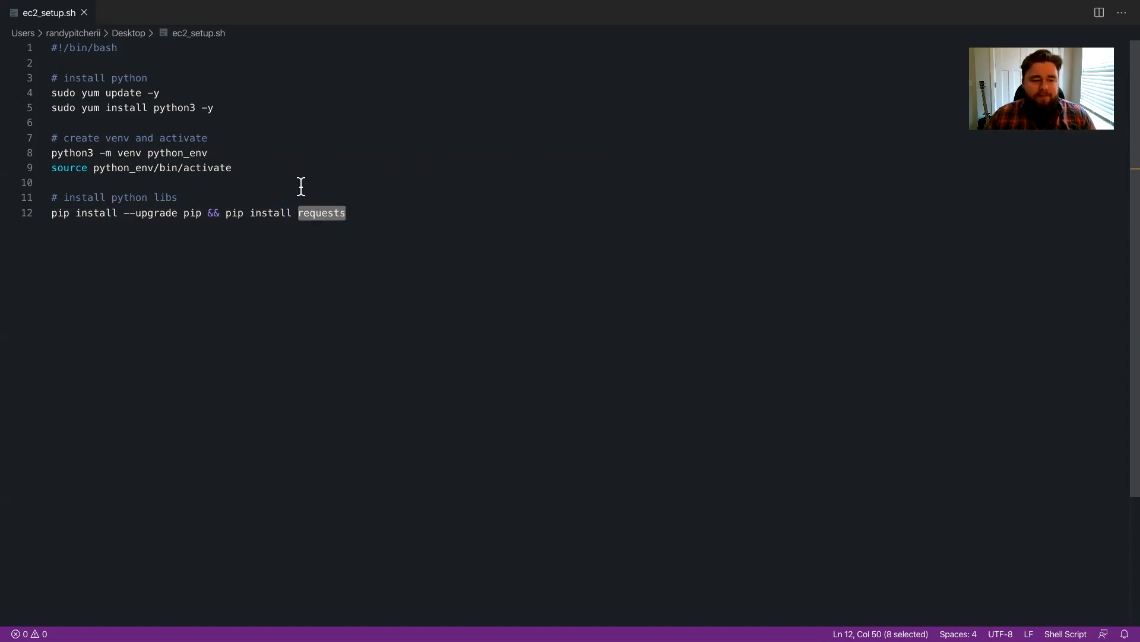
mouse_move(254, 149)
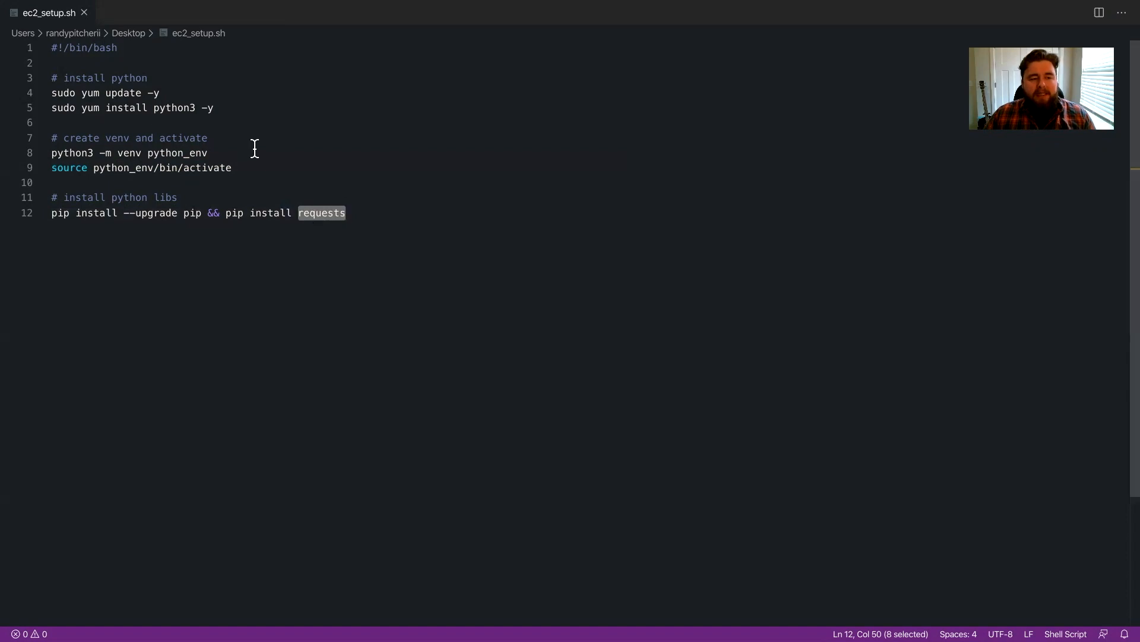
mouse_move(281, 167)
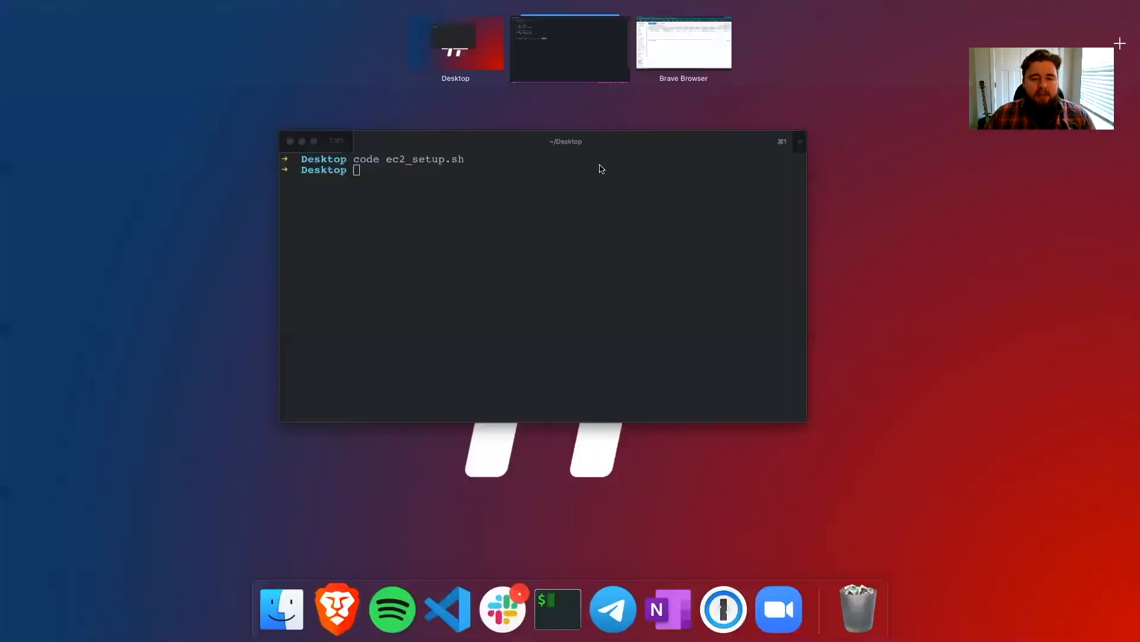
Select general-python3-instance and read its public IPv4 52.90.87.33 and public DNS name.
click(682, 42)
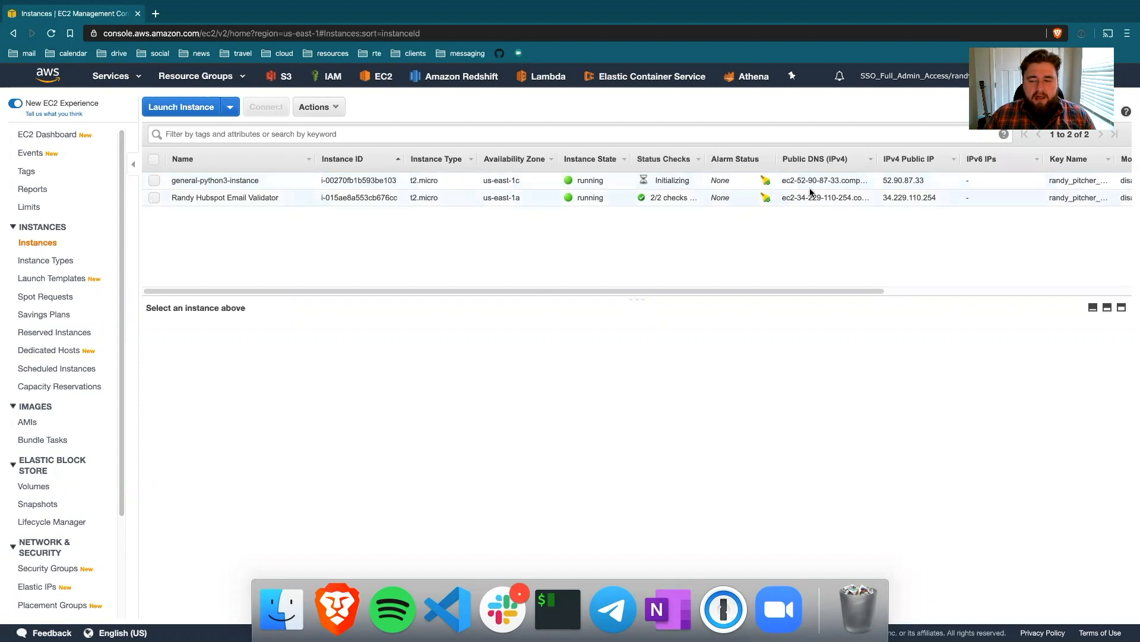
click(153, 179)
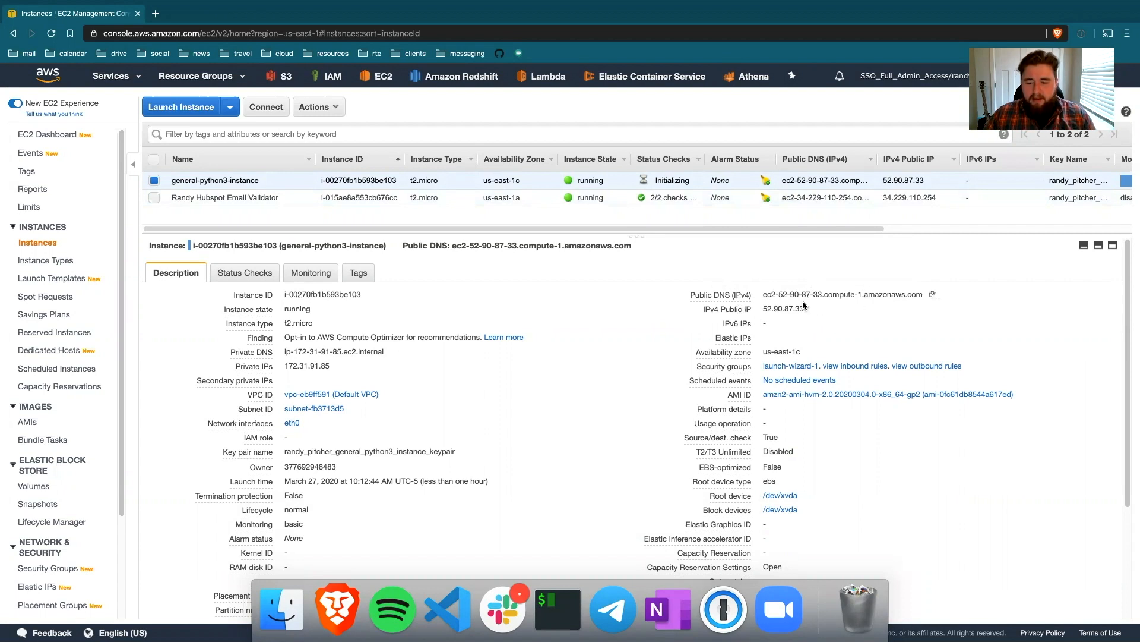
click(814, 311)
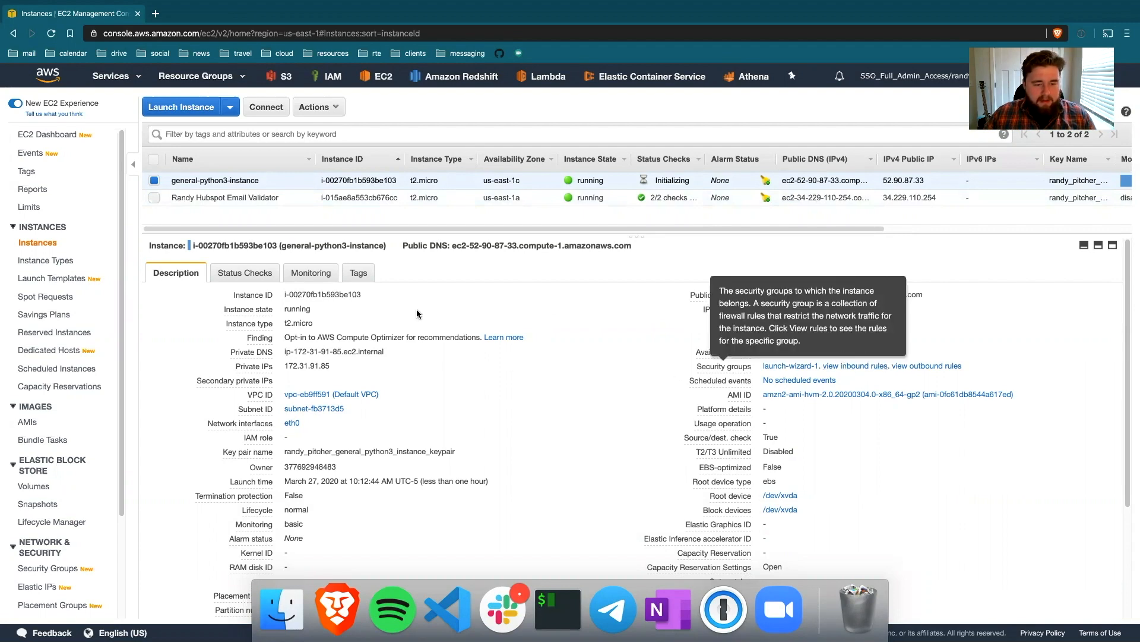
scroll(down, 3)
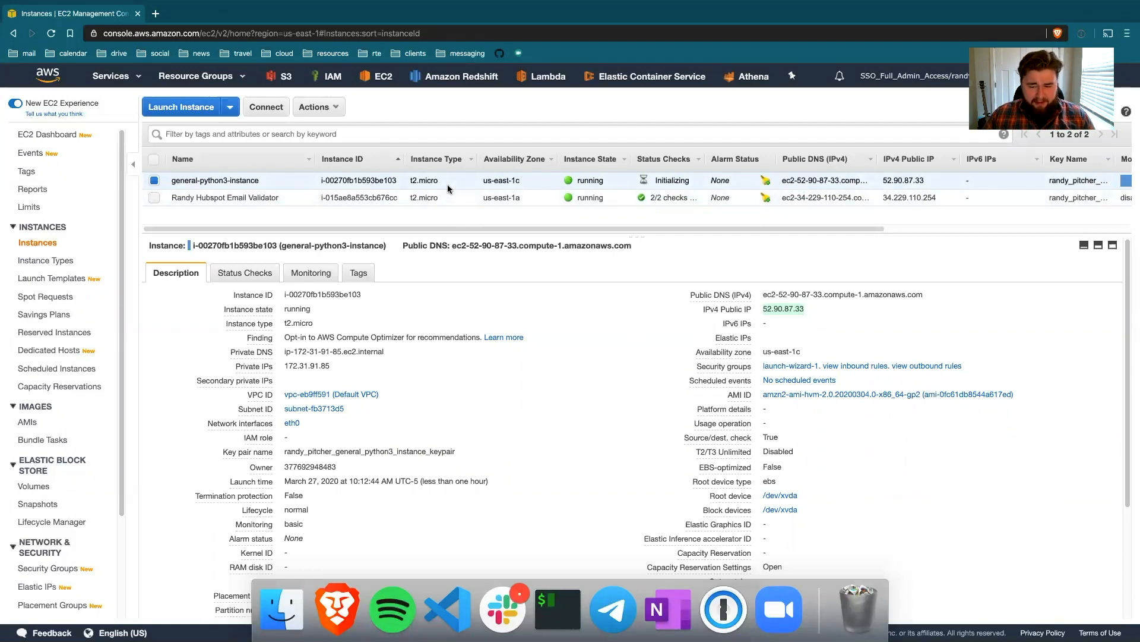
mouse_move(720, 294)
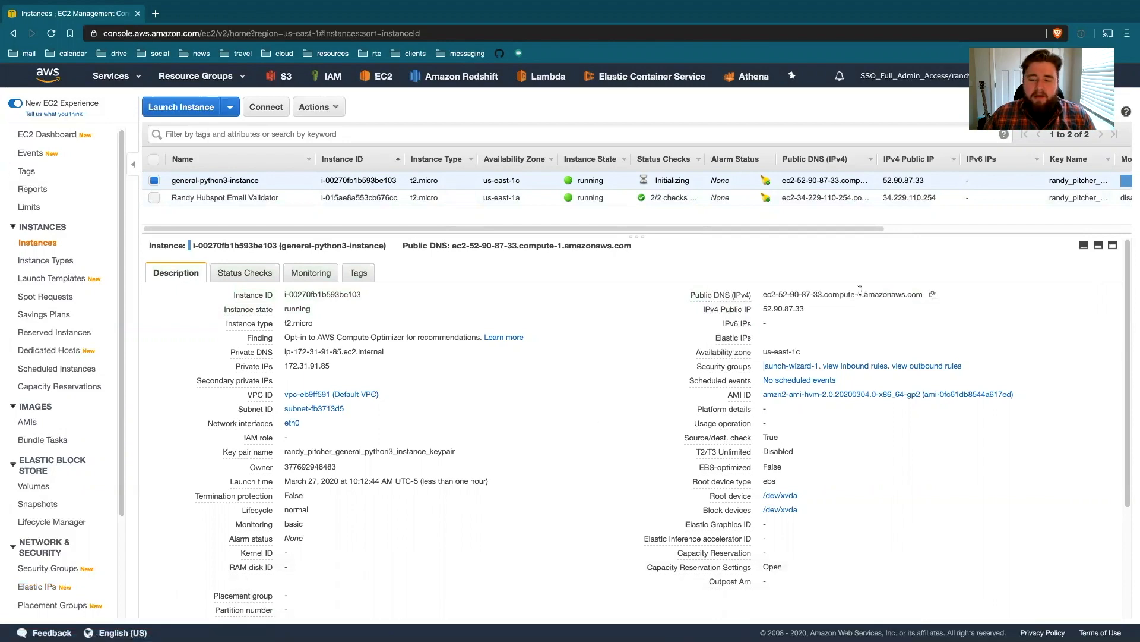
click(817, 309)
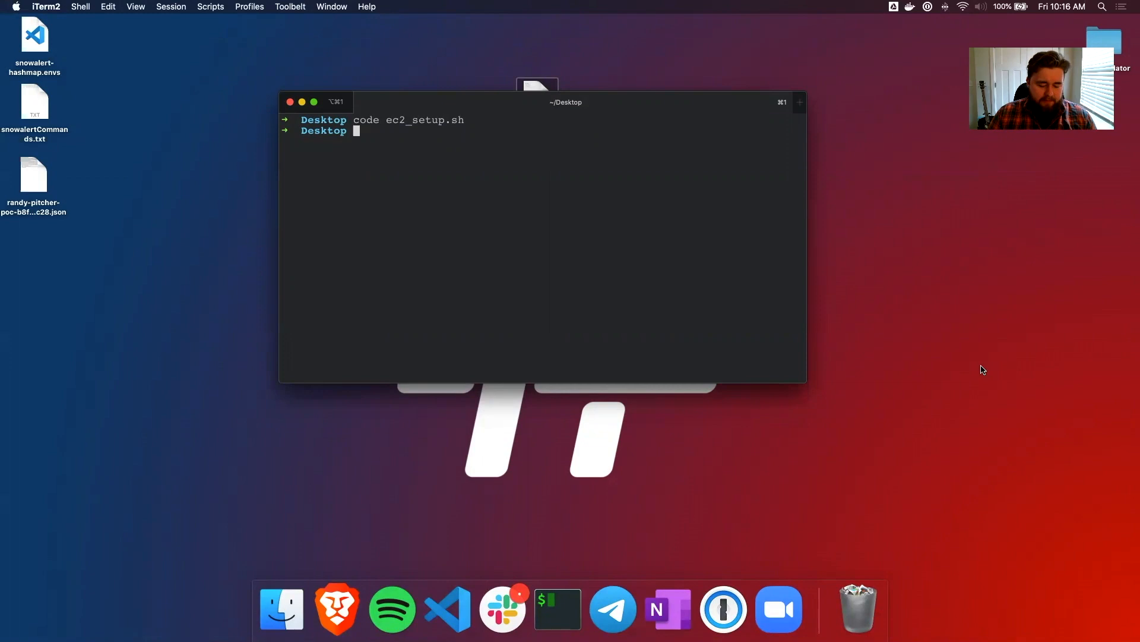
Start typing ssh -i ~/.ssh/ec2/... with the ec2_user login name.
text(ssh -i)
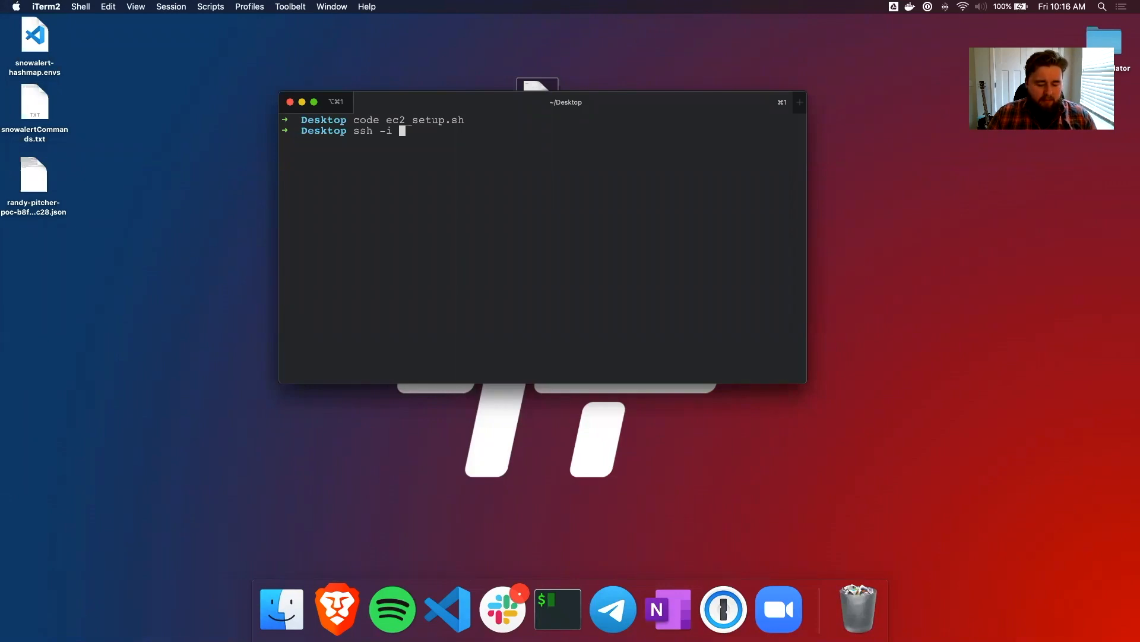
text(~)
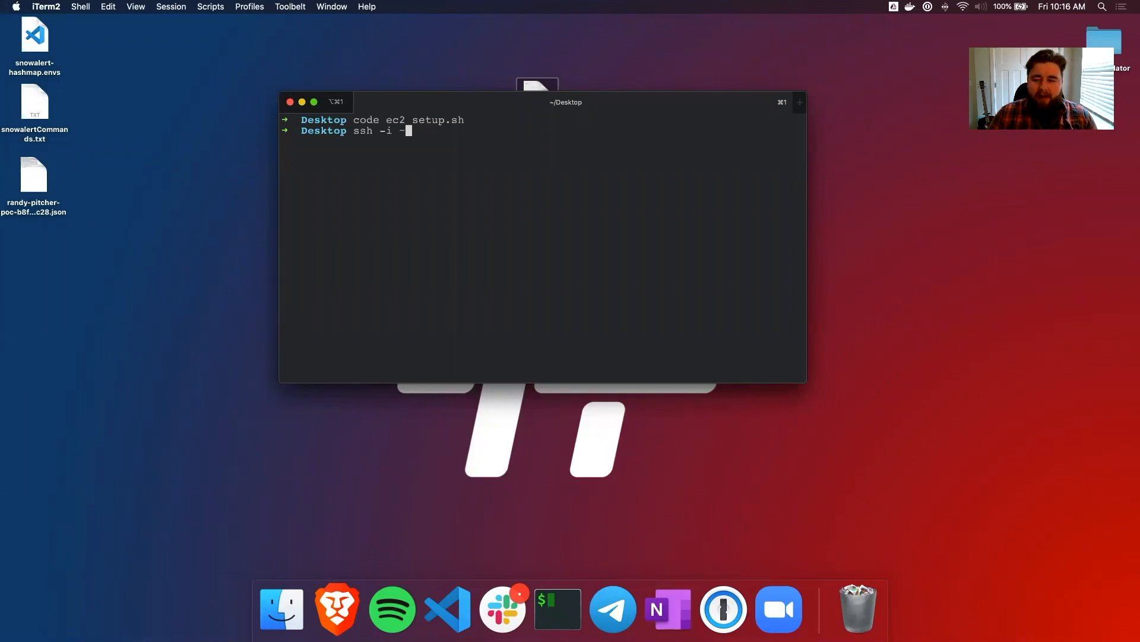
text(/)
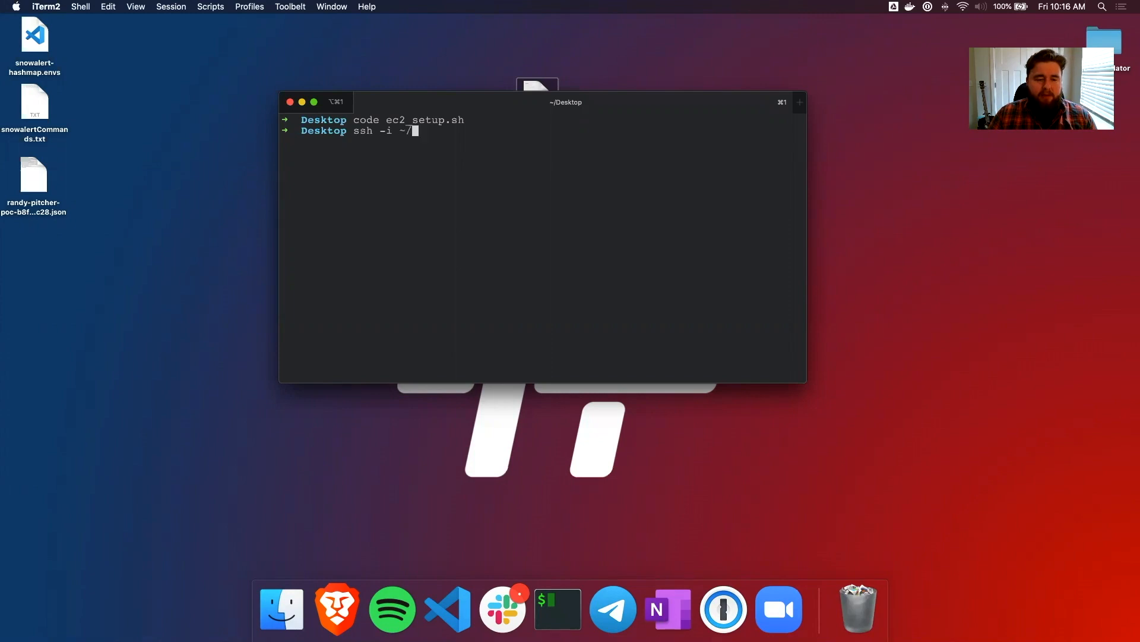
text(ssh/ec2/randy_pitcher_general_python3_instance_keypair.pem)
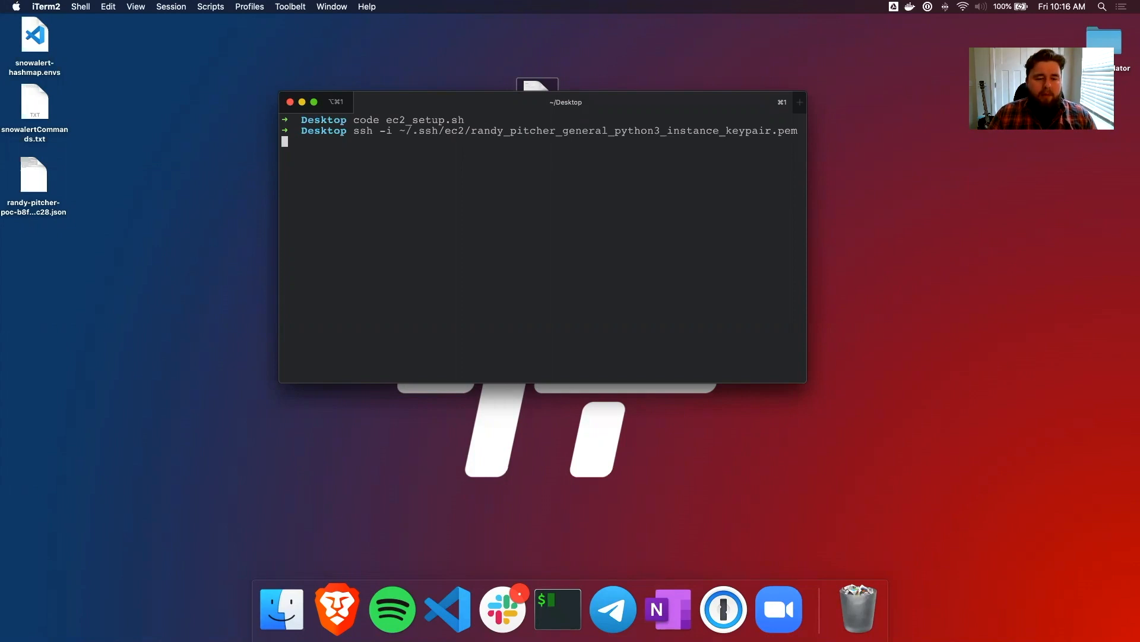
text(ecw_)
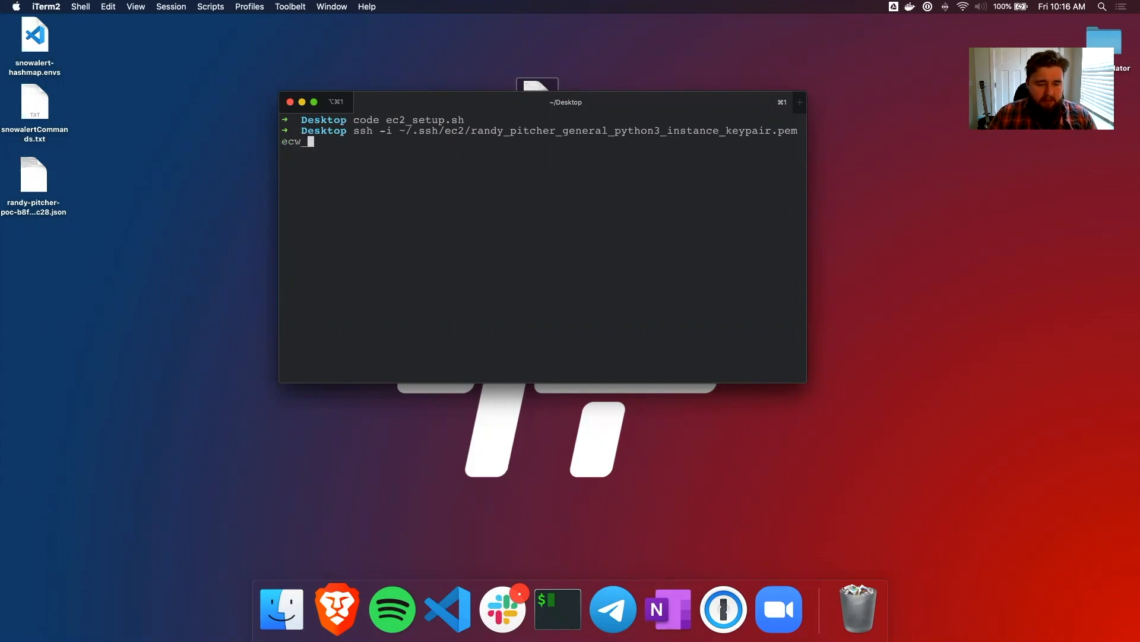
text(2_user)
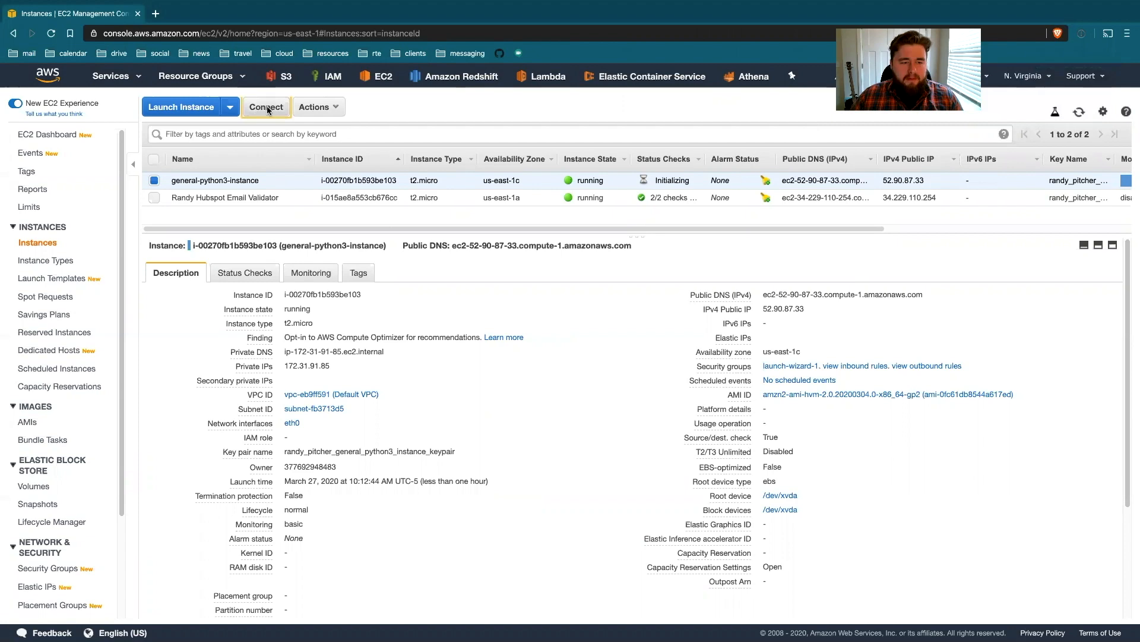
Show the Connect instructions with the chmod 400 and example ssh commands for the instance.
click(265, 107)
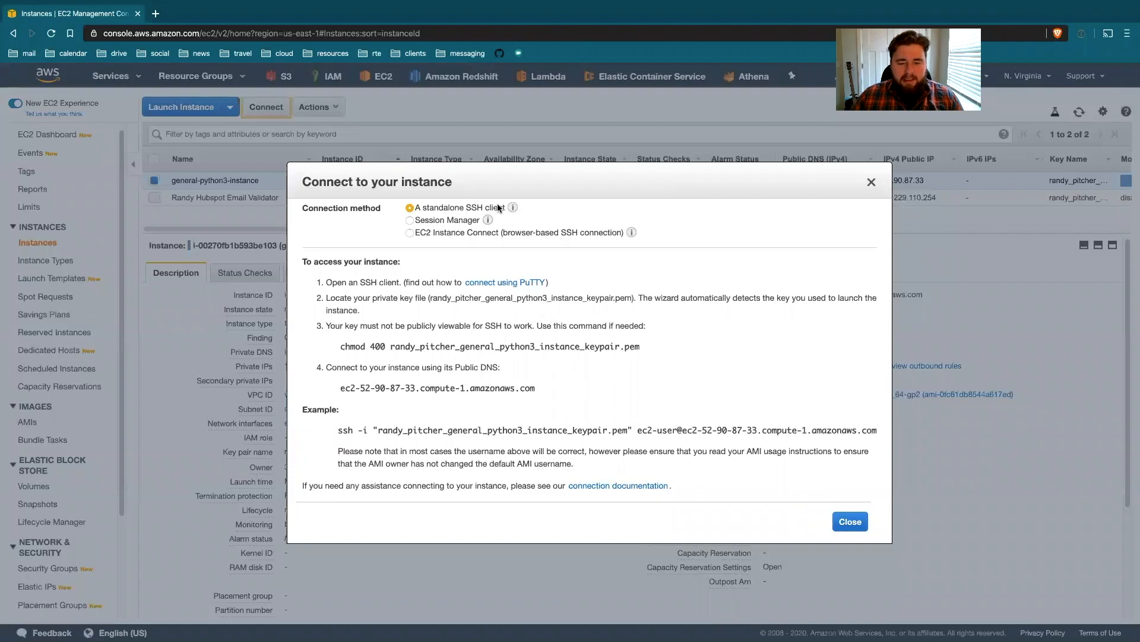
mouse_move(374, 348)
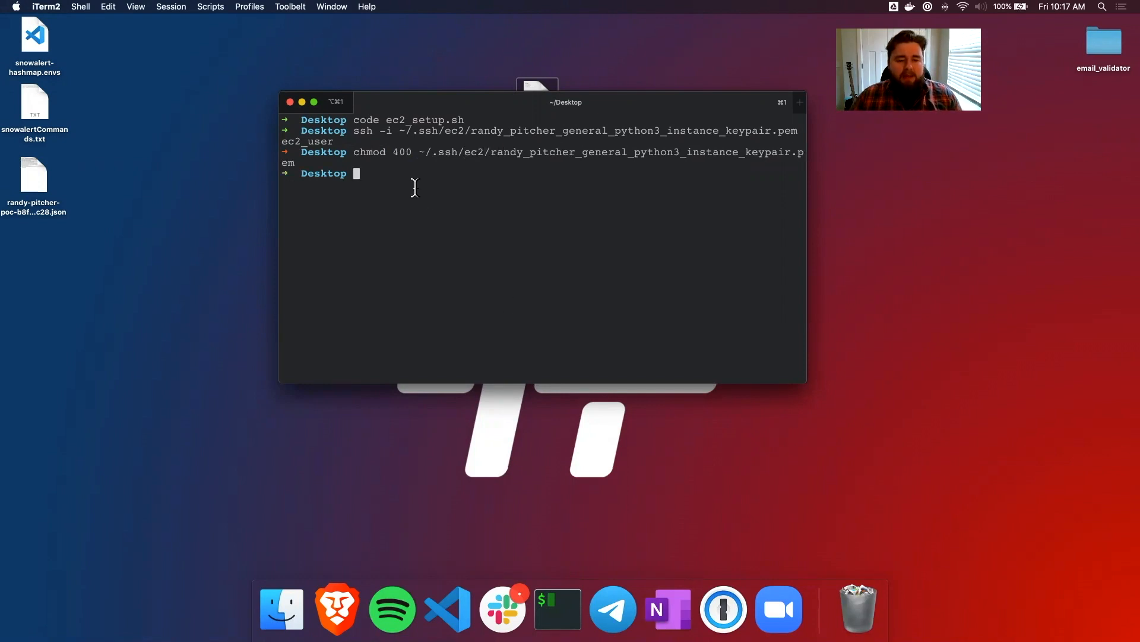
mouse_move(618, 158)
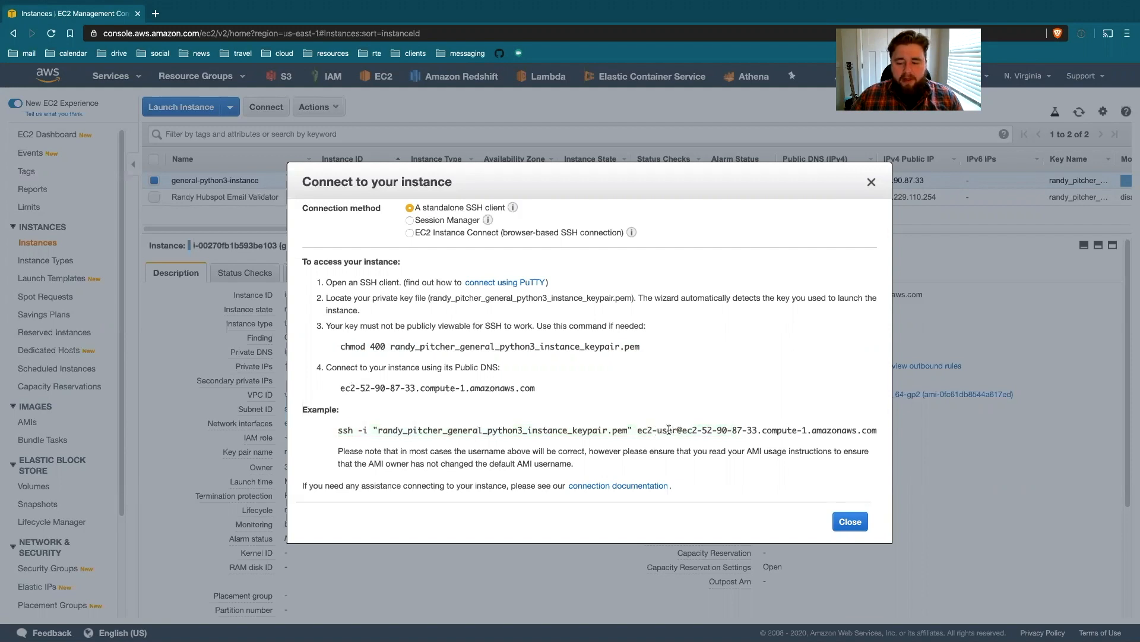
mouse_move(657, 424)
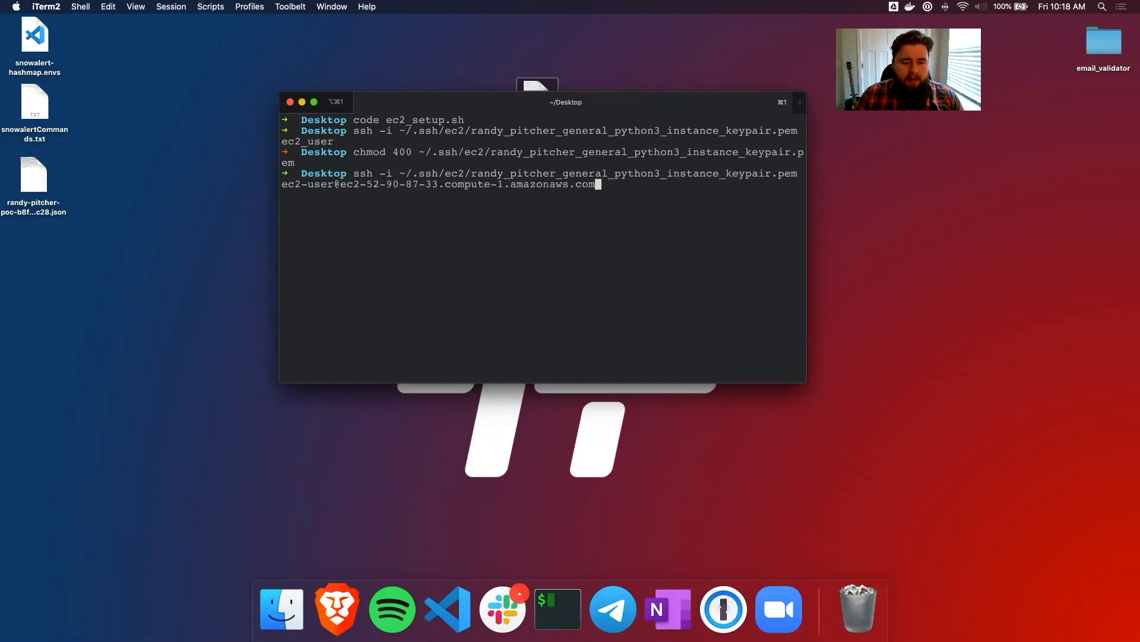
Answer yes to finish the SSH login, check python is 2.7.16, and exit() the interpreter.
text(yes/no)? yes)
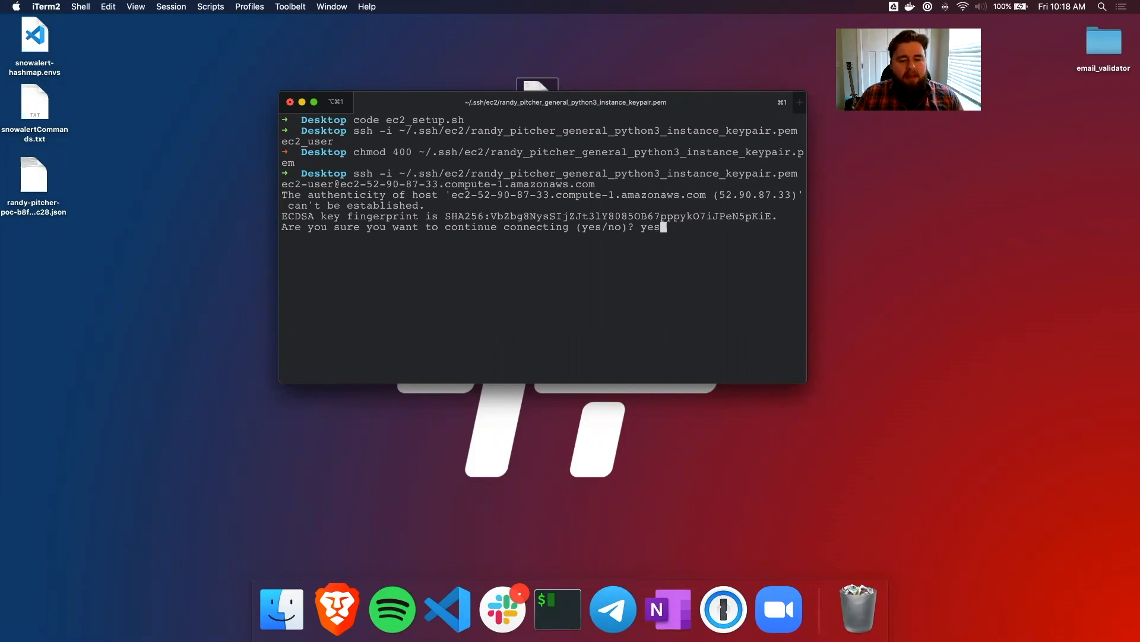
key(enter)
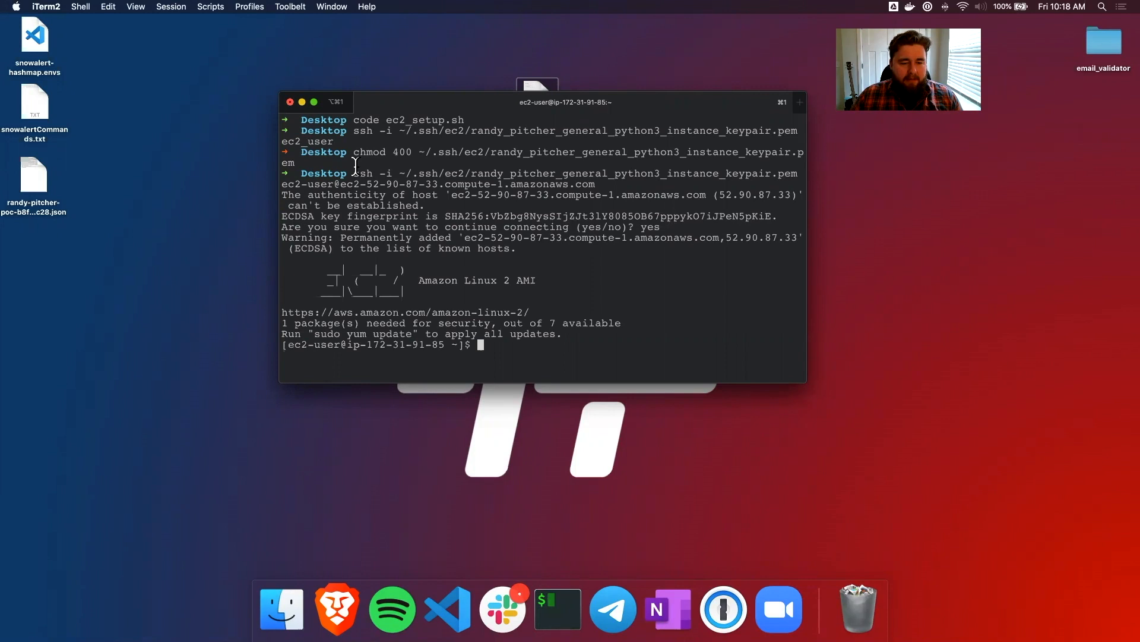
double_click(323, 174)
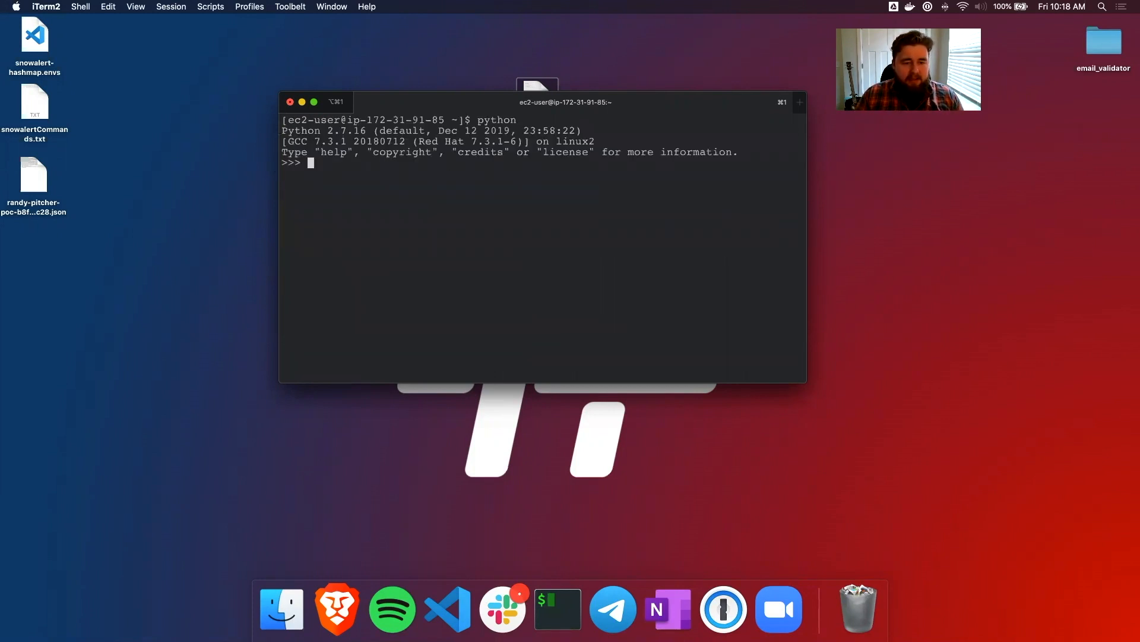
double_click(348, 130)
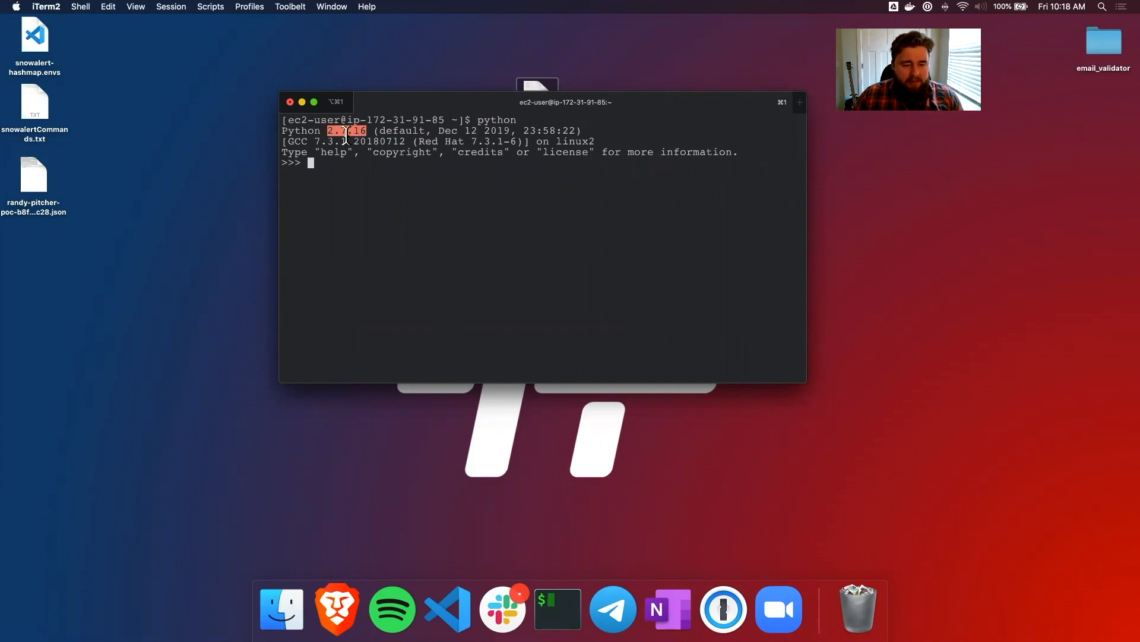
text(exit())
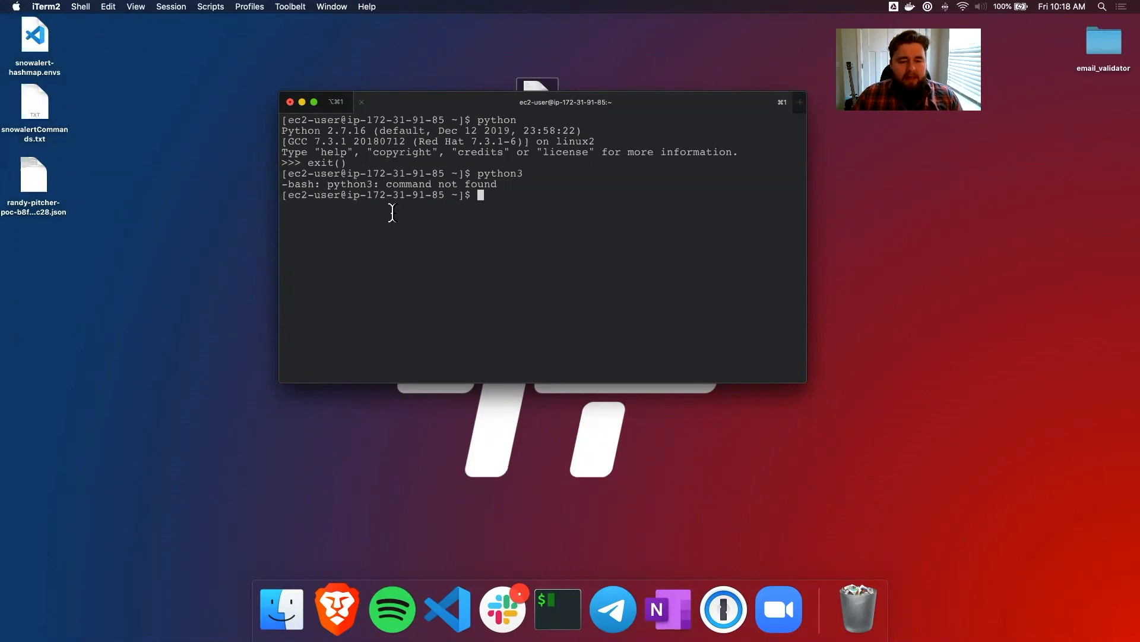
Move the terminal lower and start a second local tab in Desktop/.
drag(566, 102, 587, 233)
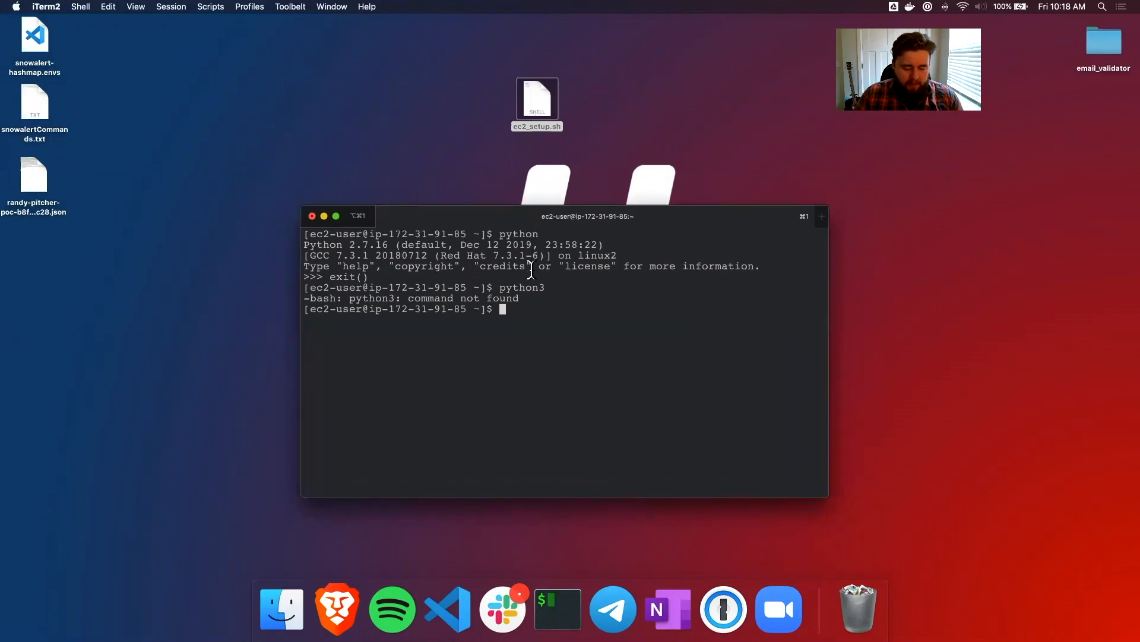
click(820, 217)
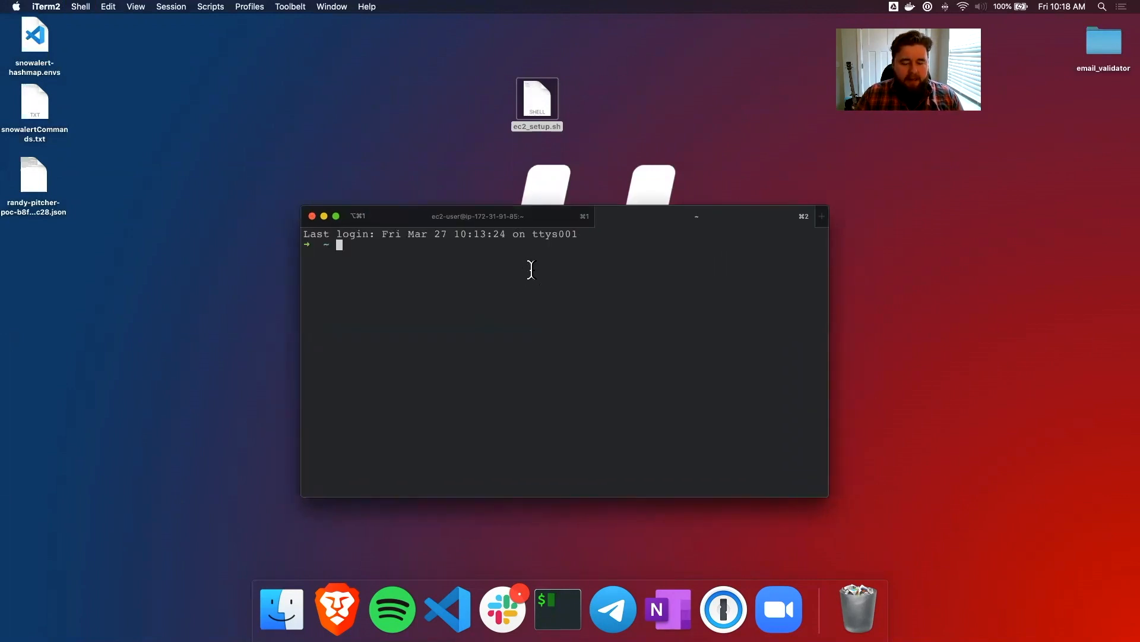
text(cd Desktop/)
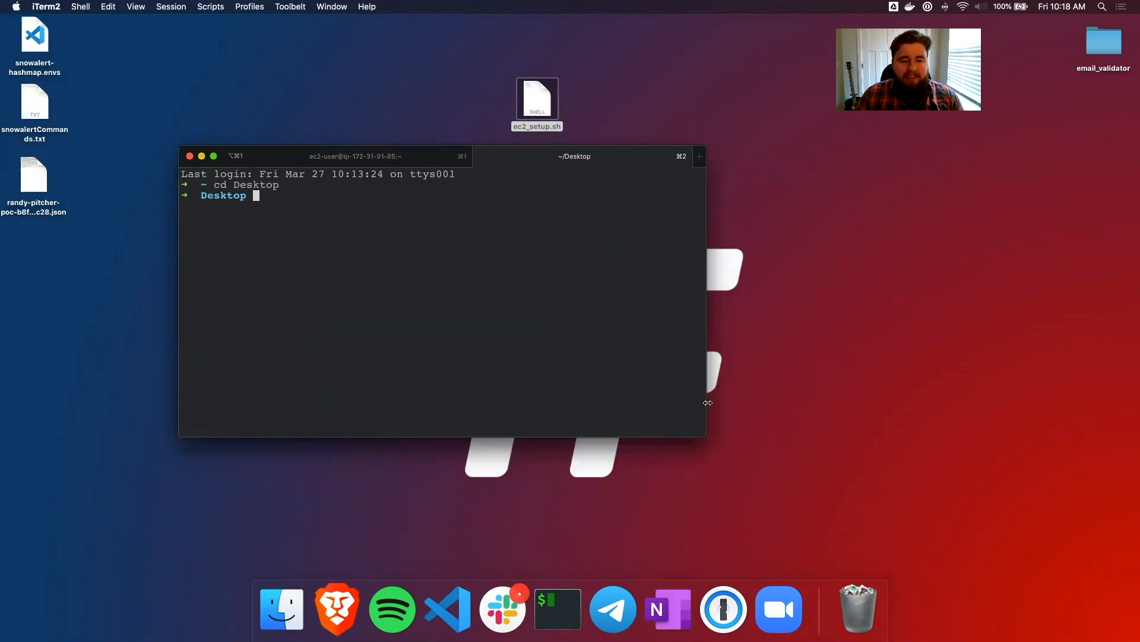
Begin an scp -i command with ~/.ssh/ec2/randy_pitcher_general_python3_instance_keypair.pem.
text(scp)
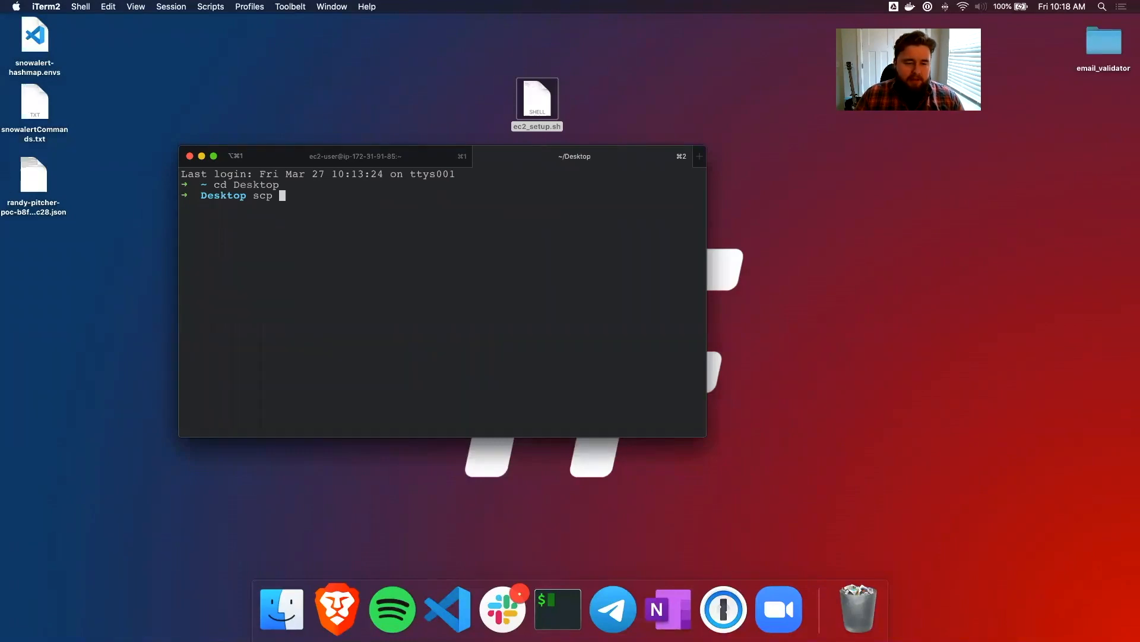
text(-i)
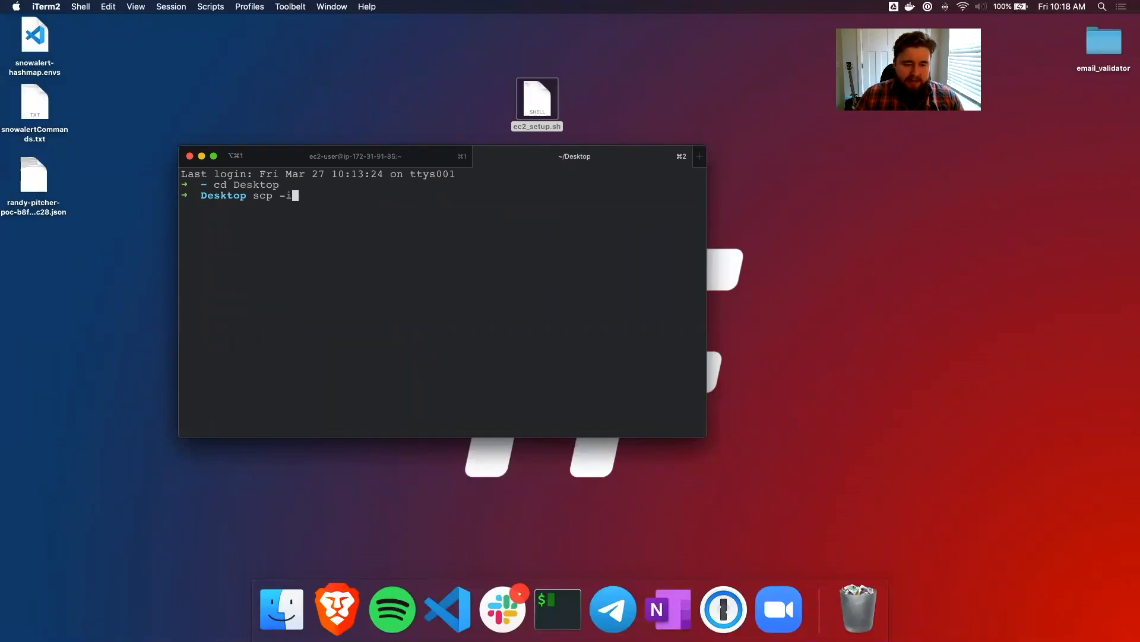
text(~)
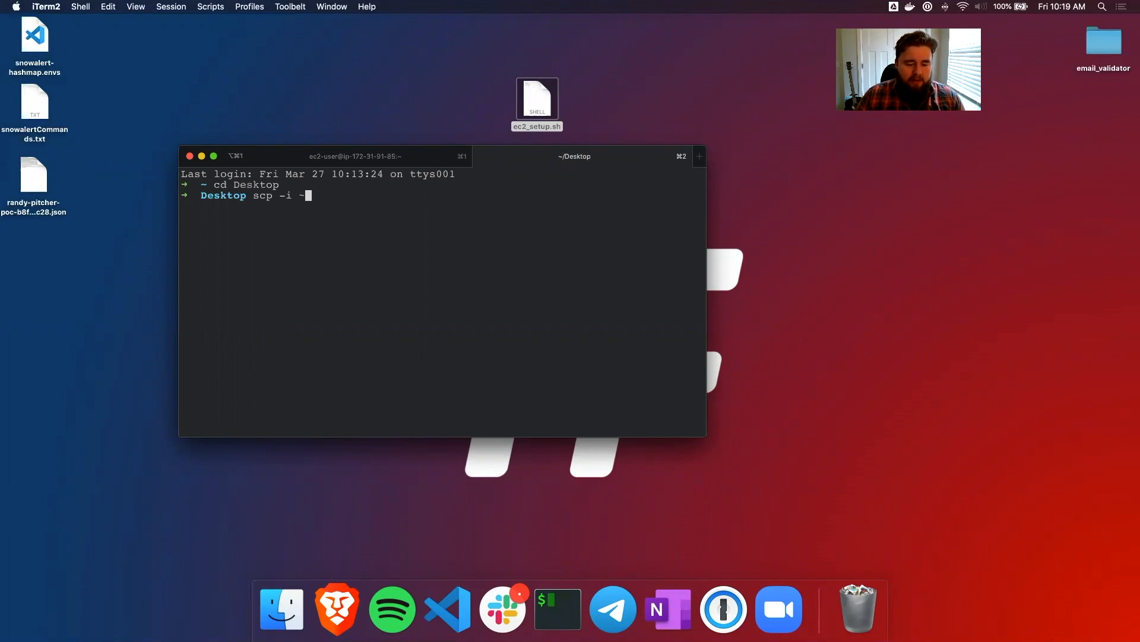
text(/.ssh)
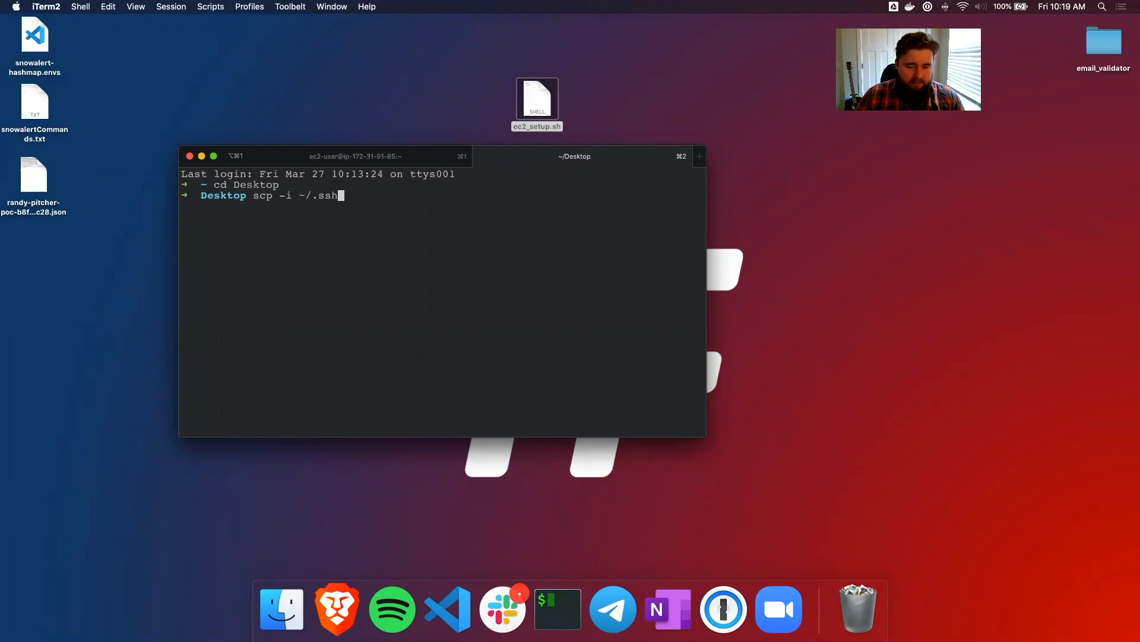
text(ec2)
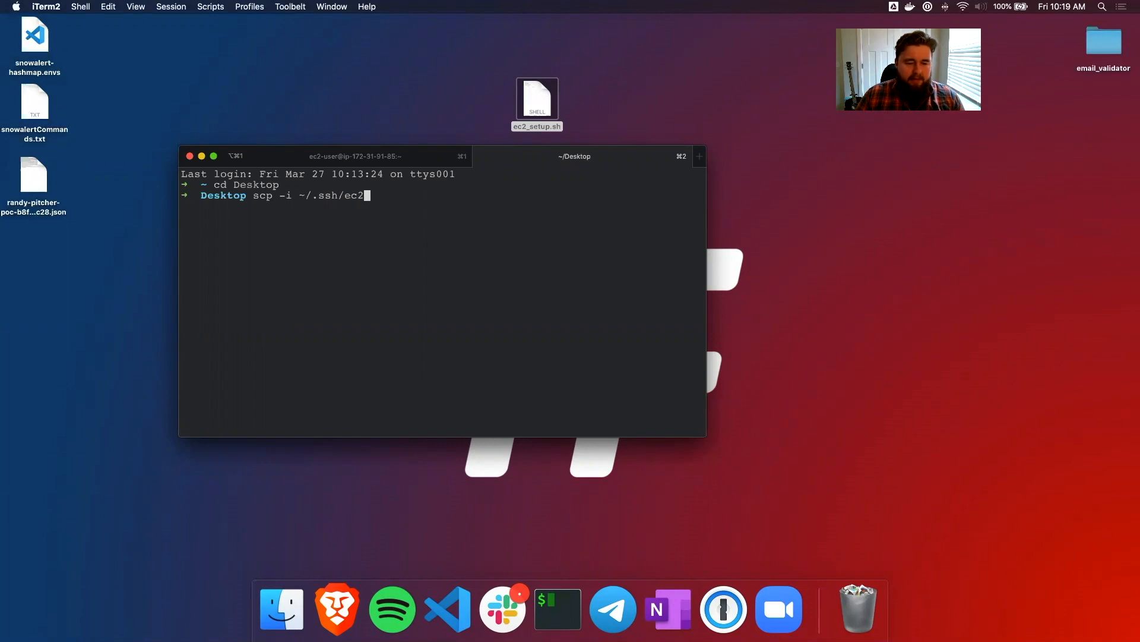
text(/randy_pitcher_general_python3_instance_keypair.pem)
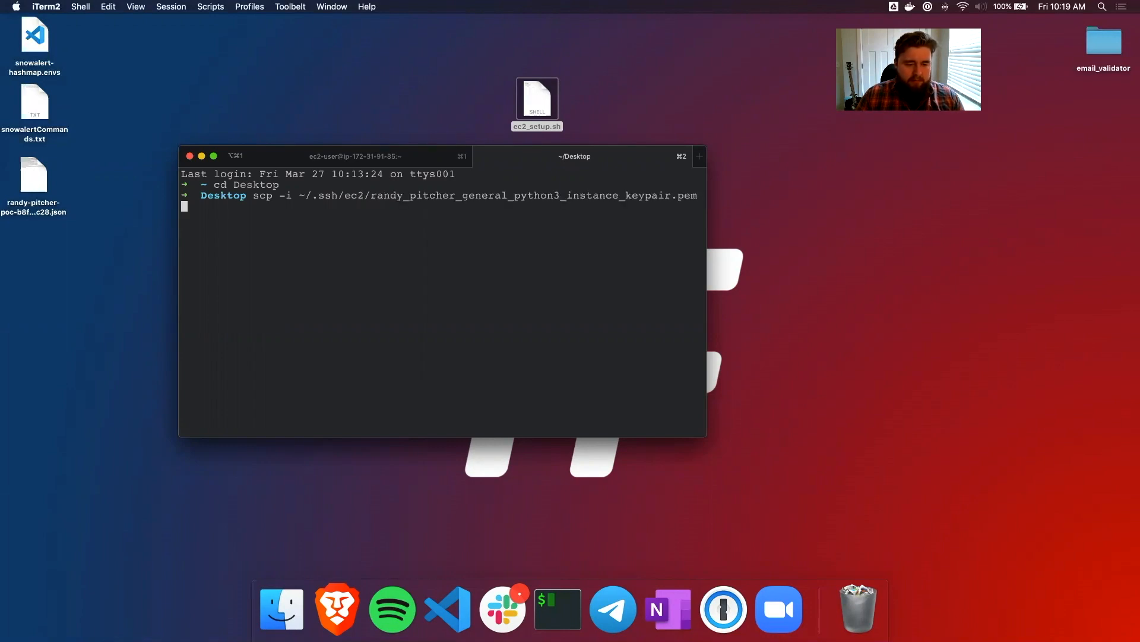
text(./)
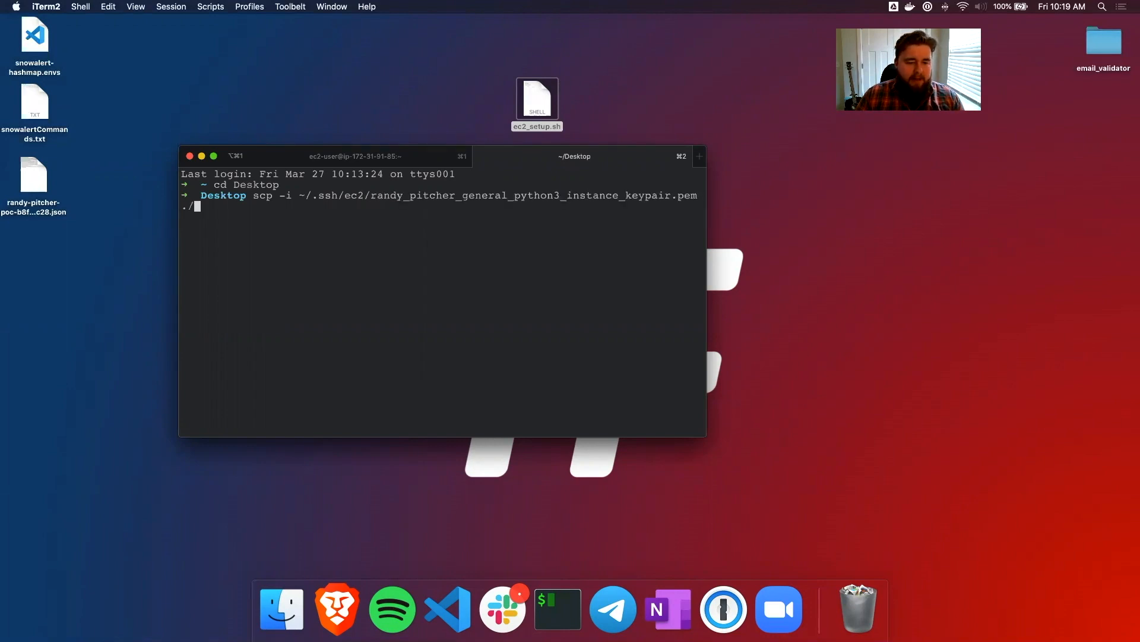
Complete the scp to send ./ec2_setup.sh to ec2-user@<host>:~ home directory.
text(ec)
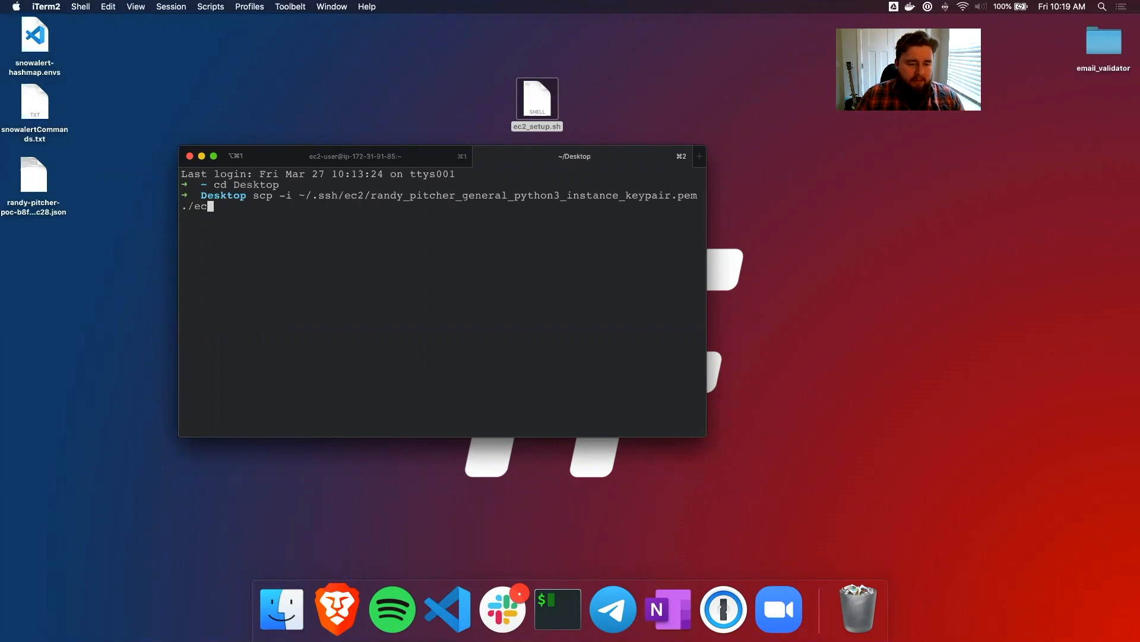
text(2_setup.sh)
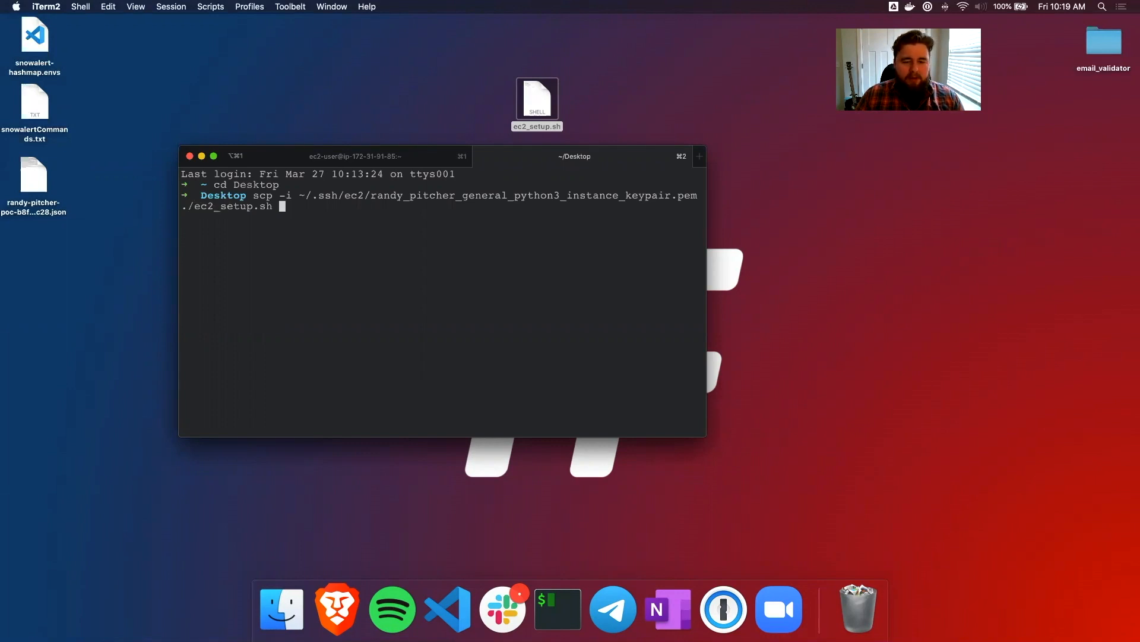
text(2c)
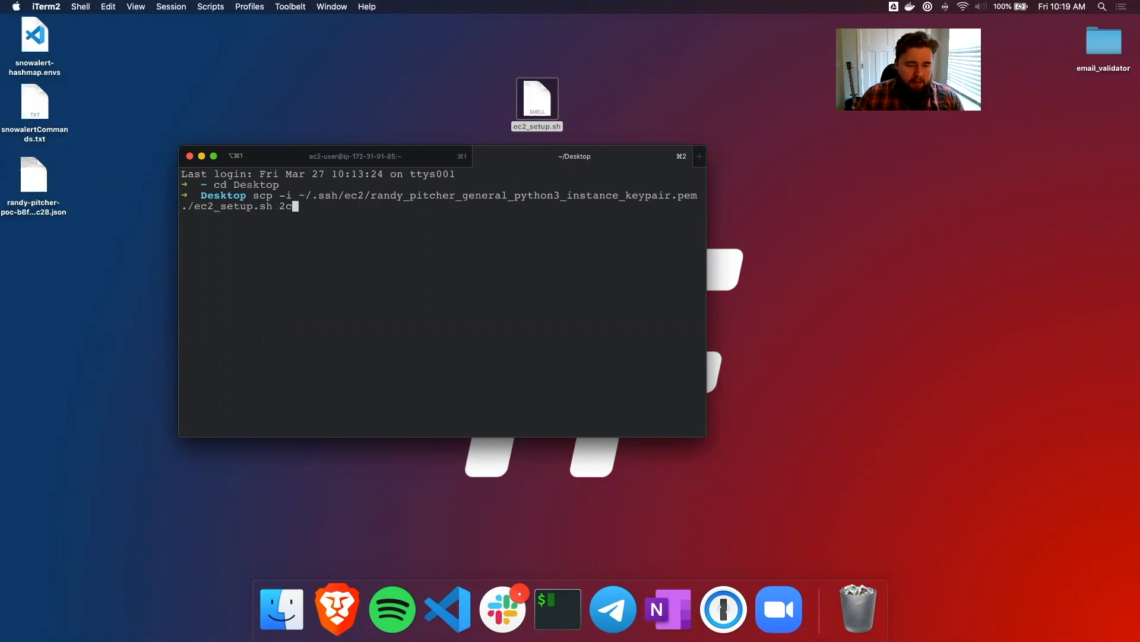
text(ec2)
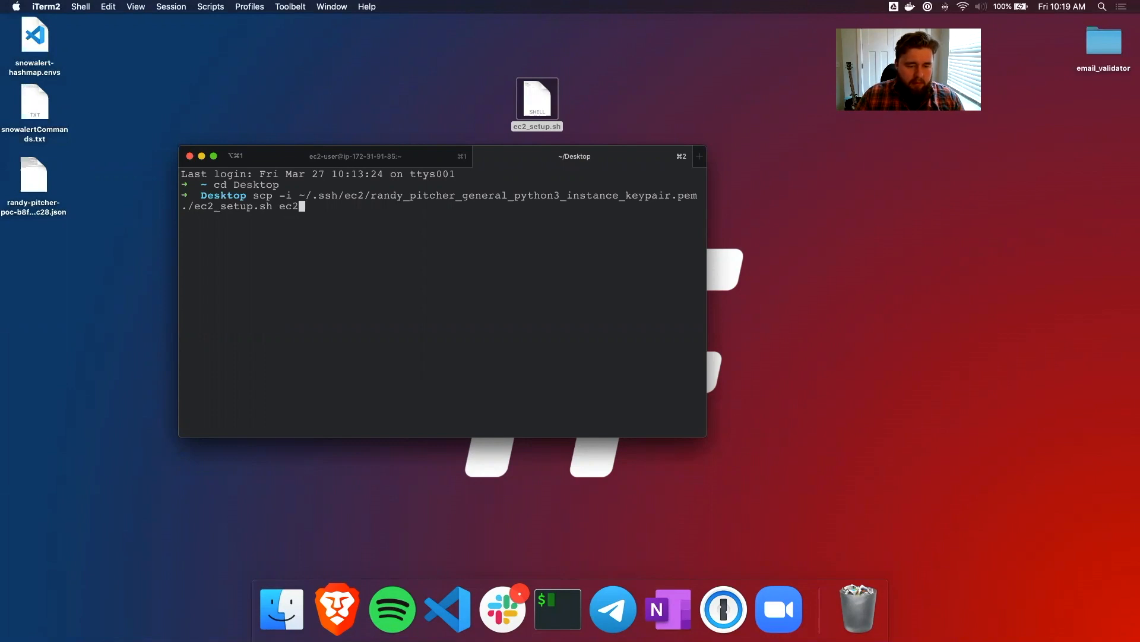
text(-user@)
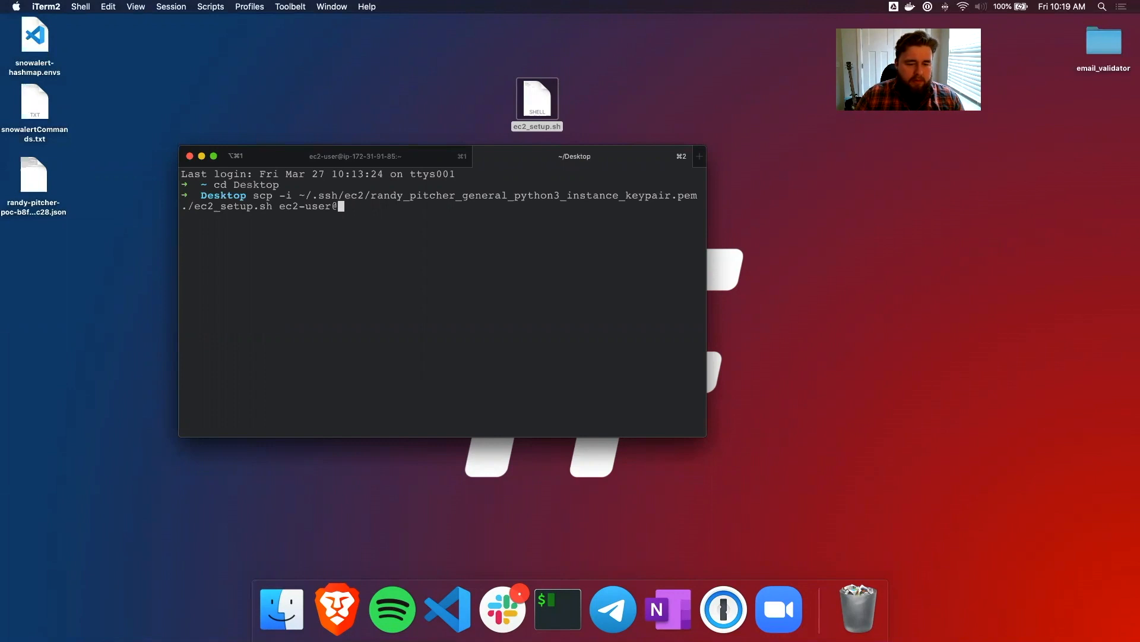
mouse_move(336, 608)
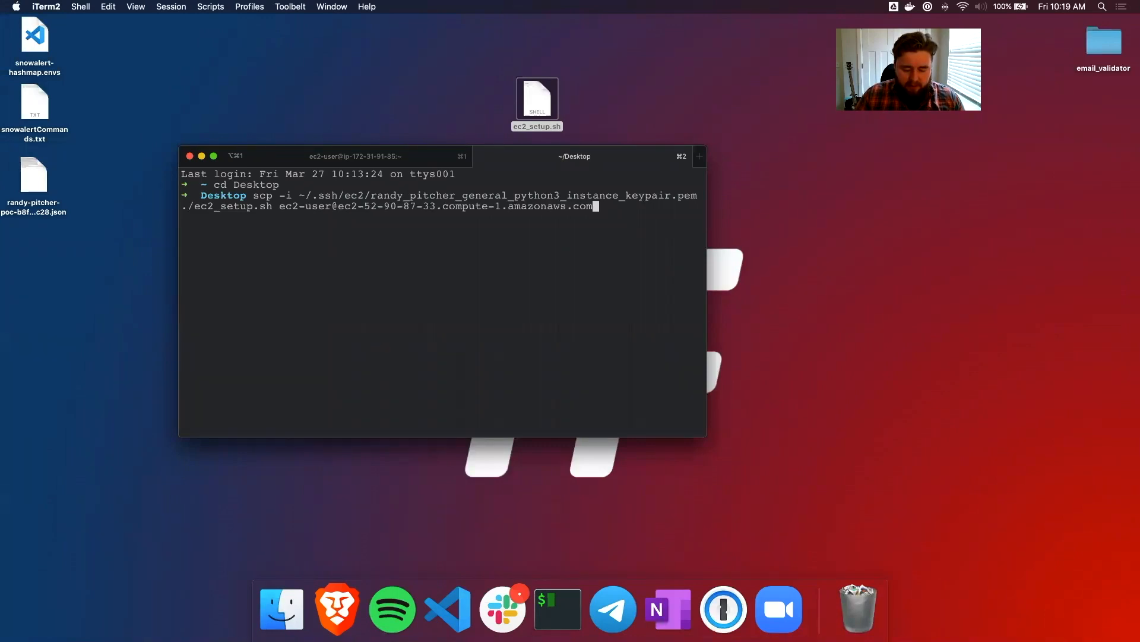
text(:)
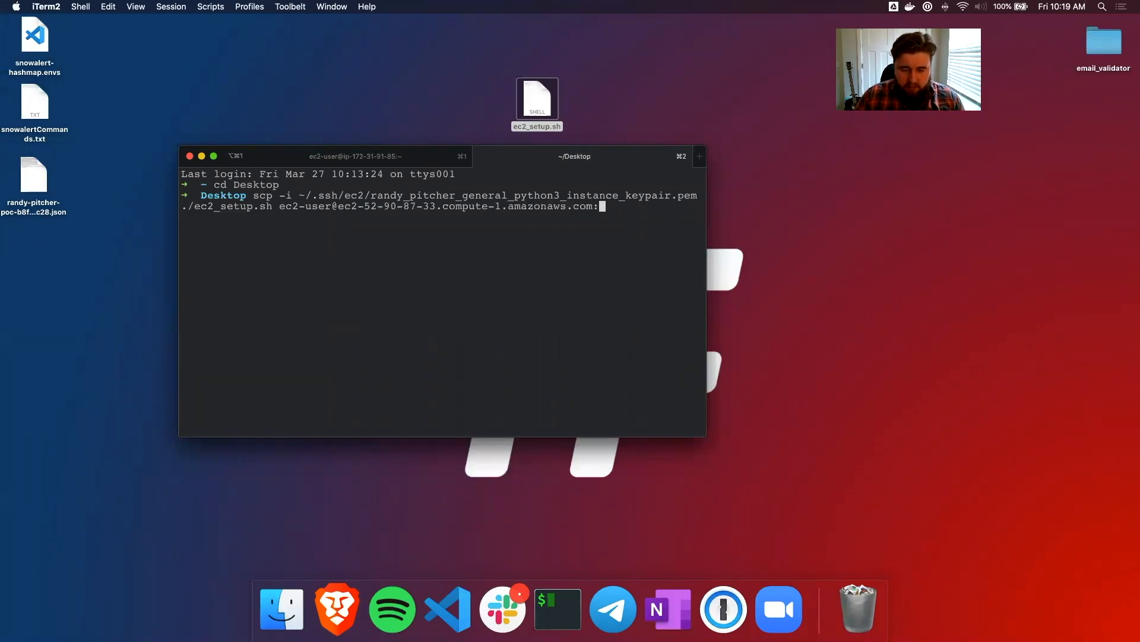
text(~)
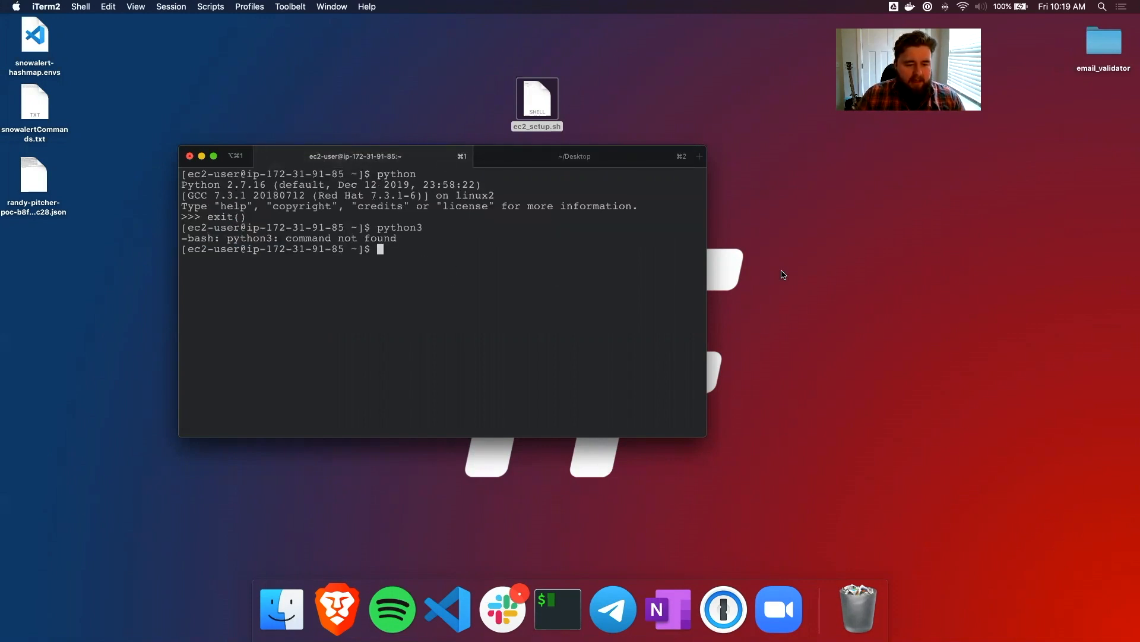
List the home directory, run sh ec2_setup.sh to install pip and requests, then clear.
text(ls)
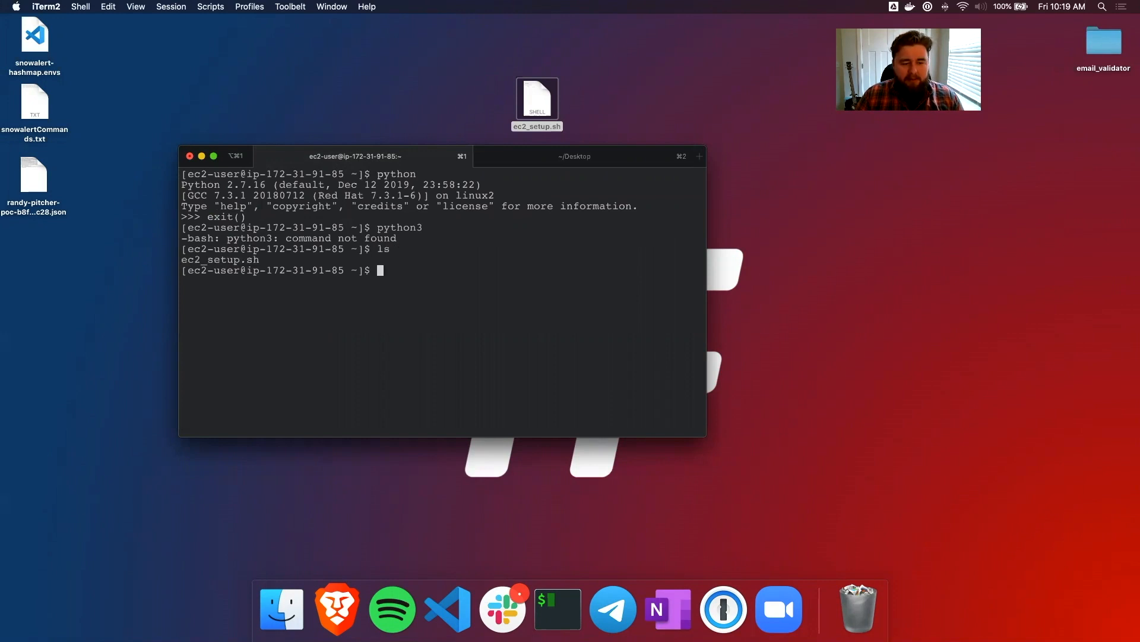
text(s)
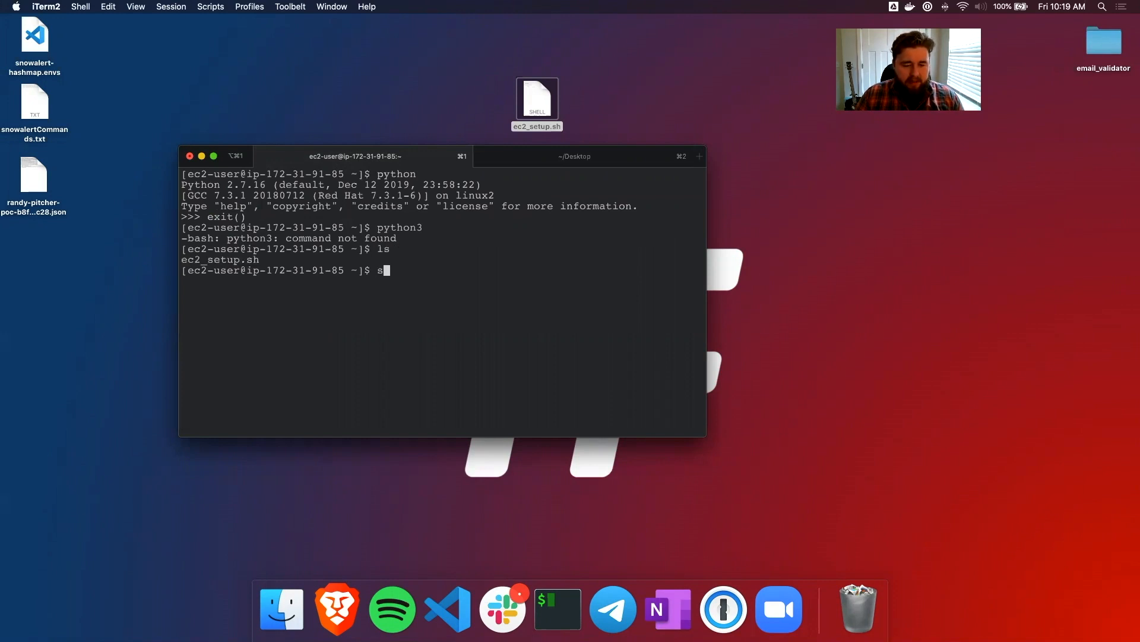
text(h ec2_setup.sh)
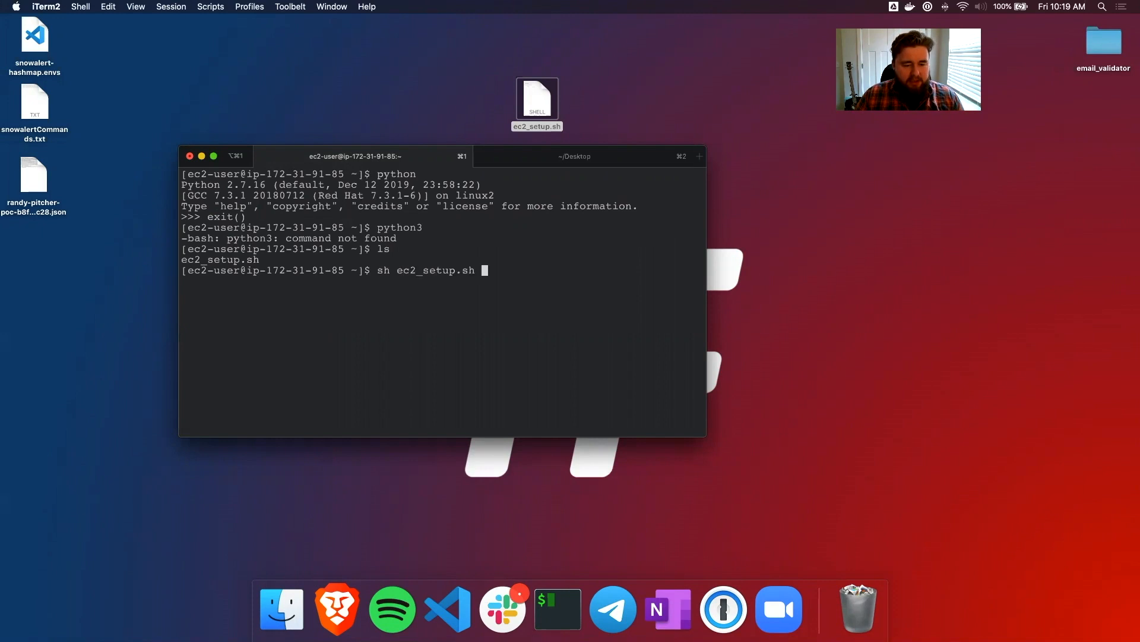
key(Return)
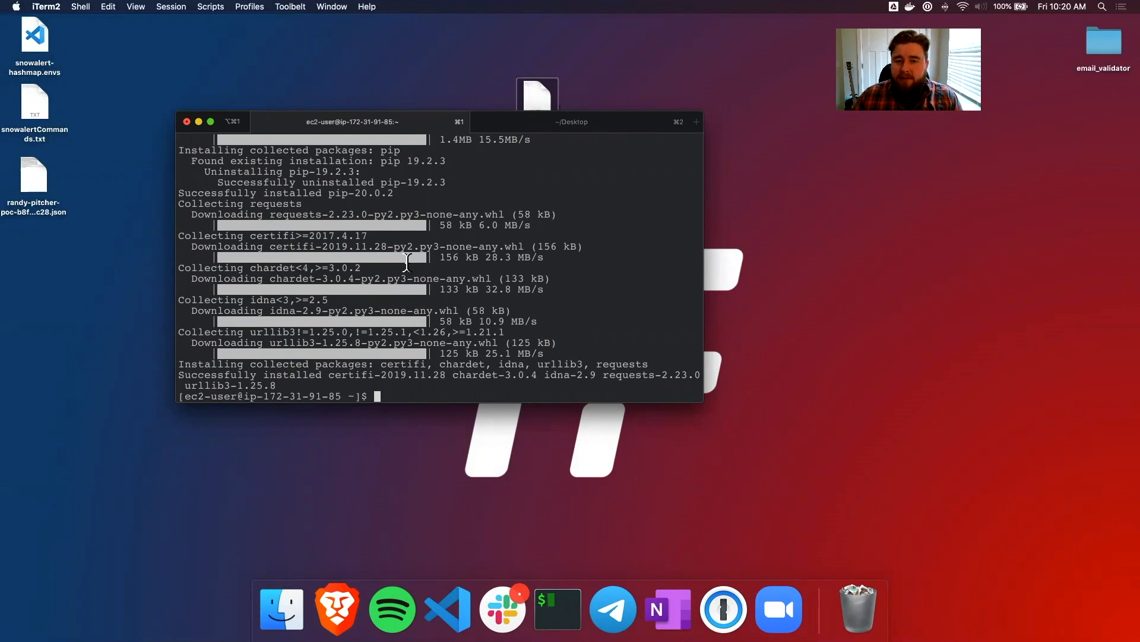
mouse_move(504, 335)
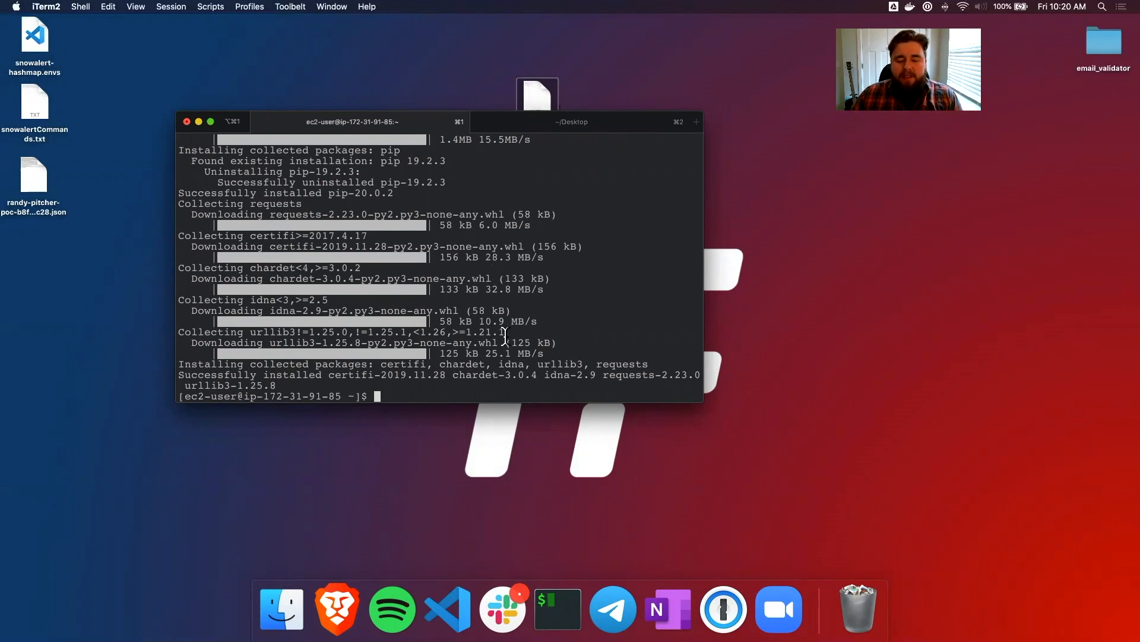
text(cl)
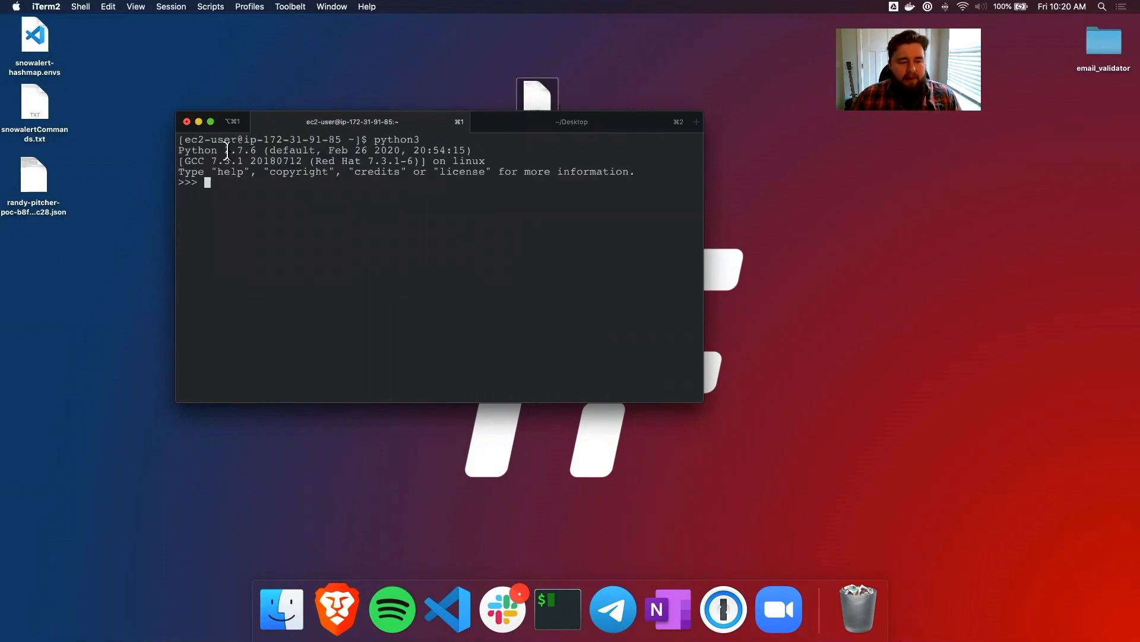
Find import requests fails in python3, exit, and source python_env/bin/activate.
text(import requests)
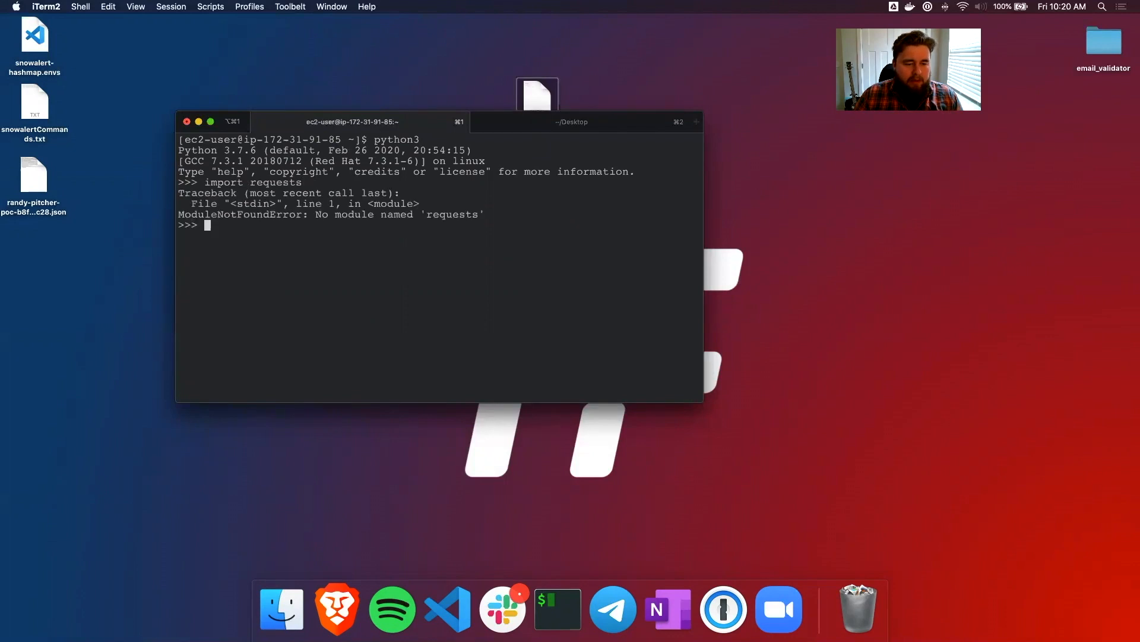
text(exit()
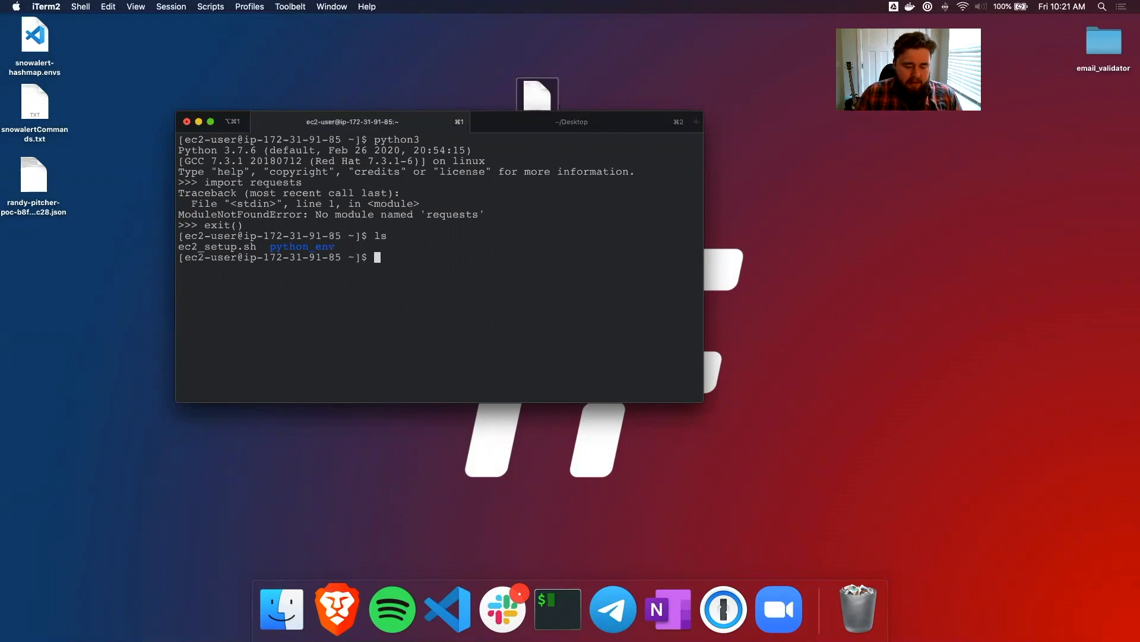
text(source)
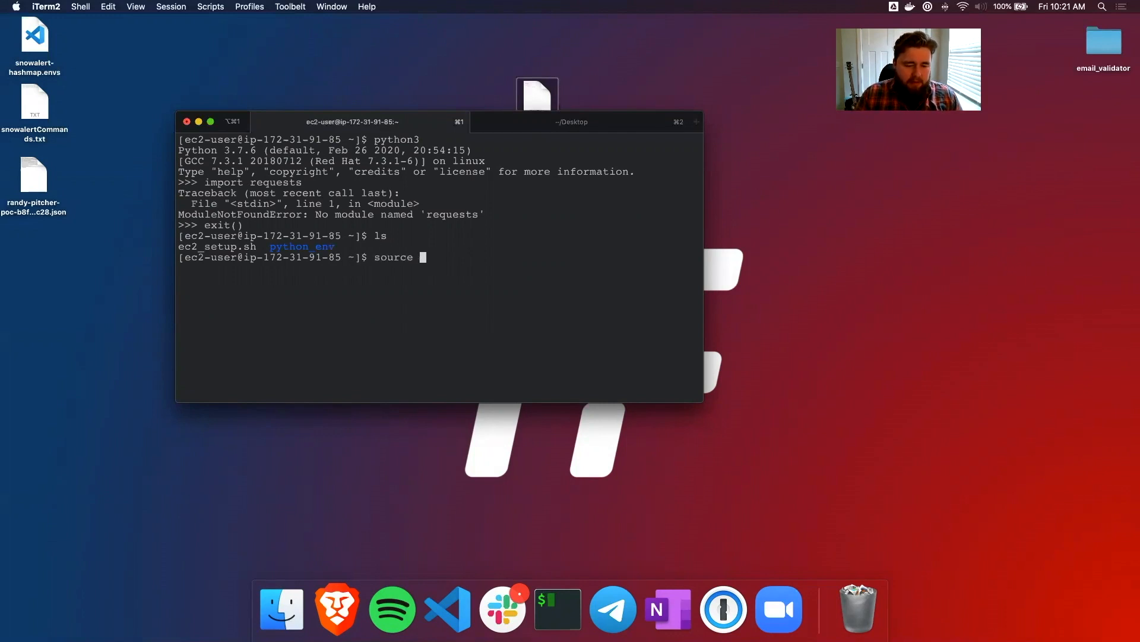
text(python_env/bin/activate)
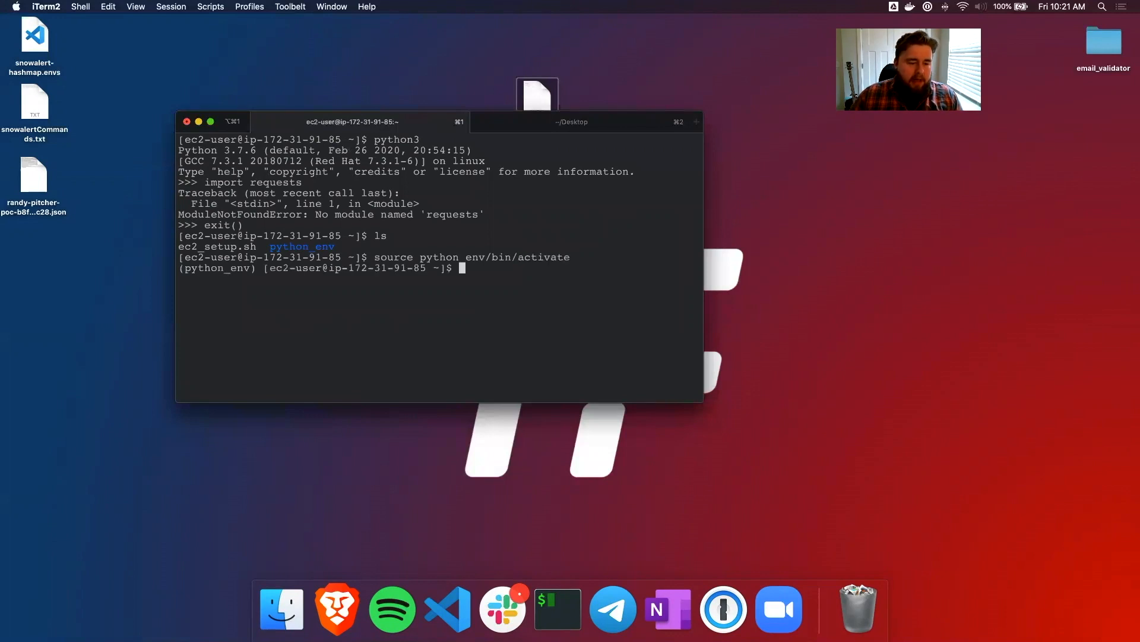
double_click(216, 268)
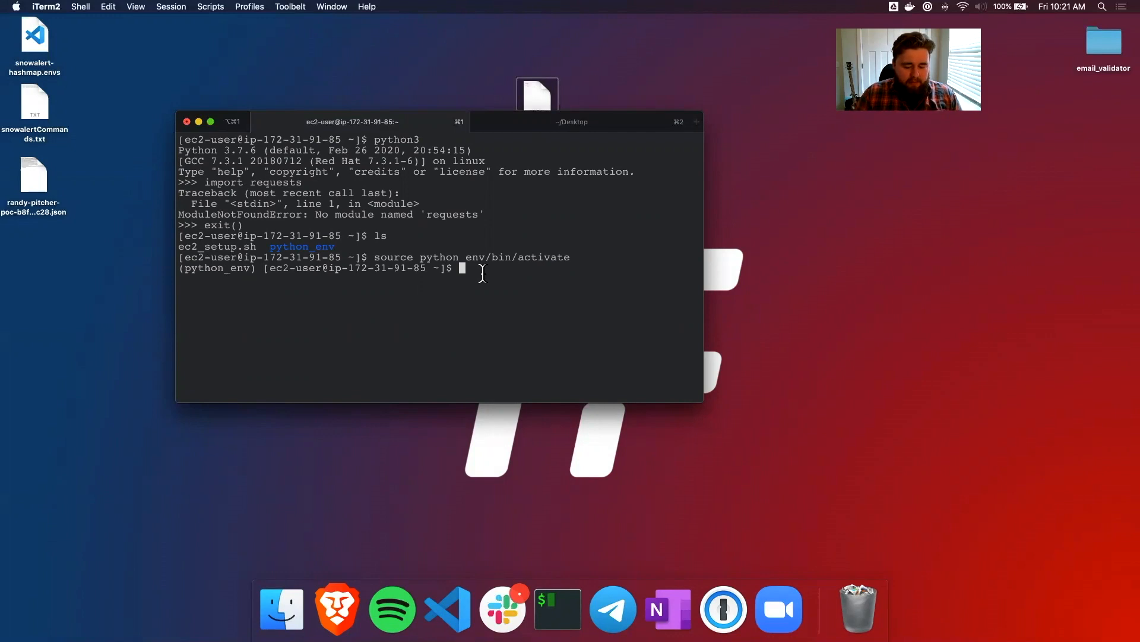
Start the virtualenv's Python 3.7.6 and import requests successfully.
text(python)
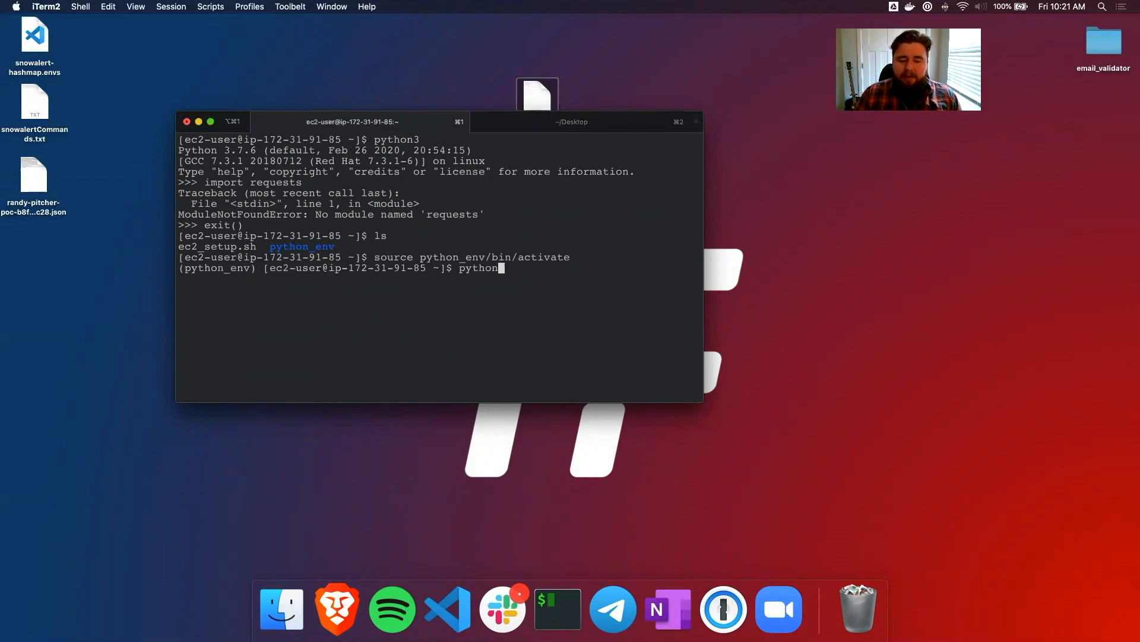
key(enter)
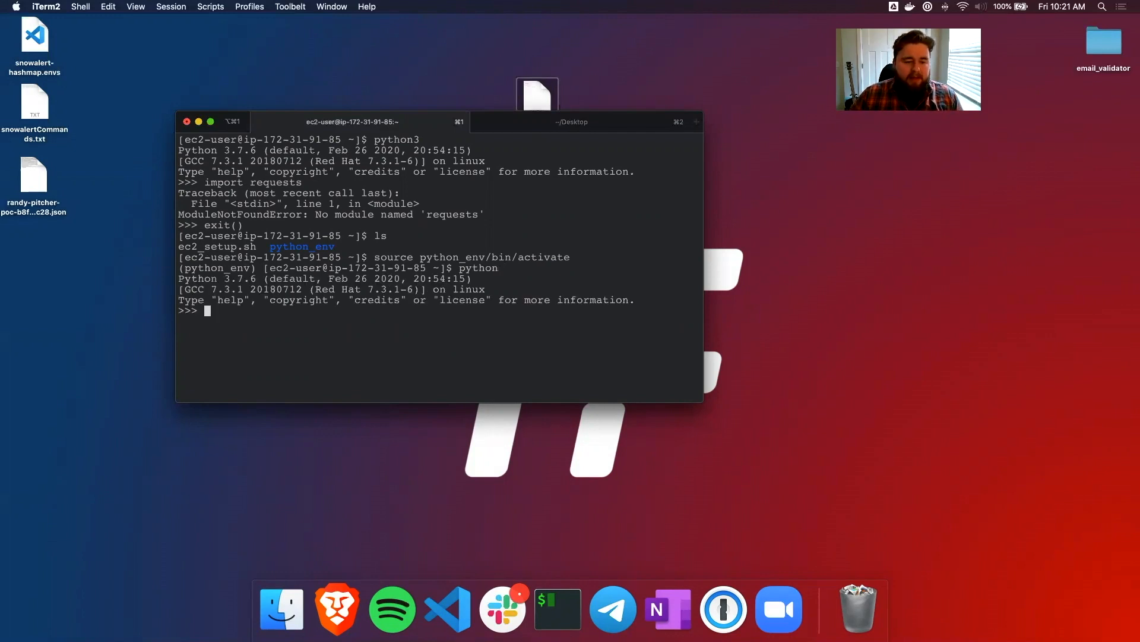
double_click(239, 278)
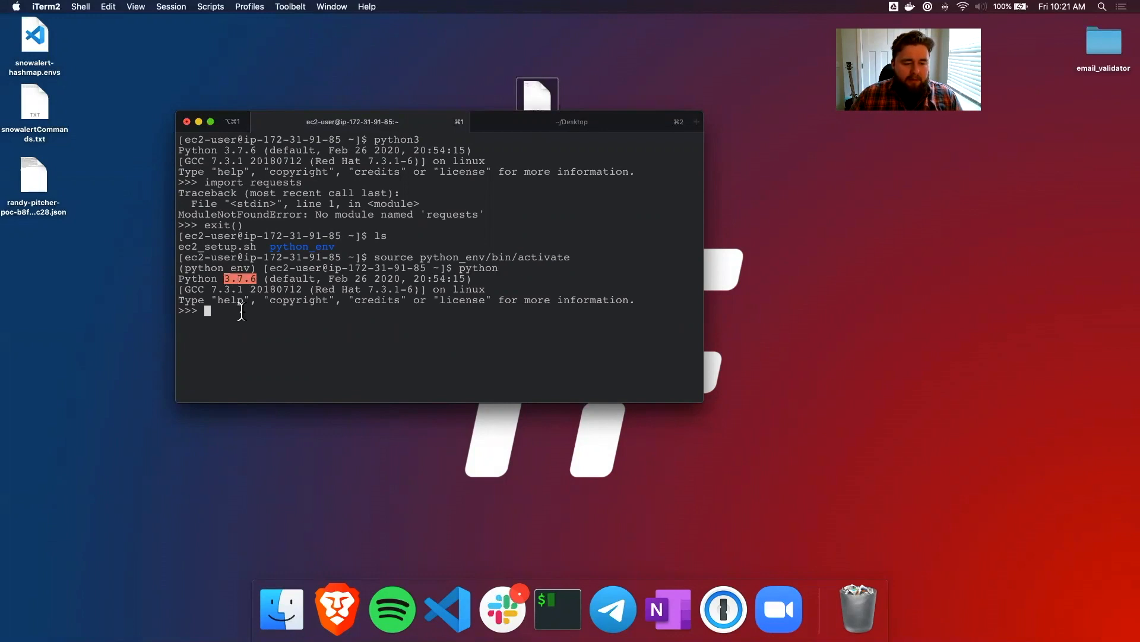
text(import)
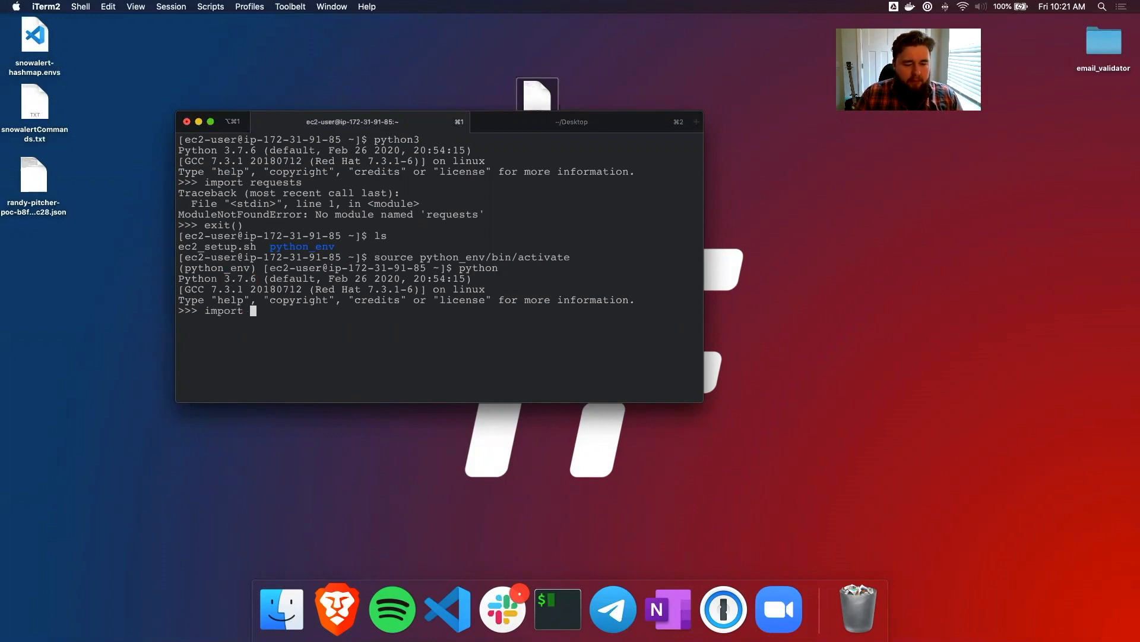
text(requests)
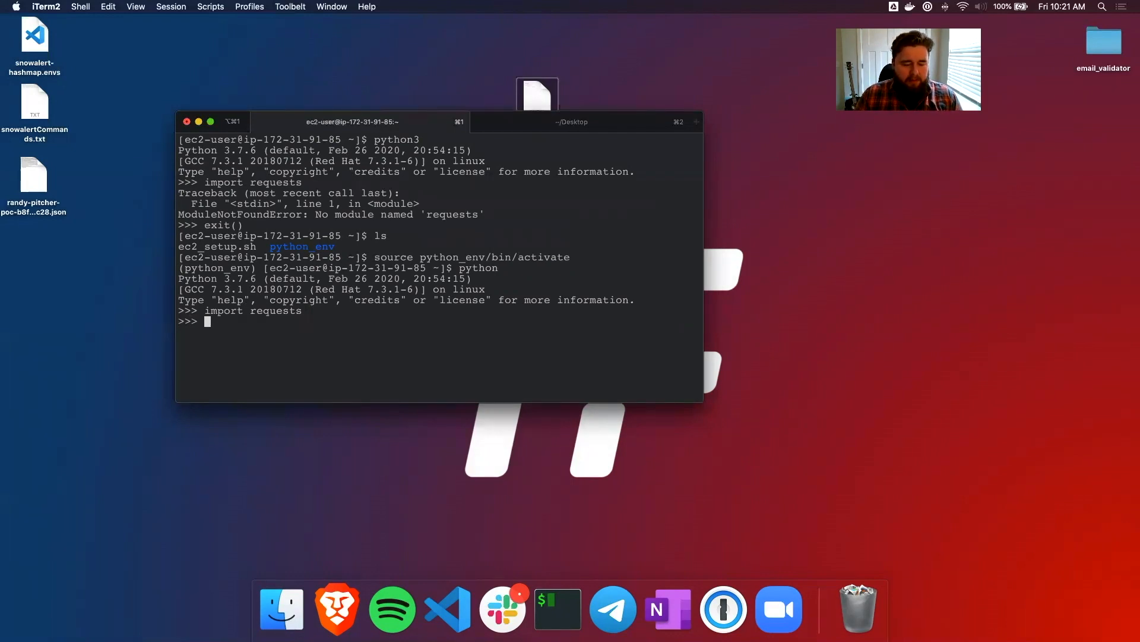
text(re)
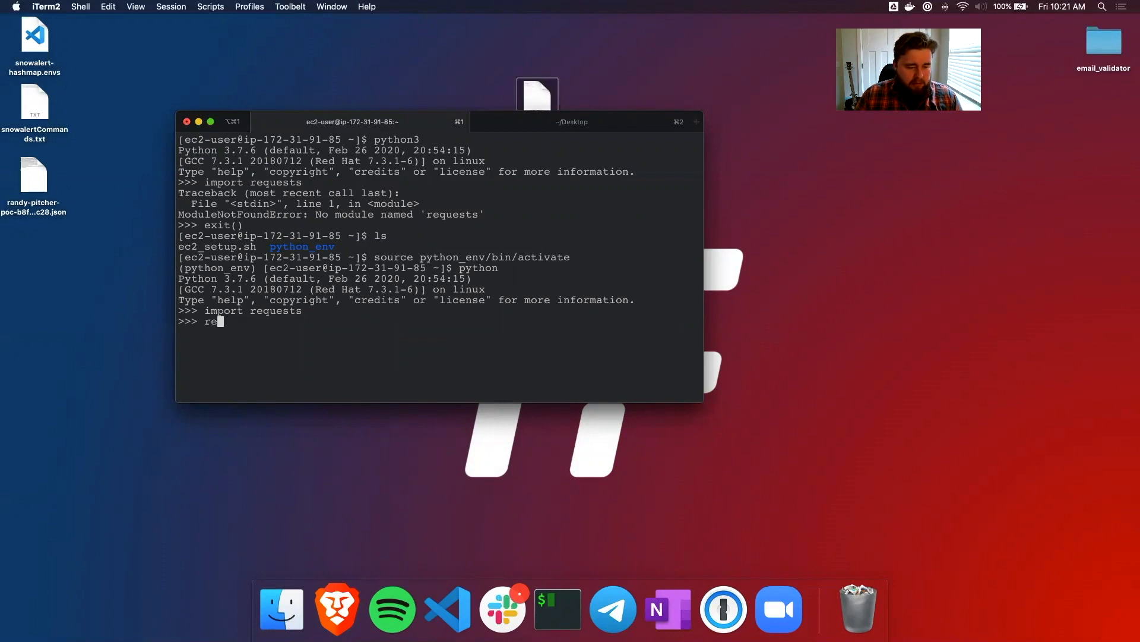
key(Backspace)
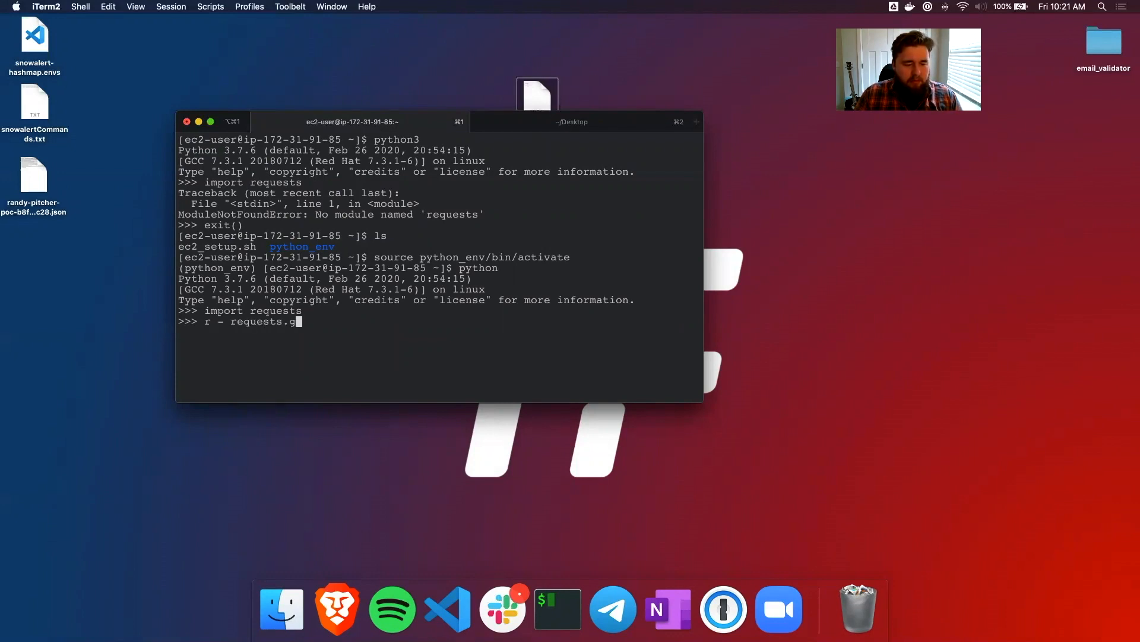
text(et('google.com)
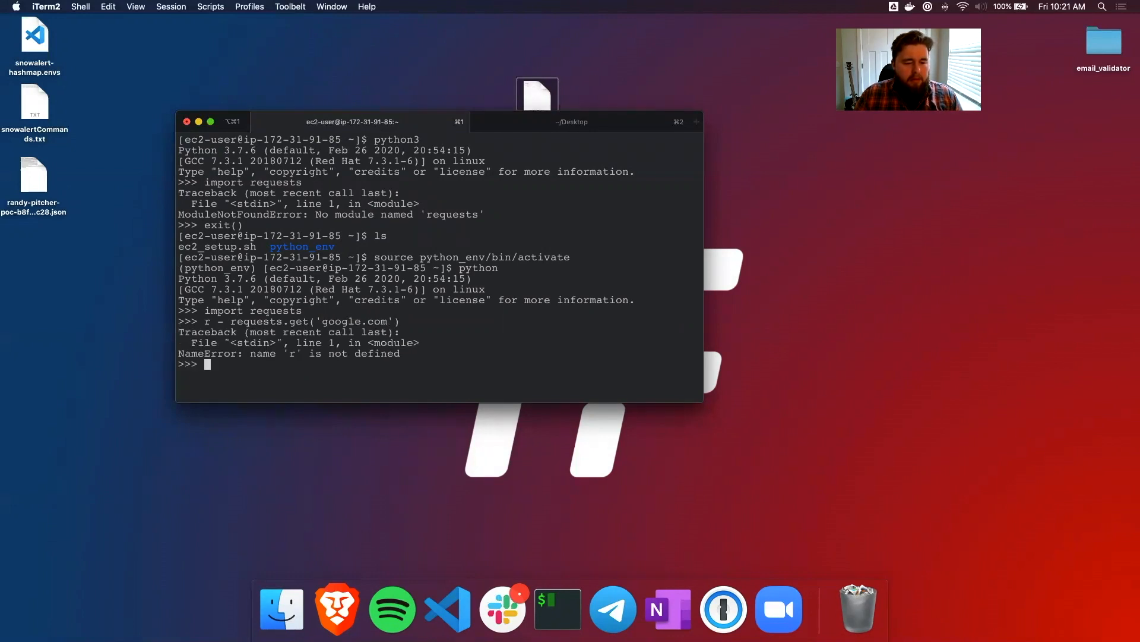
text(r - requests.get('google.com'))
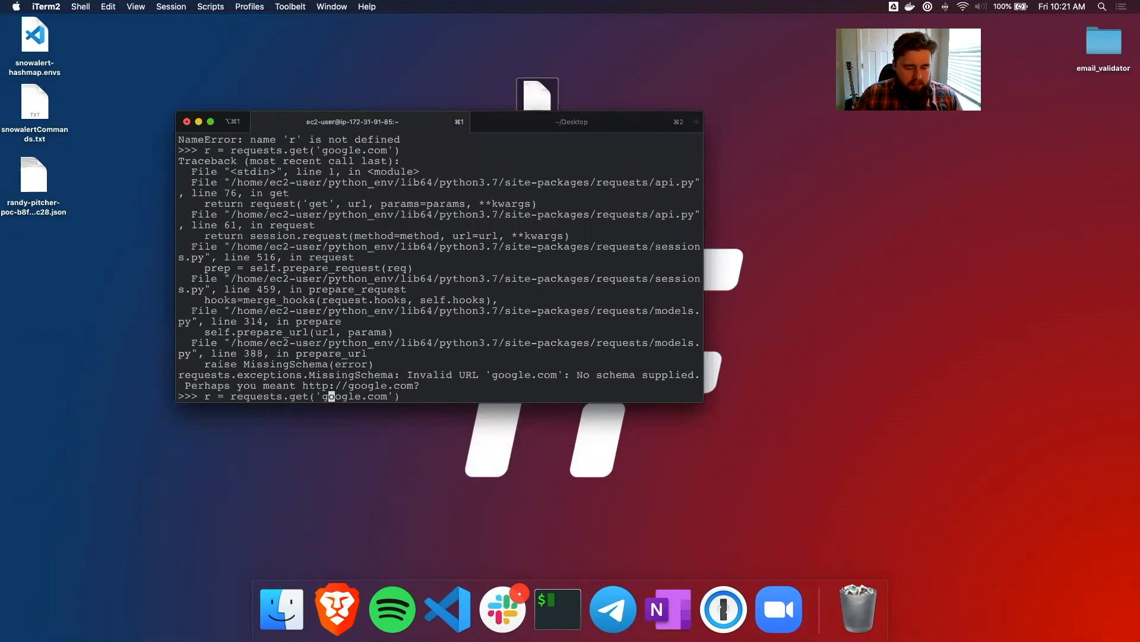
text(http://)
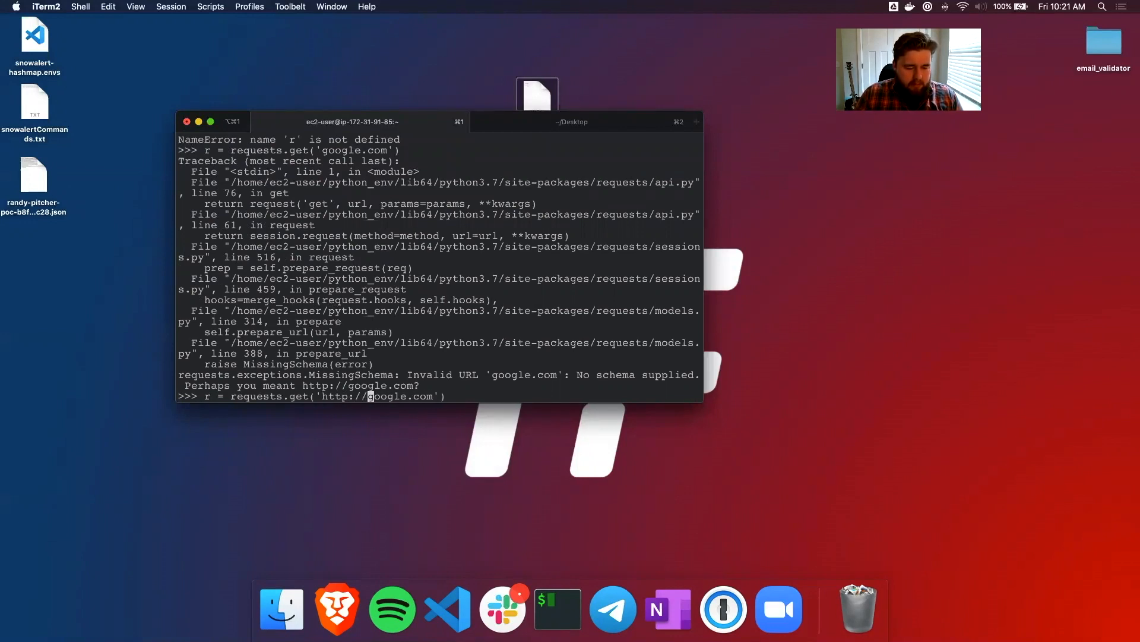
text(r.)
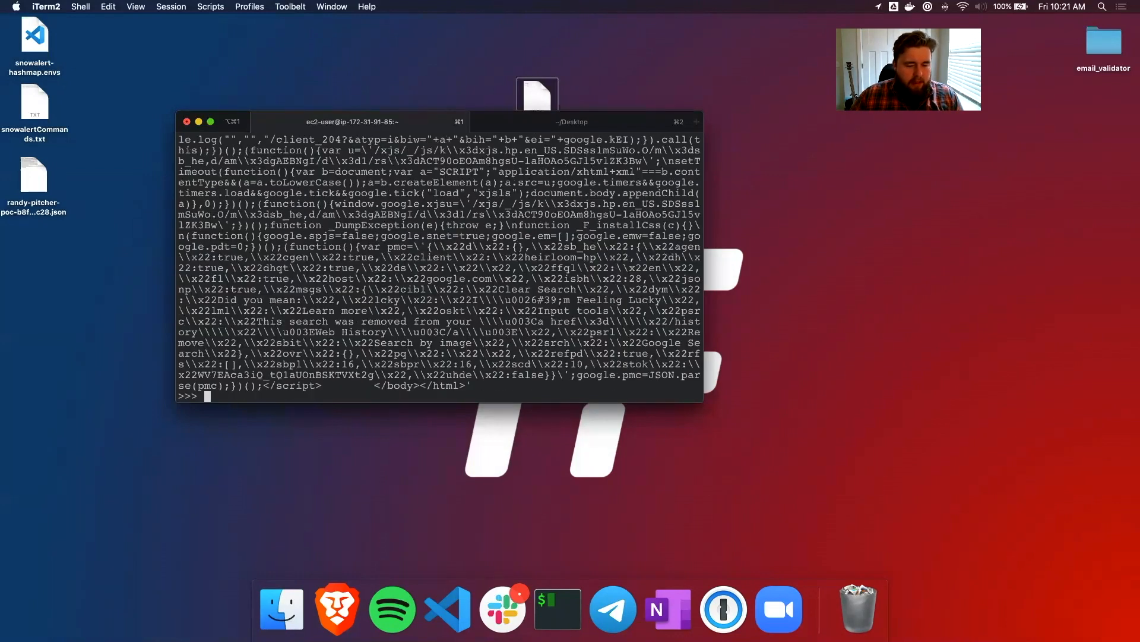
scroll(down, 3)
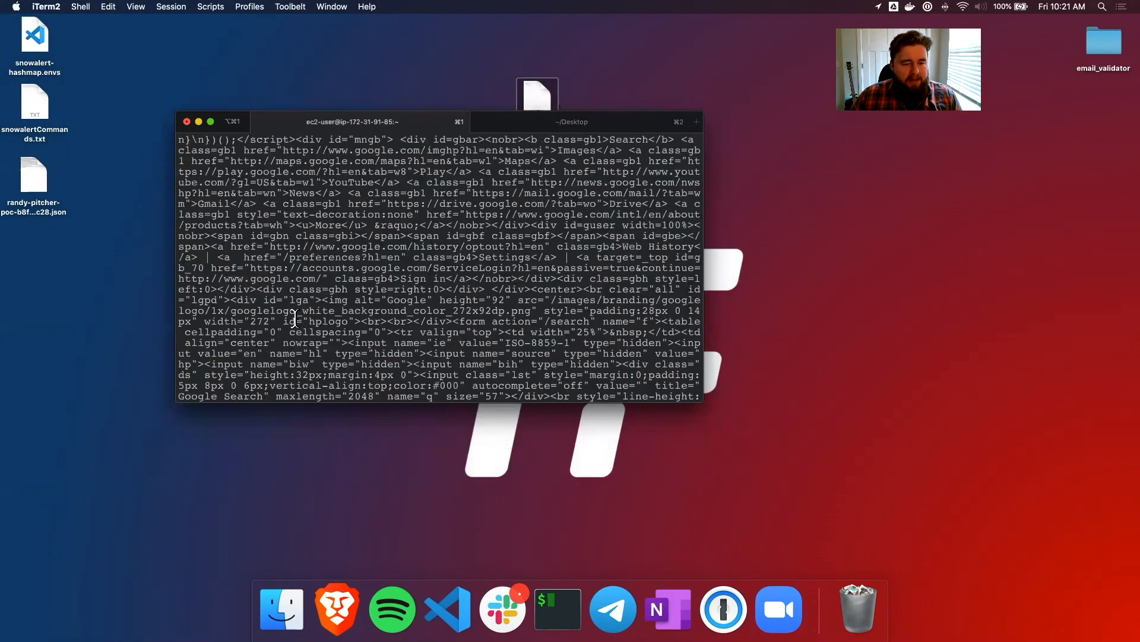
scroll(down, 3)
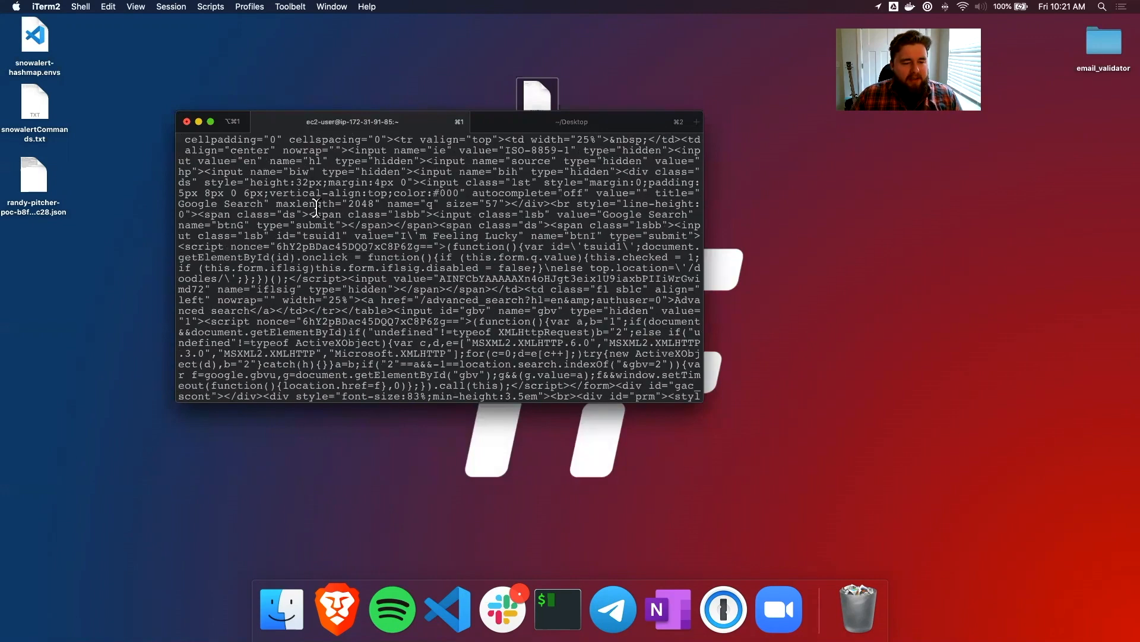